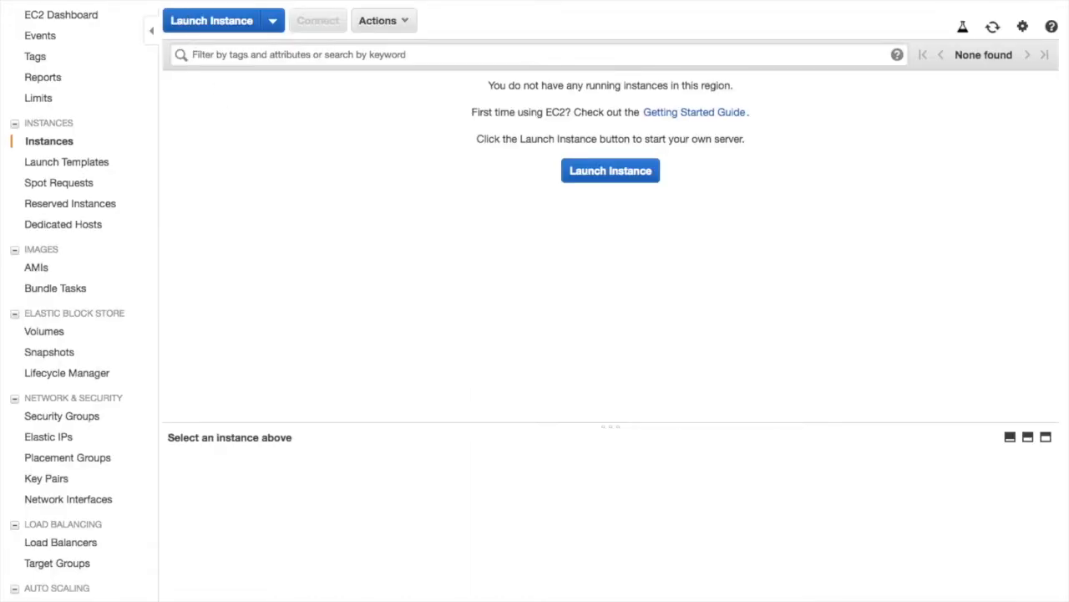
# Start launching a new EC2 instance, reaching the machine image choice
pyautogui.click(63, 13)
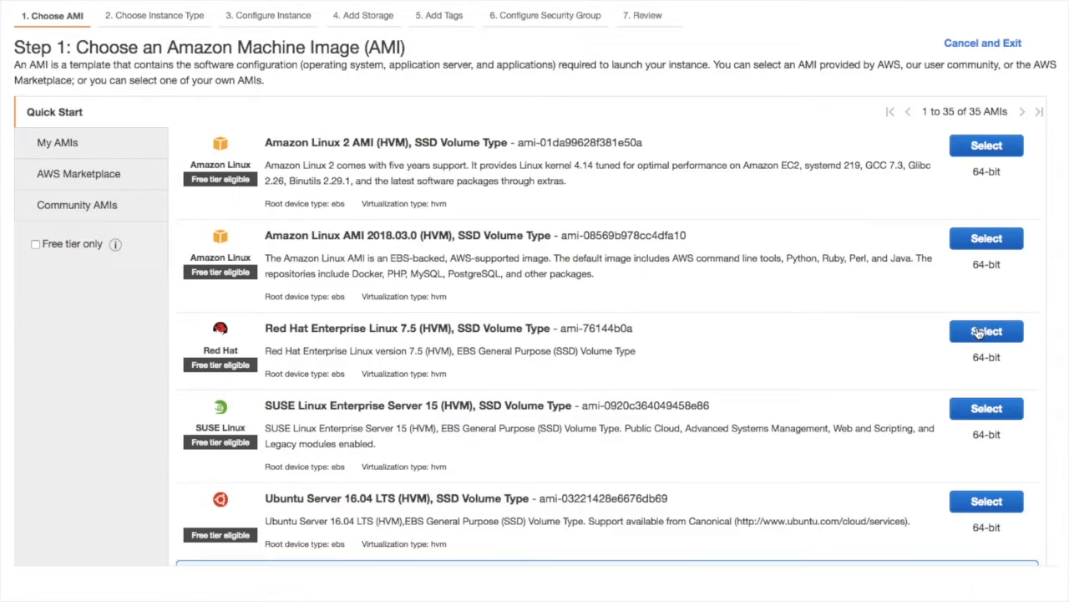
# Choose the Red Hat Enterprise Linux 7.5 image with the t2.large instance type and continue to instance details
pyautogui.click(986, 330)
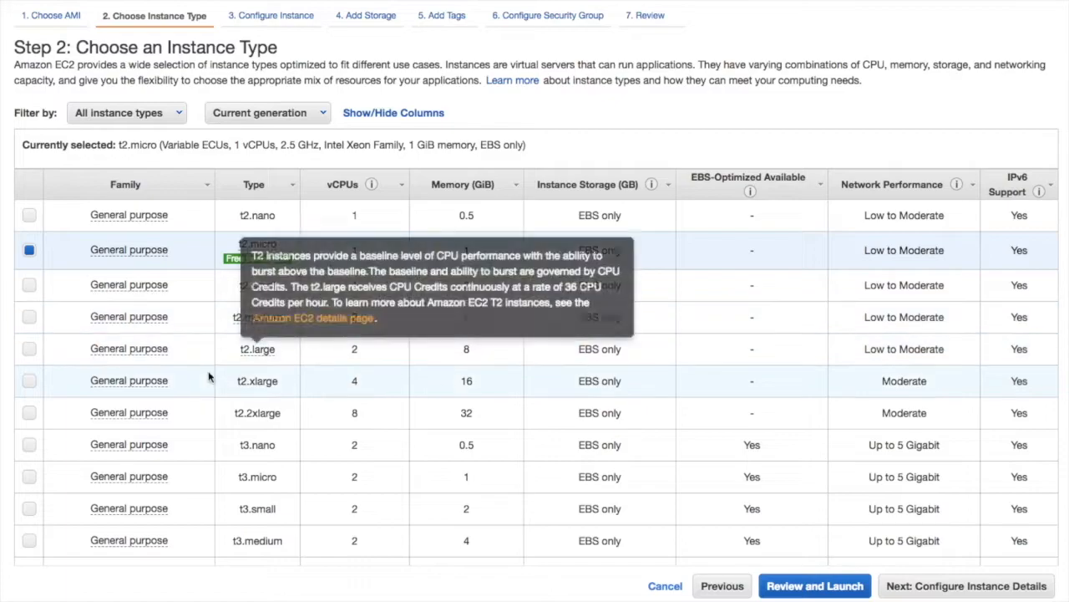
pyautogui.click(28, 349)
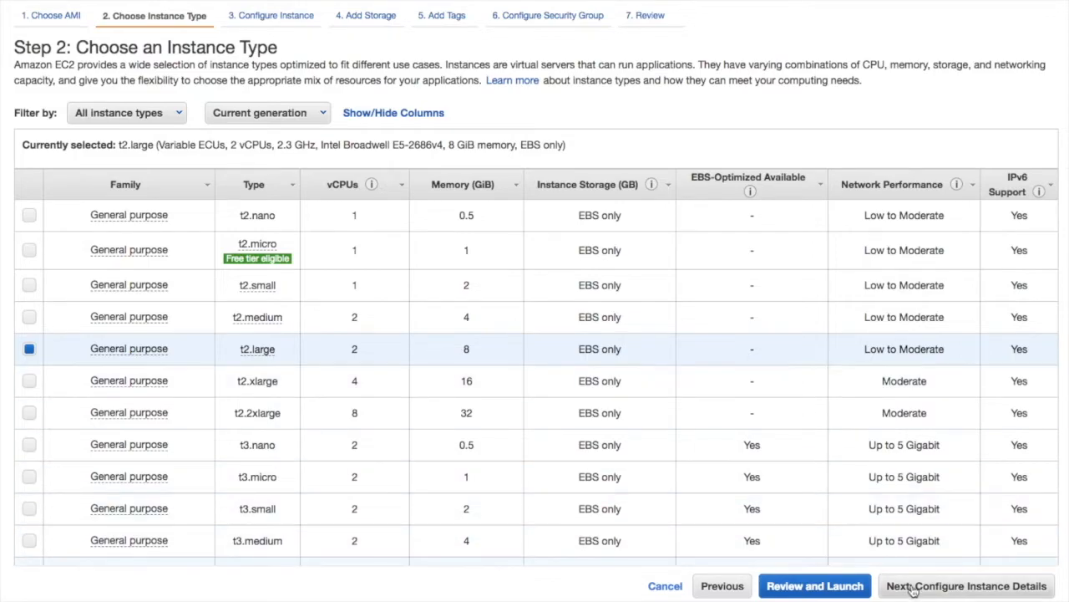
pyautogui.click(965, 585)
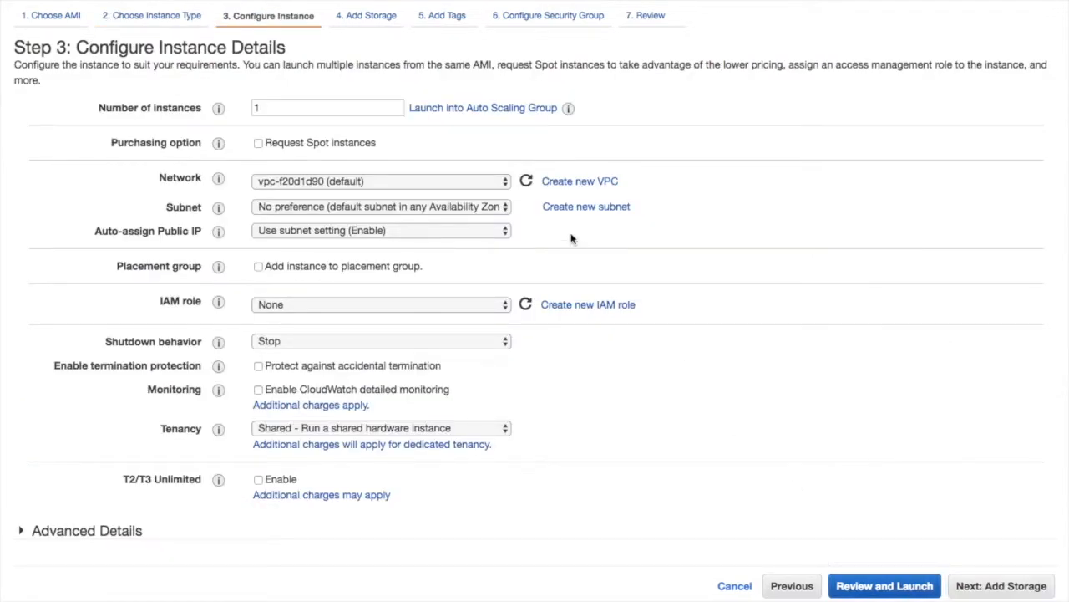
# Set the root volume size to 40 GiB and continue to the tags step
pyautogui.click(1000, 585)
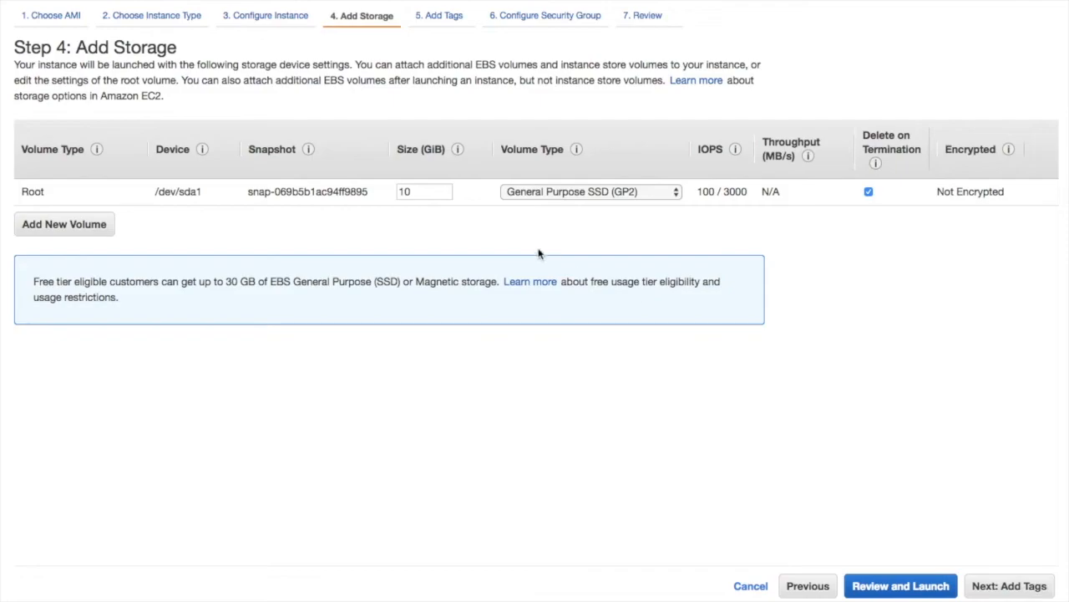
pyautogui.click(425, 191)
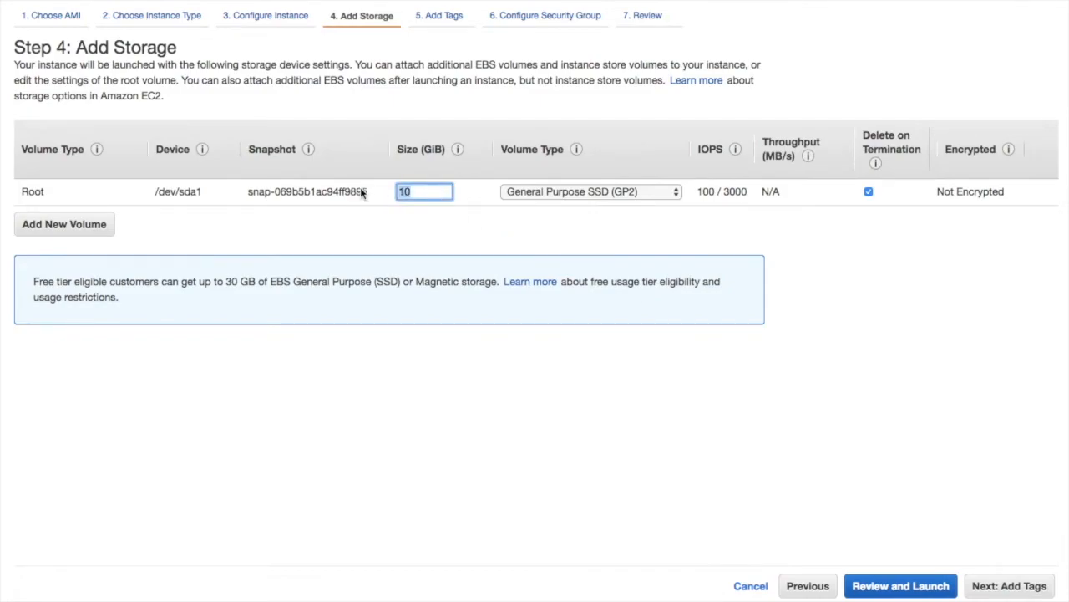
pyautogui.write('40')
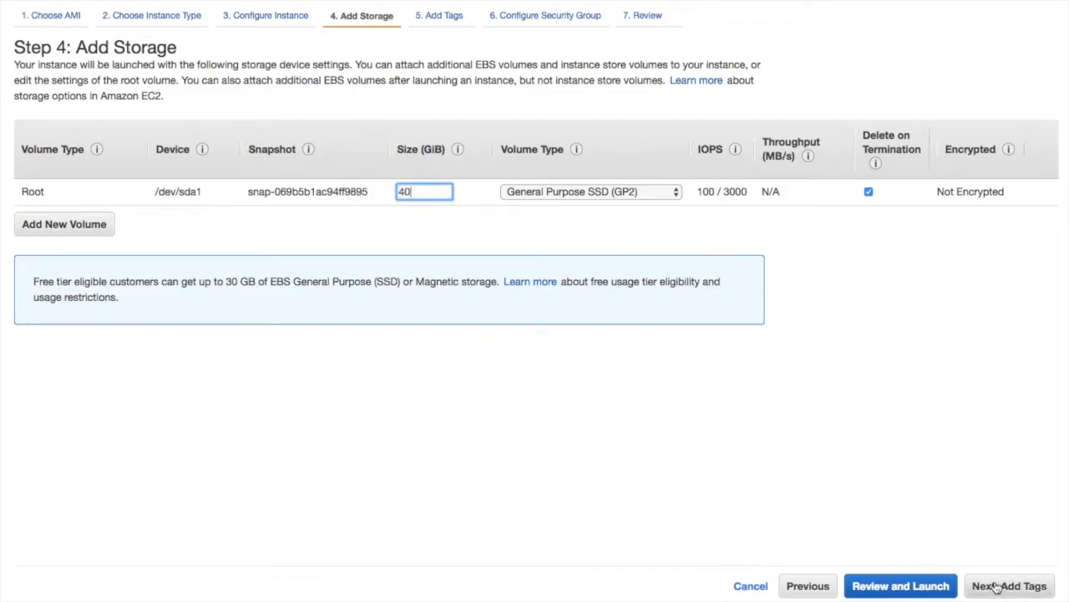
pyautogui.click(1006, 584)
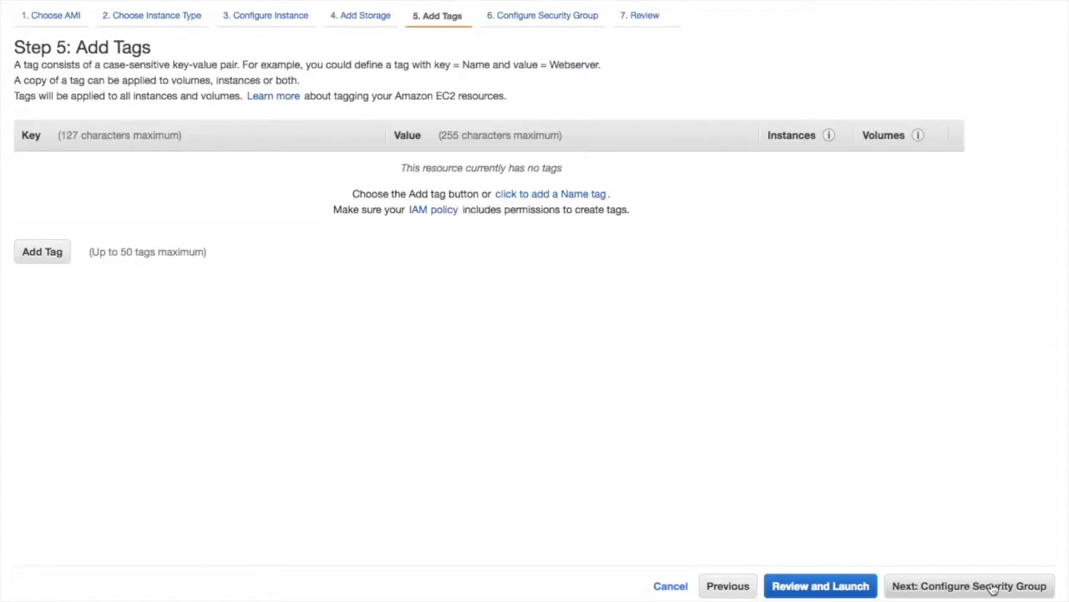
# Name the new security group openshift-sg with the description OpenShift Security Group
pyautogui.click(989, 585)
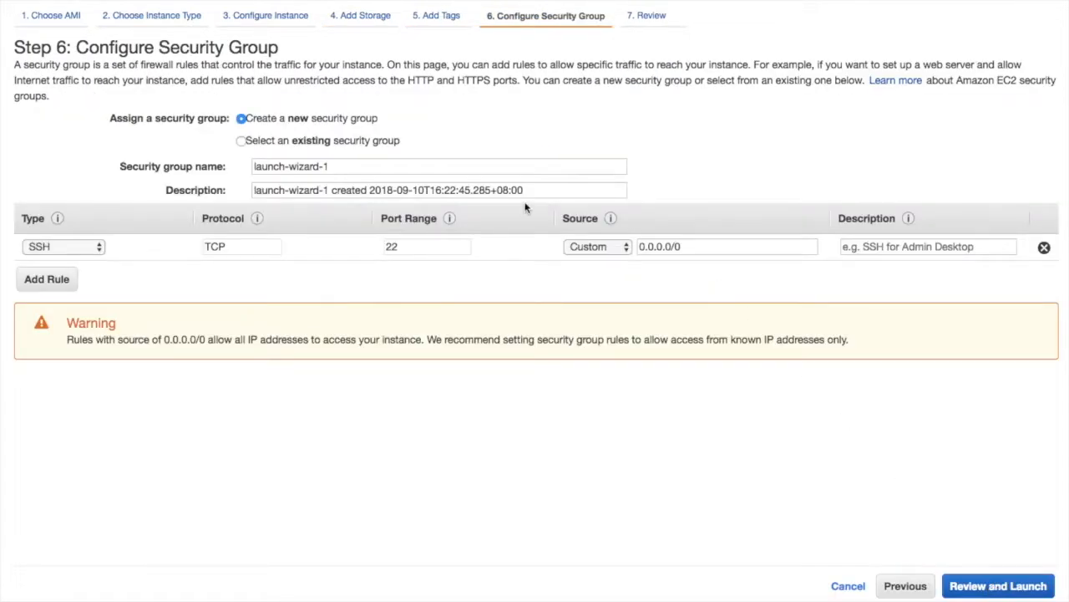
pyautogui.click(438, 167)
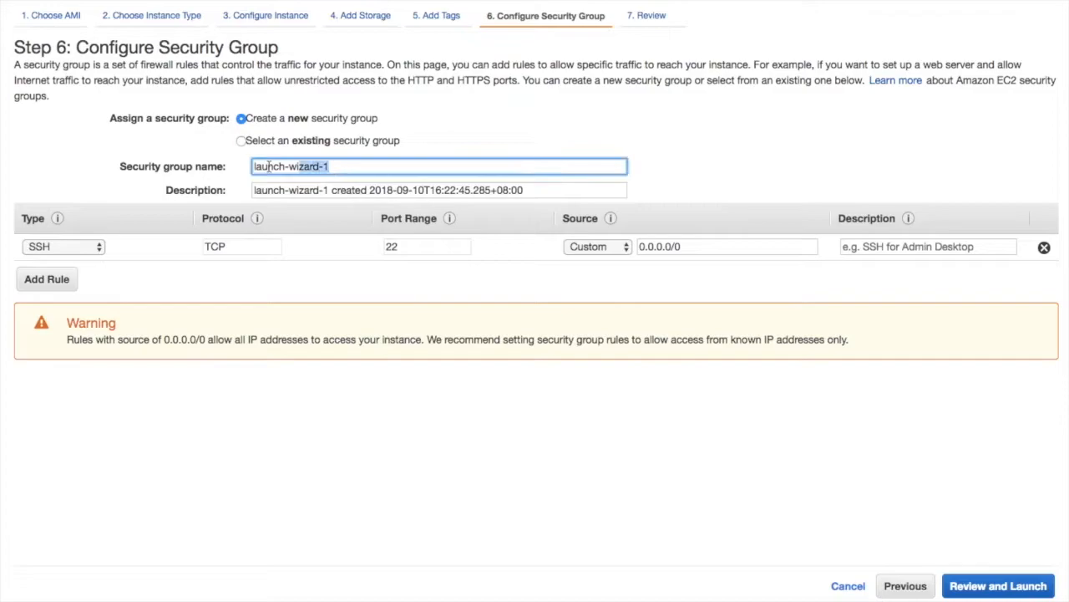
pyautogui.write('openshift-sg')
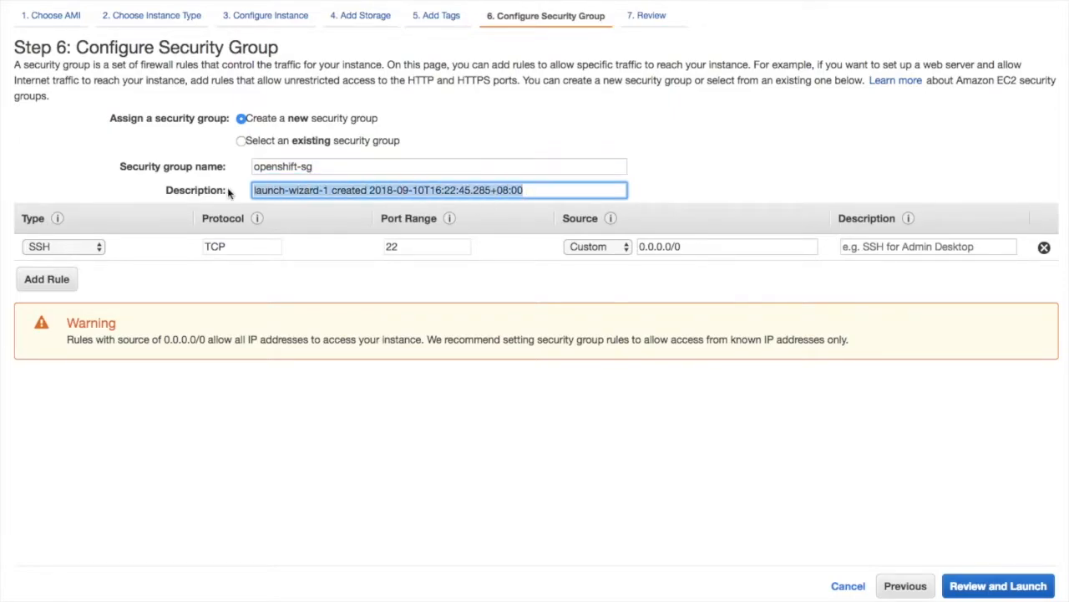
pyautogui.write('Open')
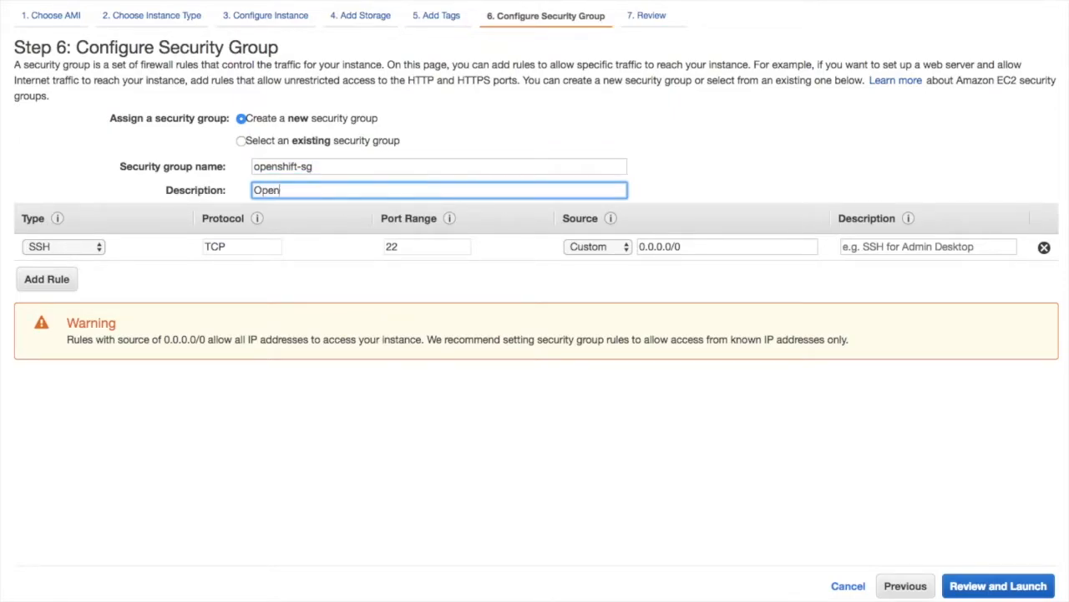
pyautogui.write('Shift Se')
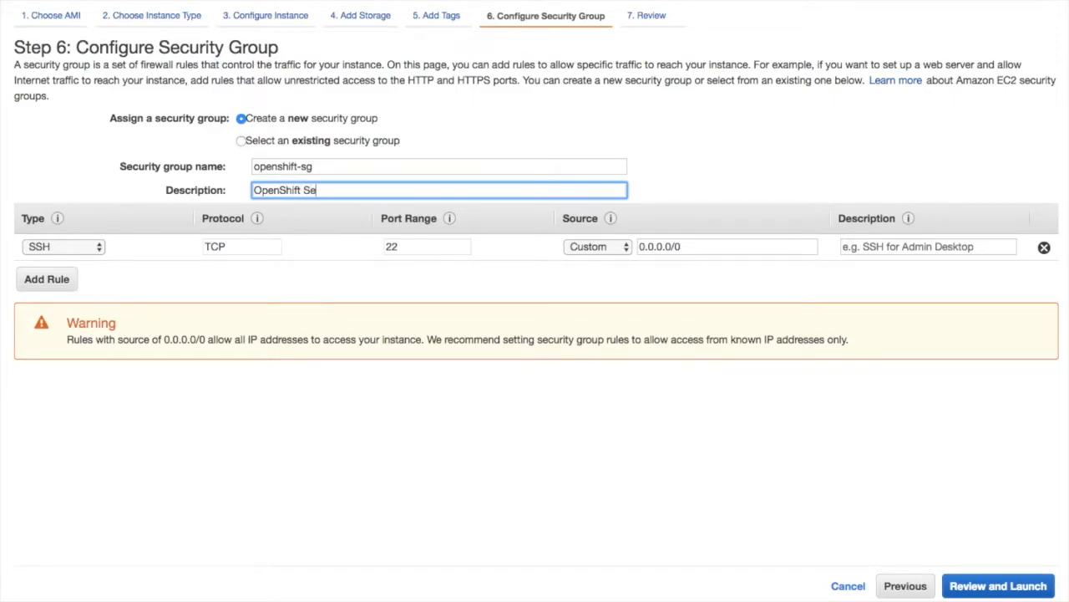
pyautogui.write('curity Gro')
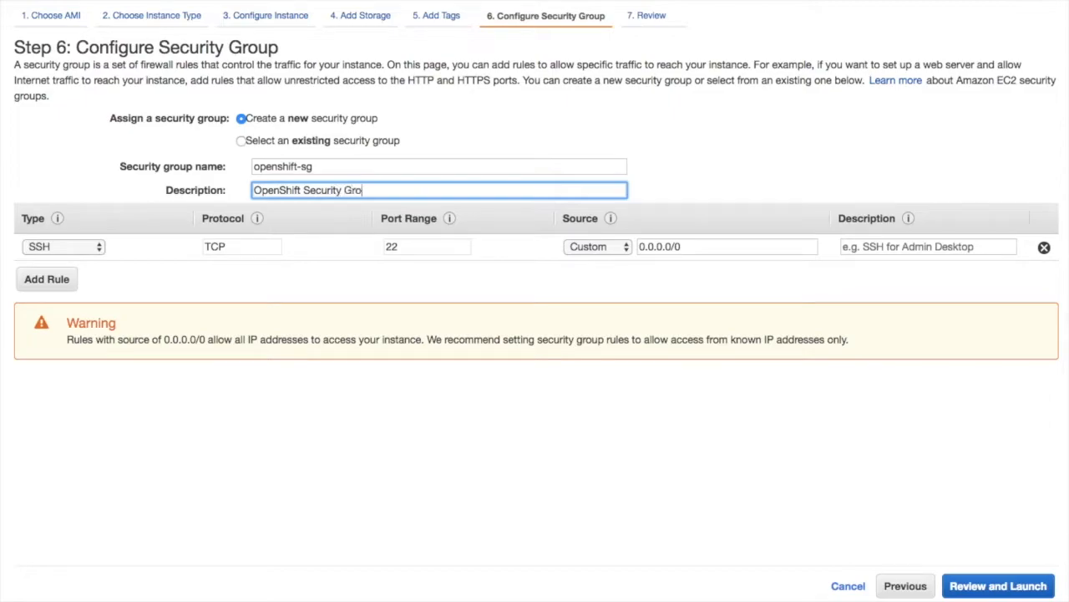
# Add inbound rules for HTTP and HTTPS alongside SSH, and start a fourth rule
pyautogui.click(47, 277)
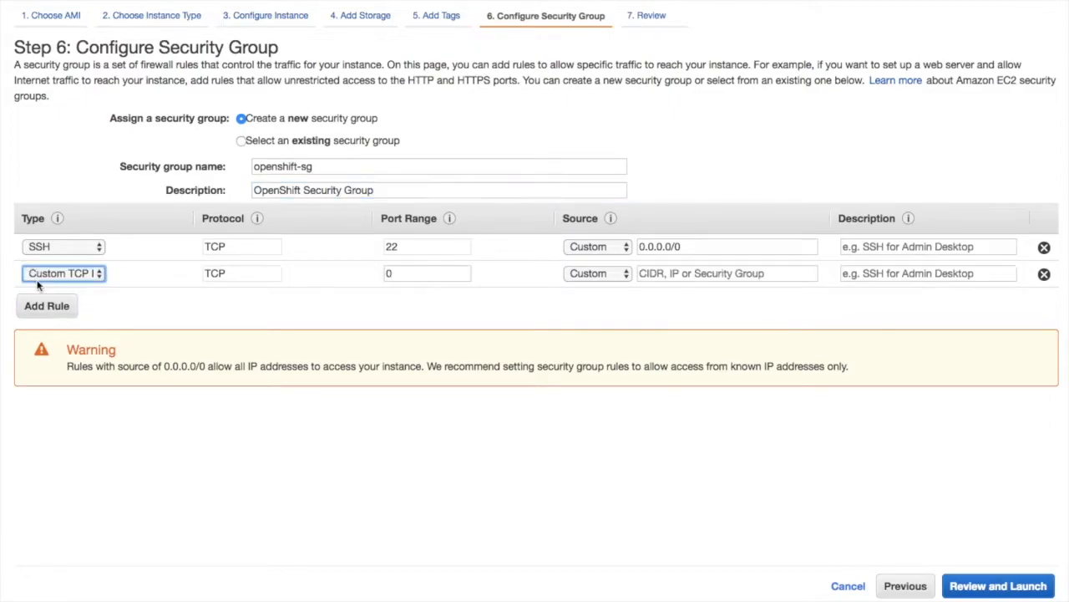
pyautogui.click(64, 274)
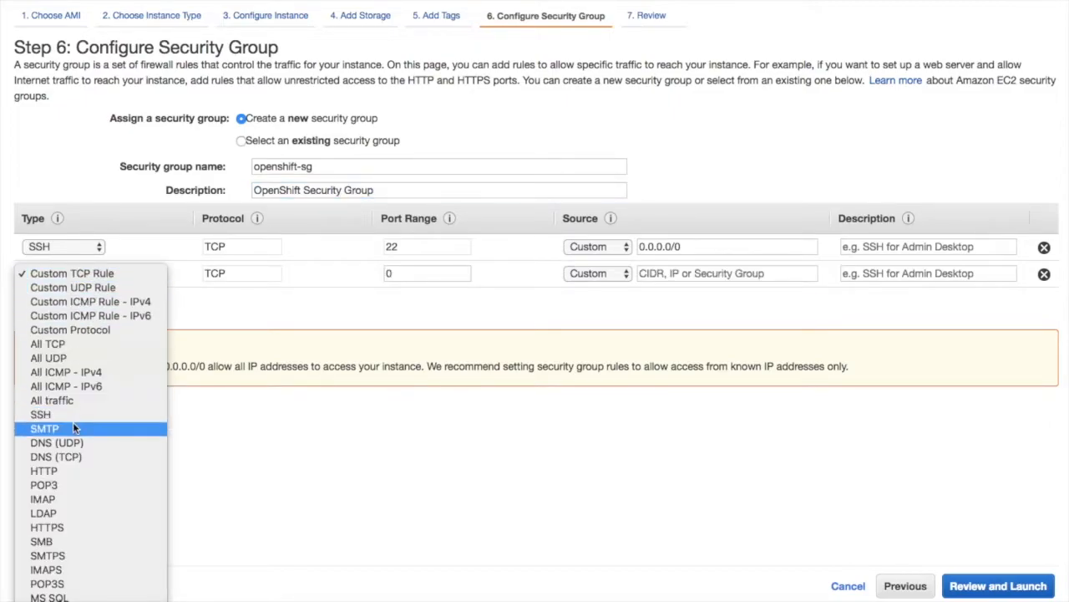
pyautogui.click(39, 471)
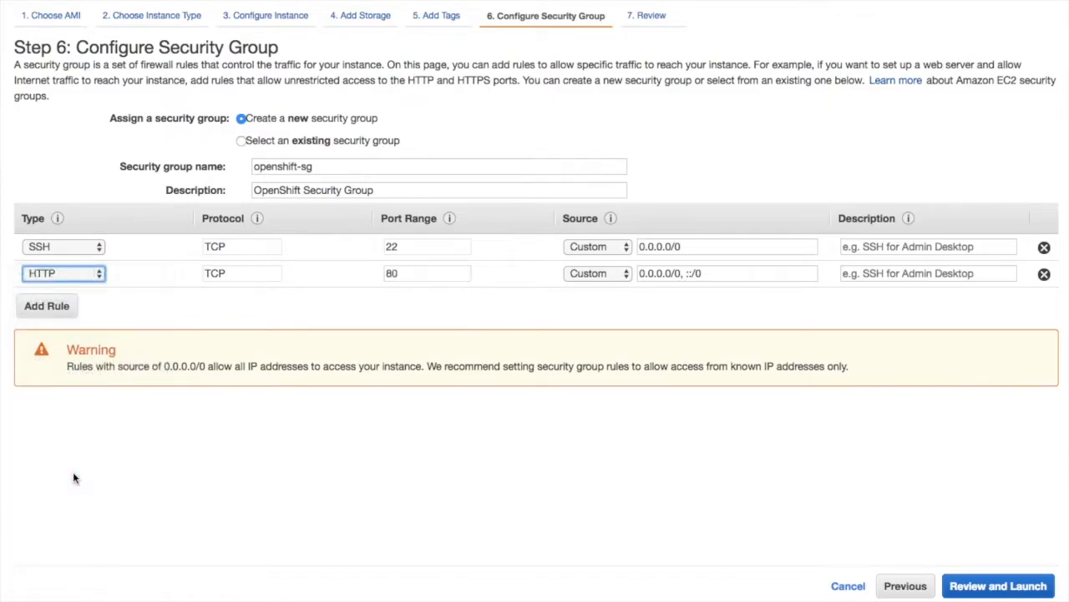
pyautogui.moveTo(64, 314)
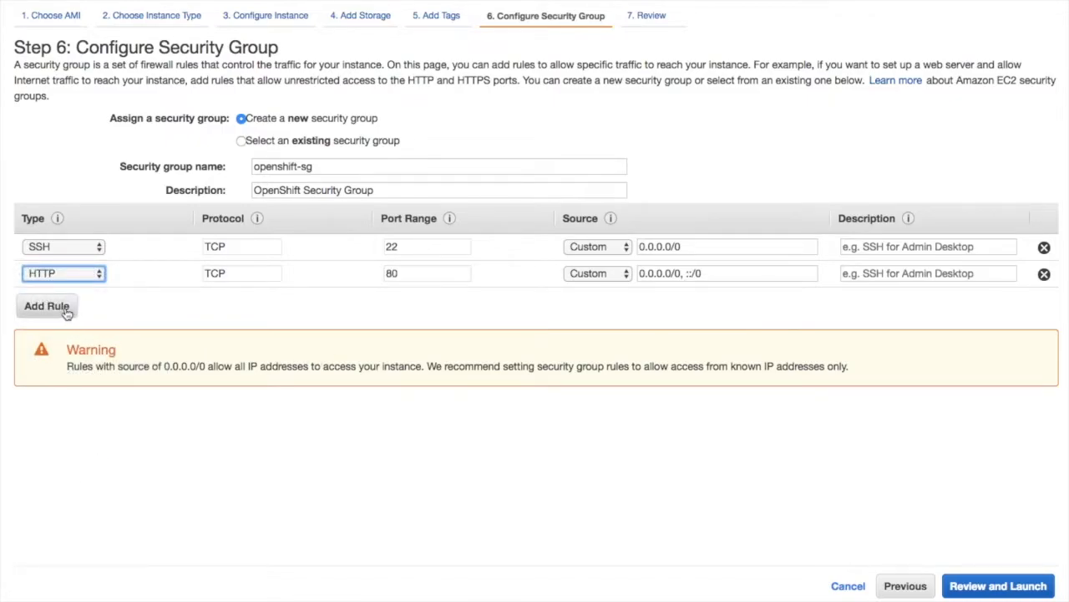
pyautogui.click(46, 306)
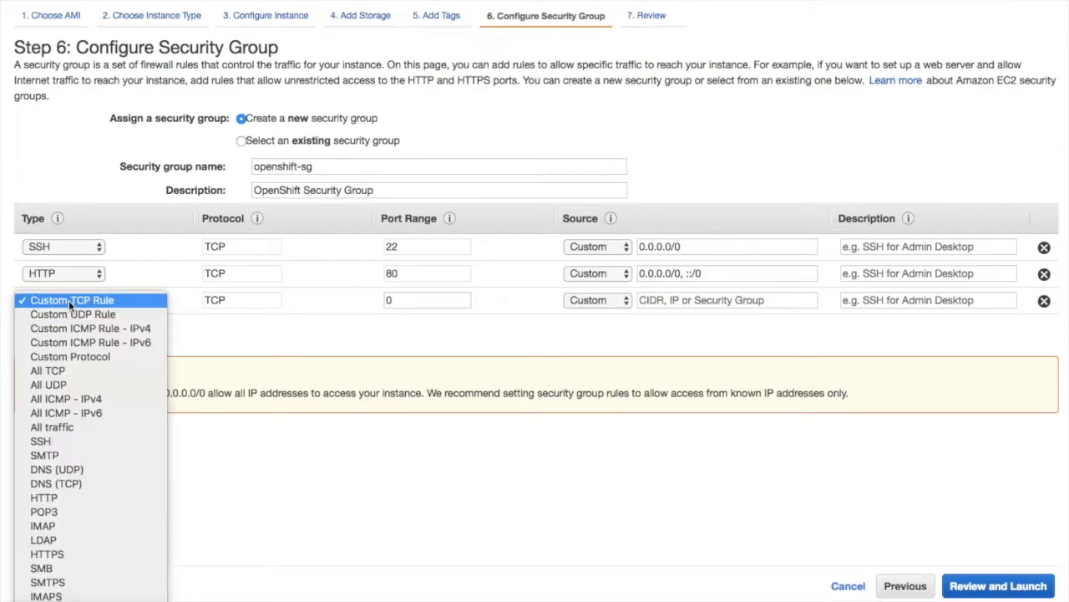
pyautogui.moveTo(67, 555)
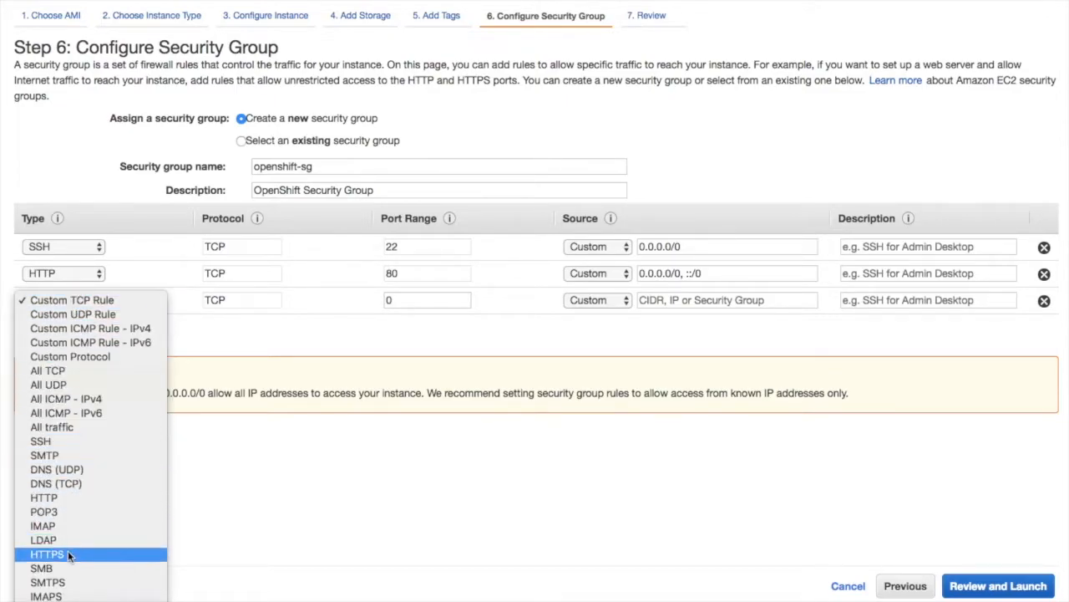
pyautogui.click(47, 551)
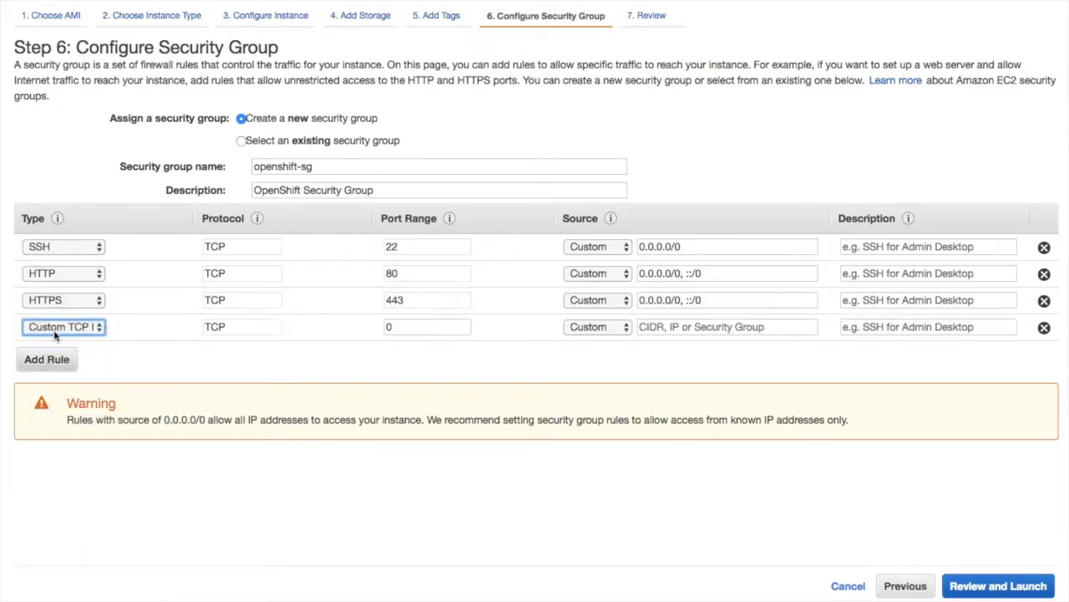
# Make the fourth rule a custom TCP rule on port 8443
pyautogui.click(64, 326)
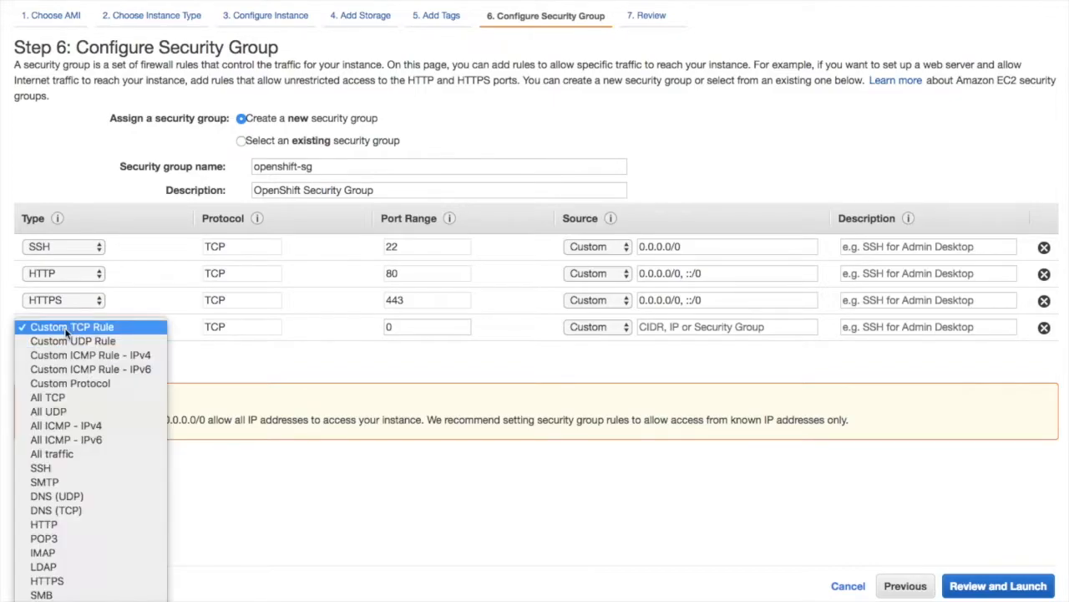
pyautogui.moveTo(83, 439)
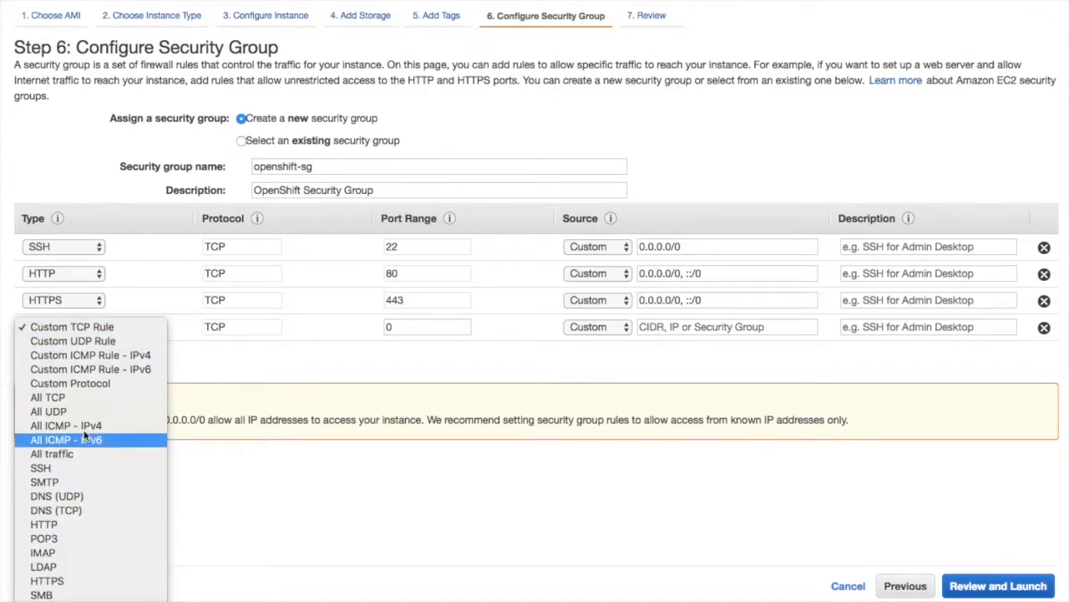
pyautogui.click(70, 382)
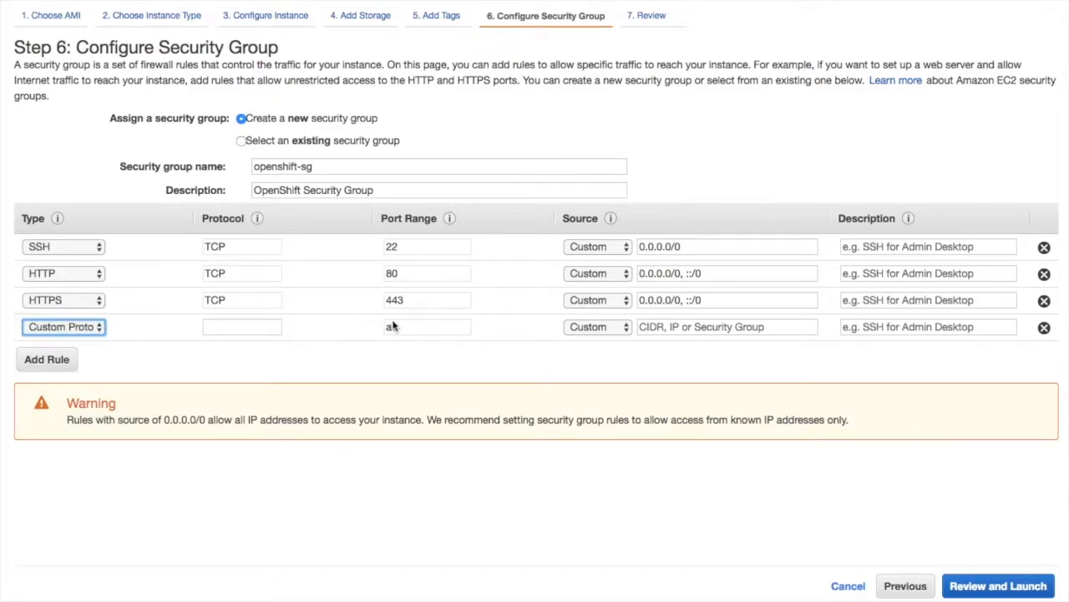
pyautogui.write('ll')
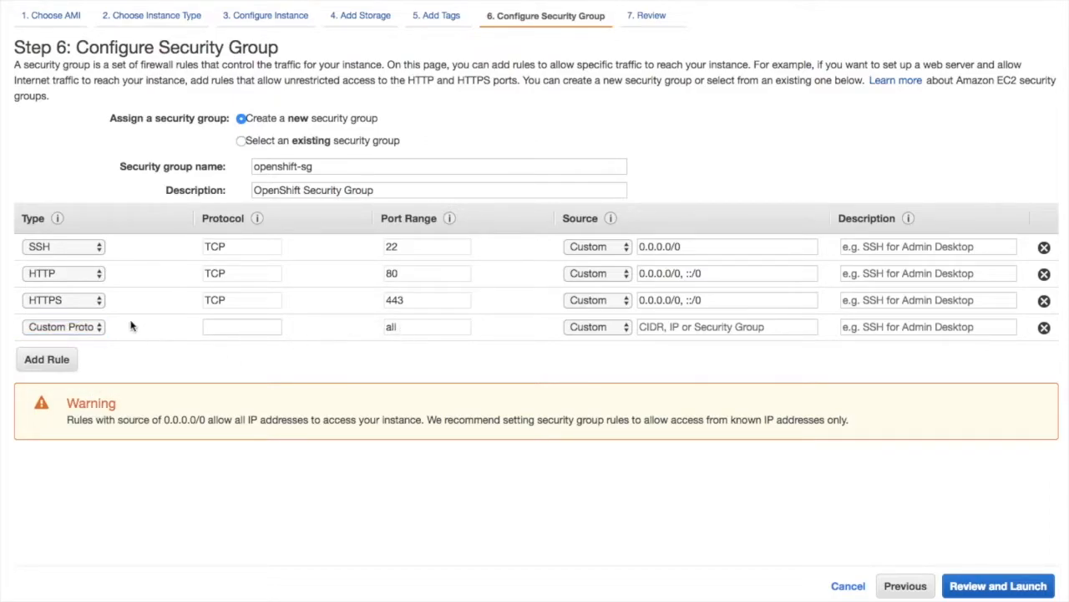
pyautogui.click(63, 326)
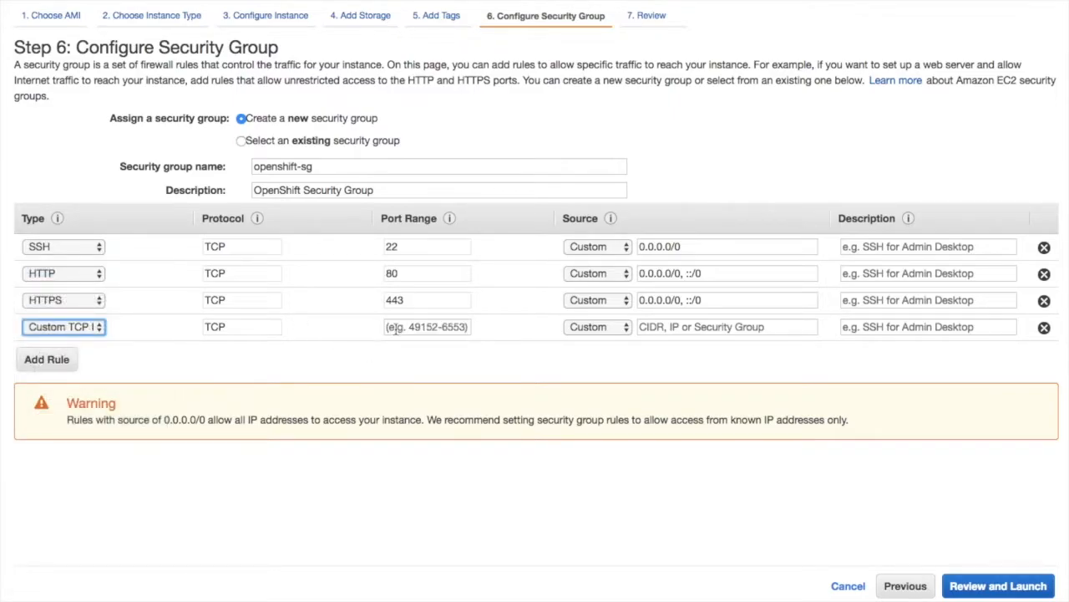
pyautogui.click(428, 325)
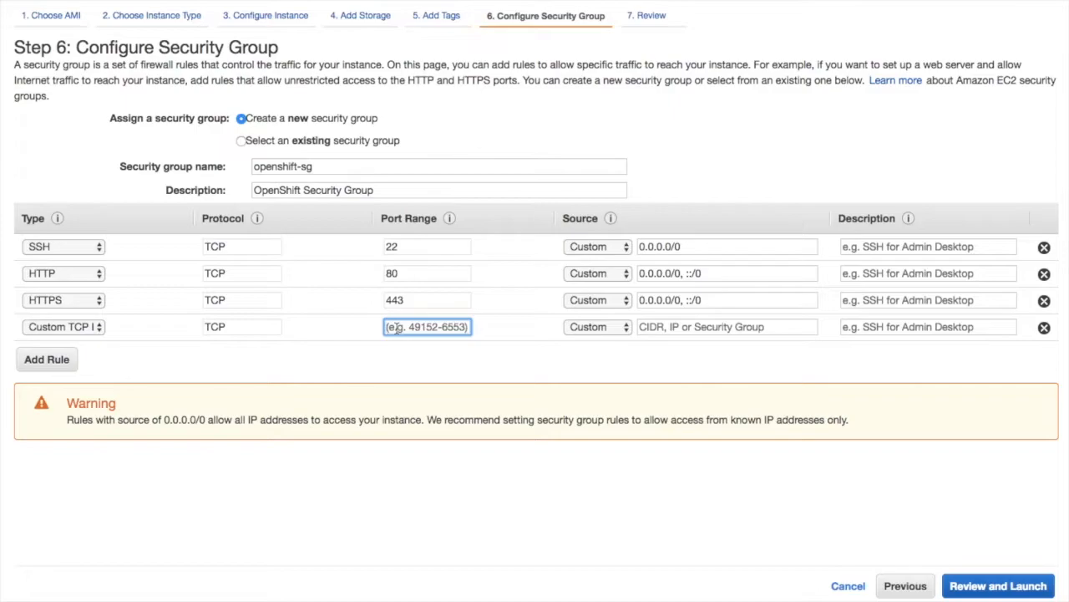
pyautogui.write('8443')
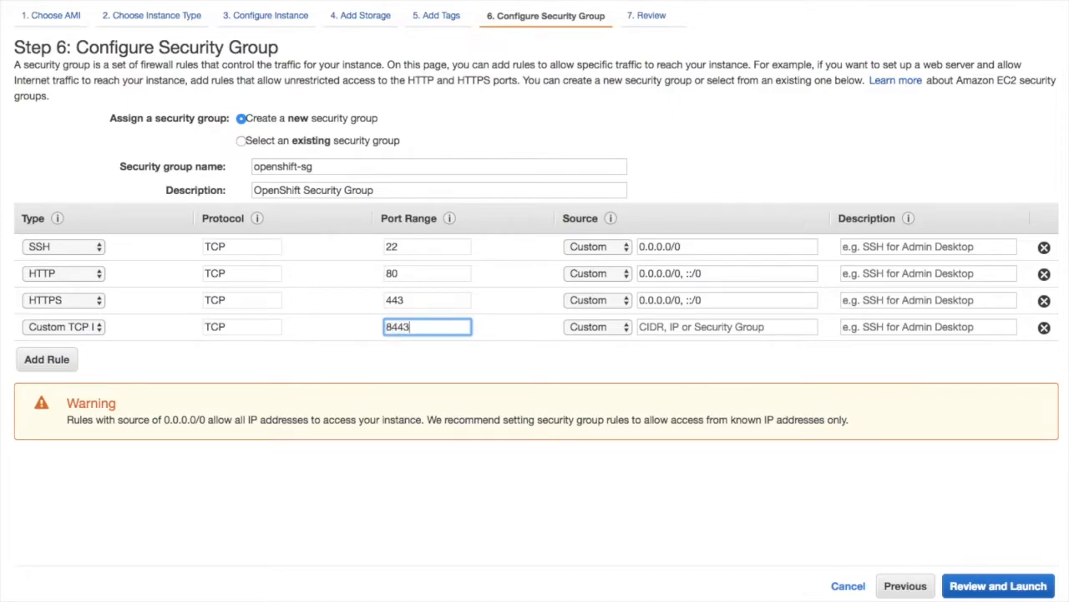
pyautogui.moveTo(613, 334)
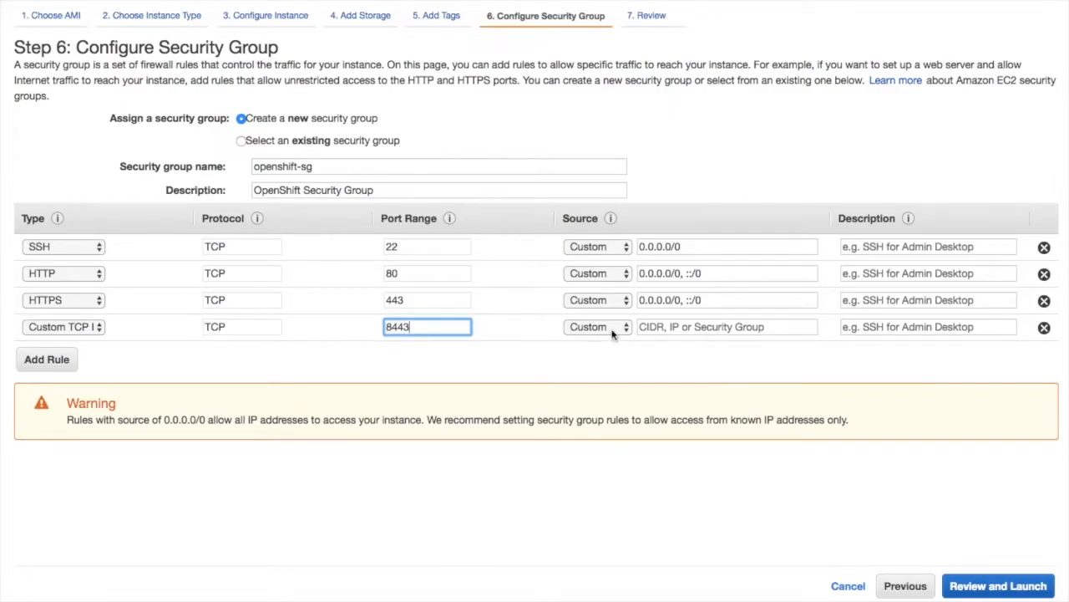
# Set the source to Anywhere for the SSH, HTTP, HTTPS and 8443 rules, then proceed to review and launch
pyautogui.click(596, 326)
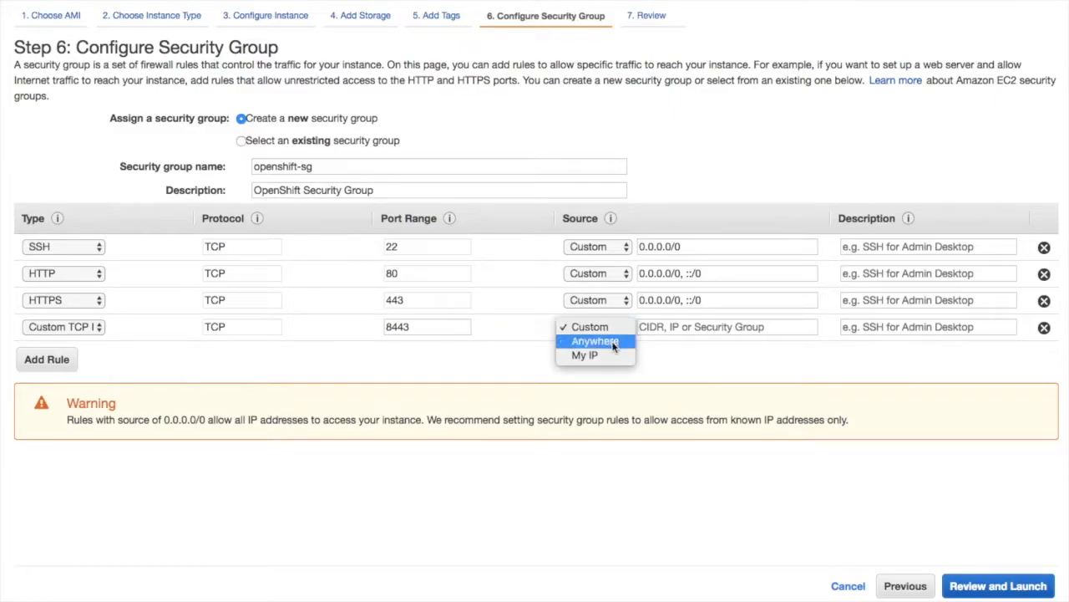
pyautogui.click(595, 341)
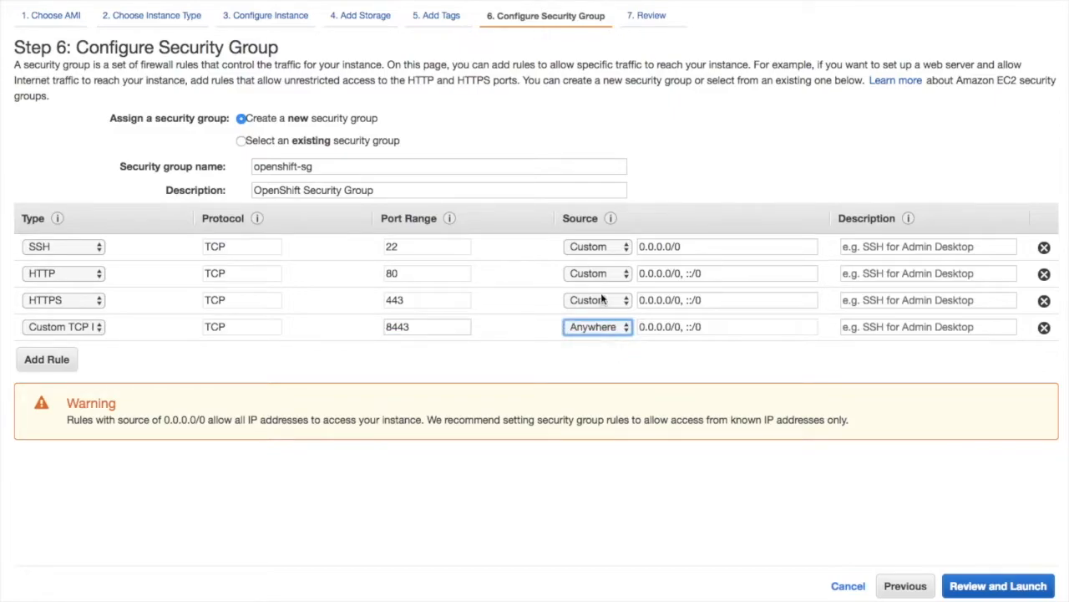
pyautogui.click(598, 301)
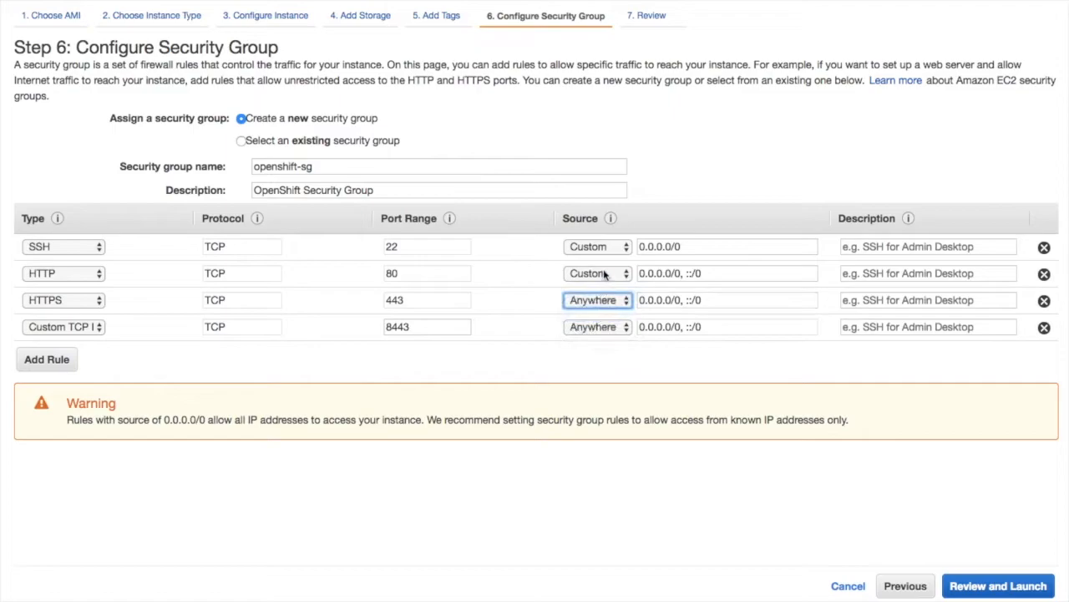
pyautogui.click(595, 274)
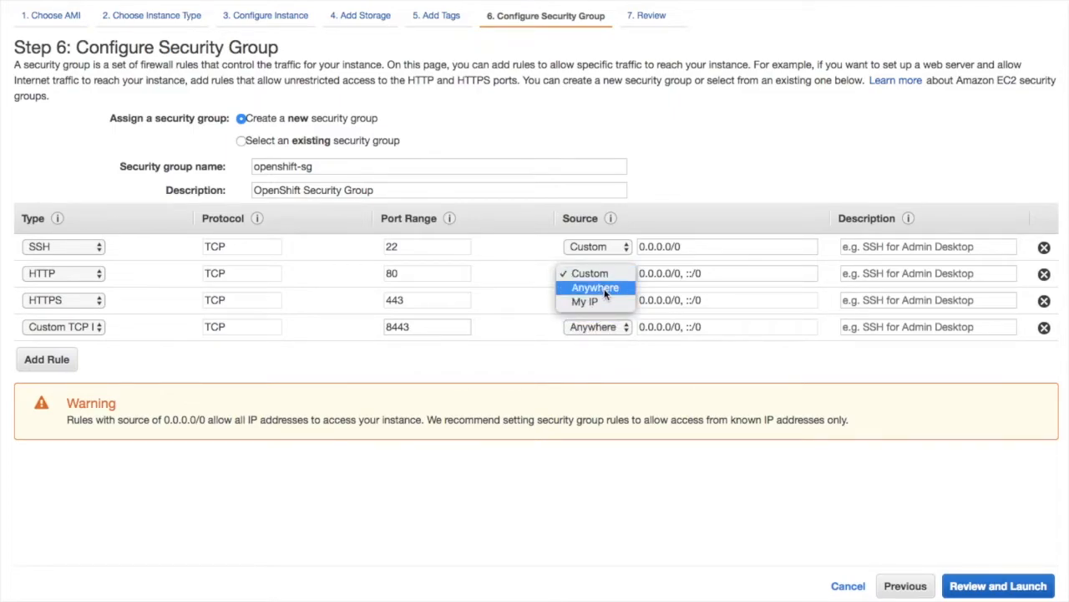
pyautogui.click(595, 288)
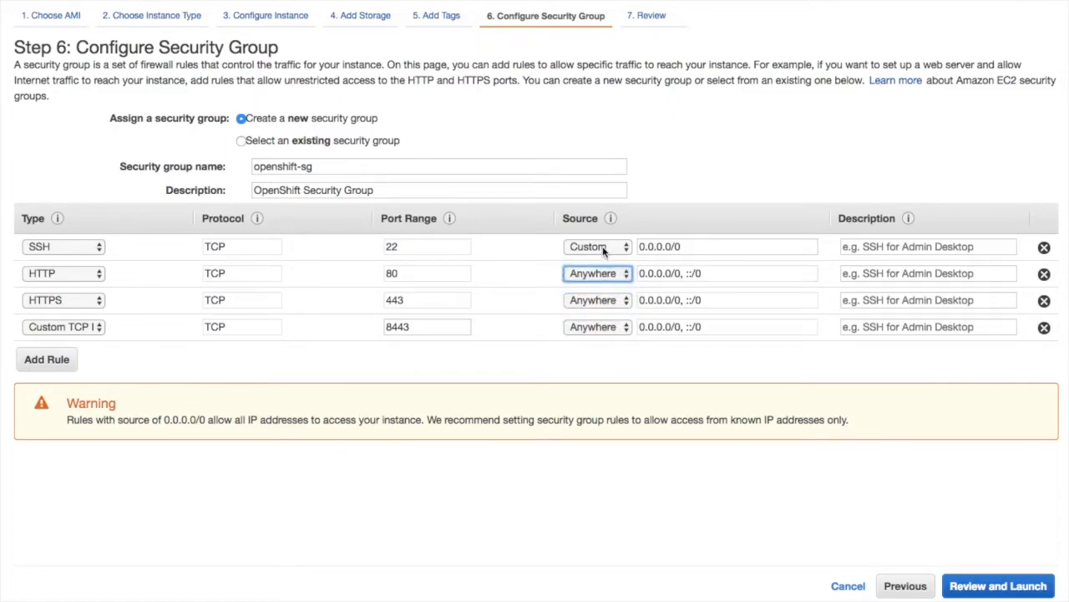
pyautogui.click(598, 246)
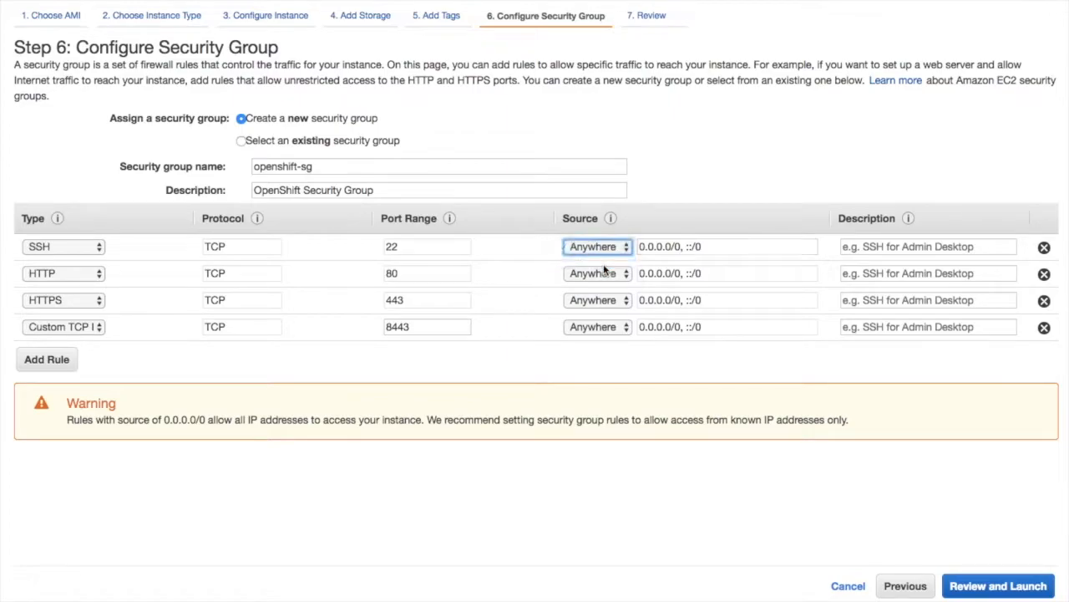
pyautogui.moveTo(648, 368)
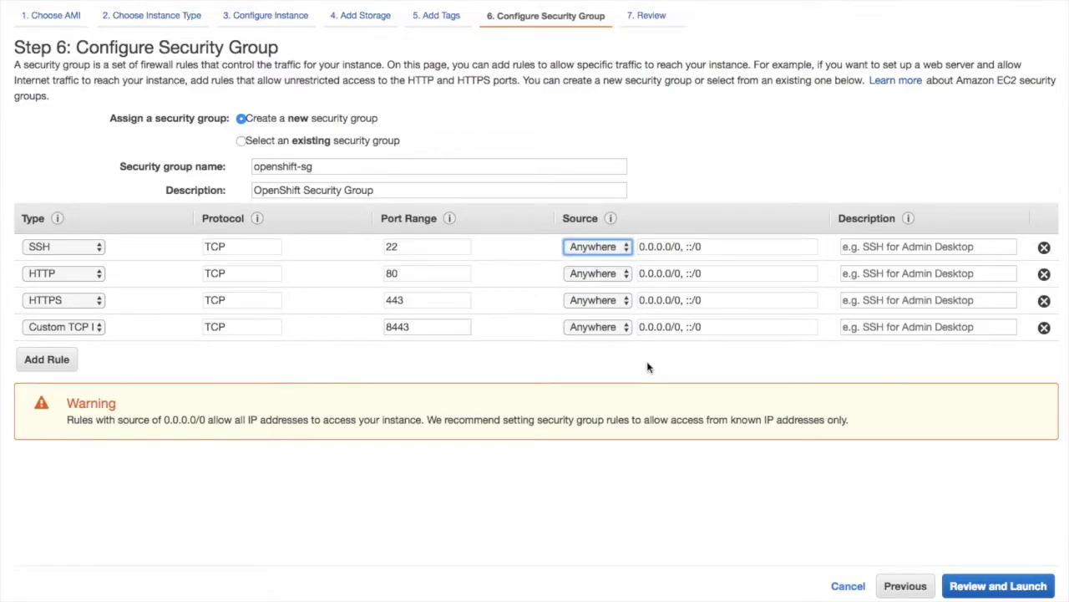
pyautogui.moveTo(959, 545)
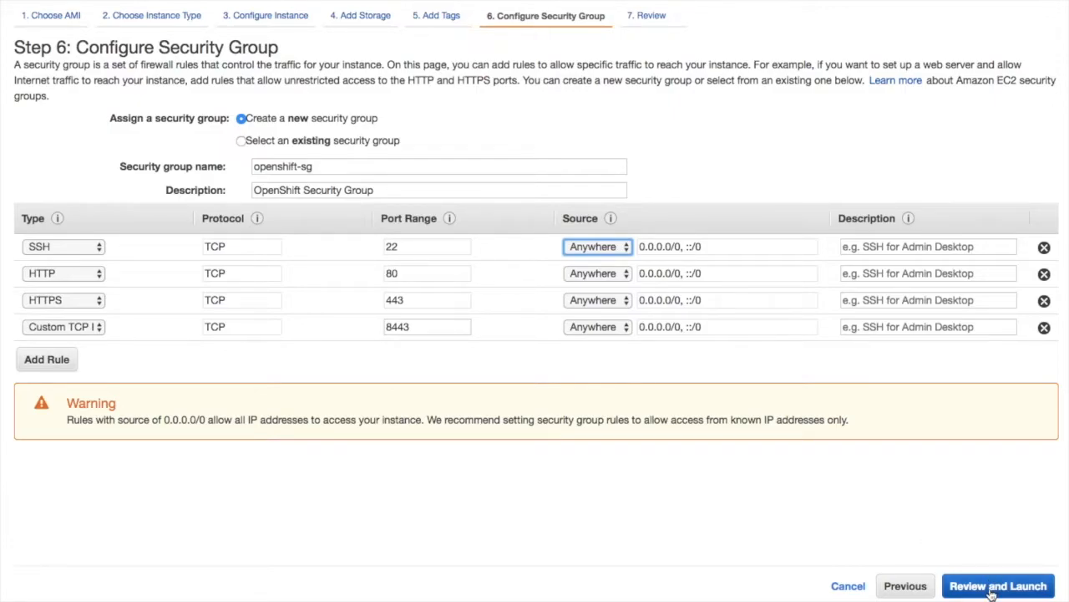
pyautogui.click(998, 584)
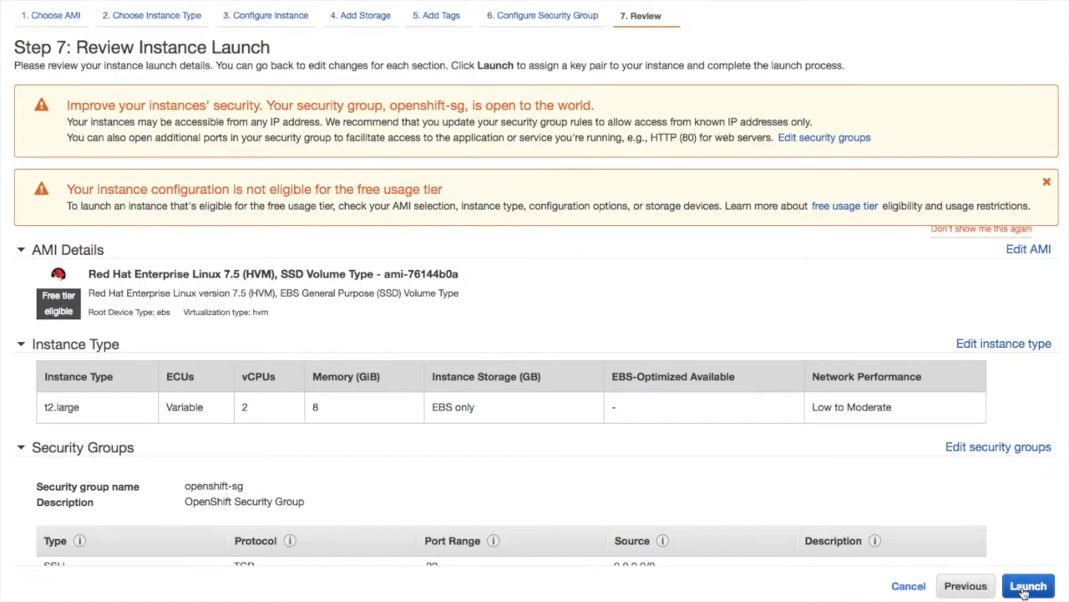
pyautogui.moveTo(1031, 586)
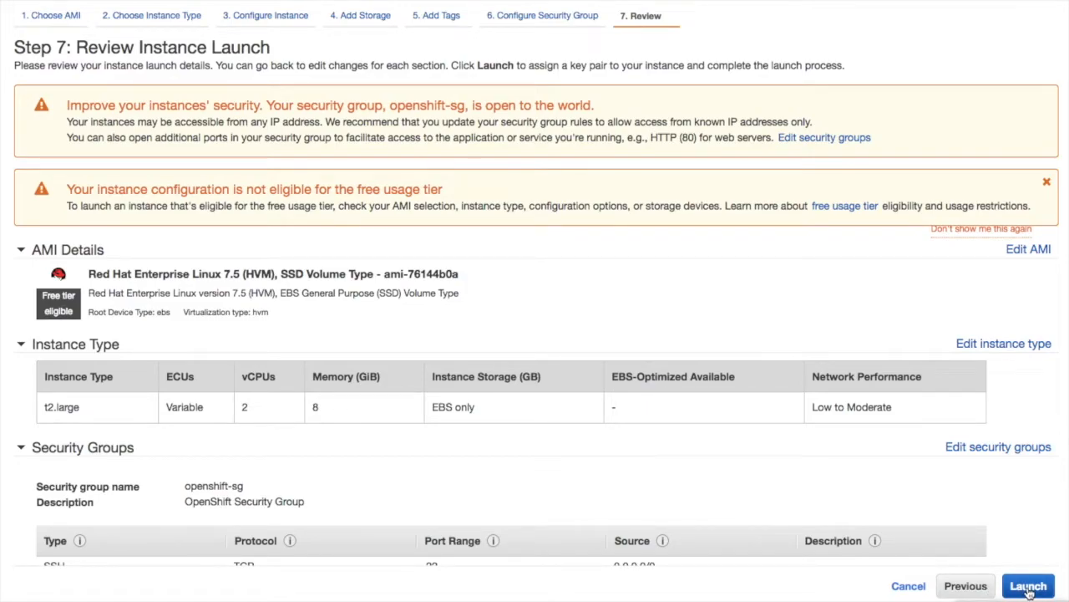
# Create and download a new key pair named openshift and launch the instance with it
pyautogui.click(1030, 585)
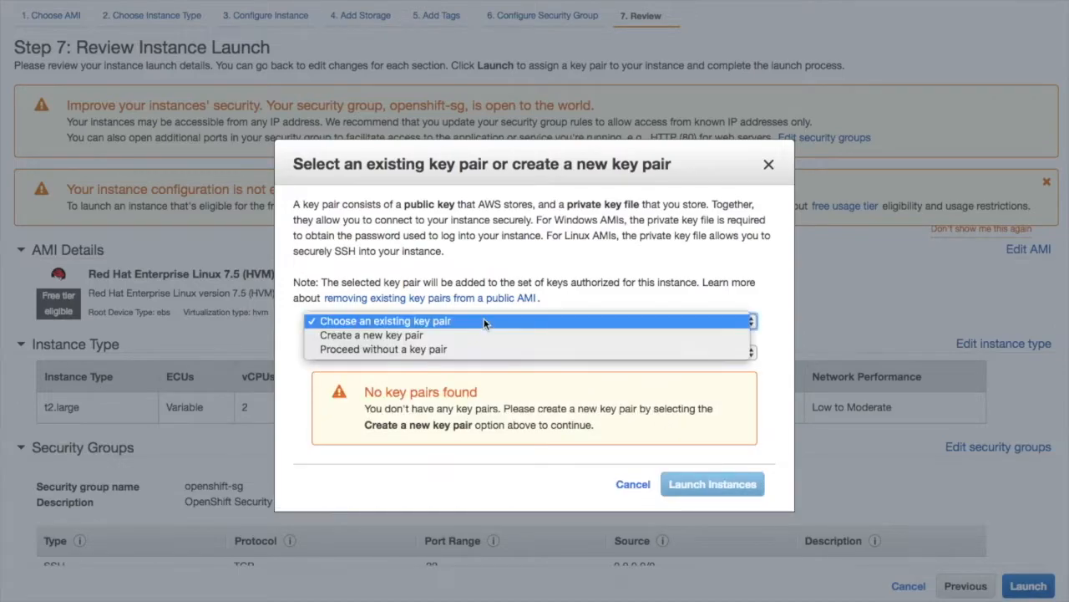
pyautogui.click(377, 334)
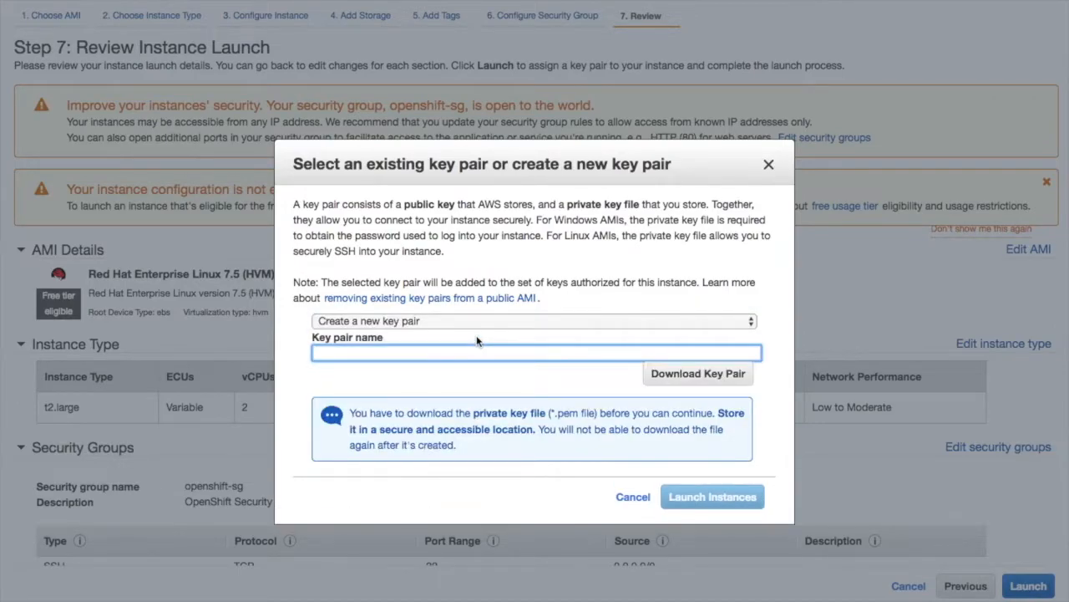
pyautogui.write('openshift')
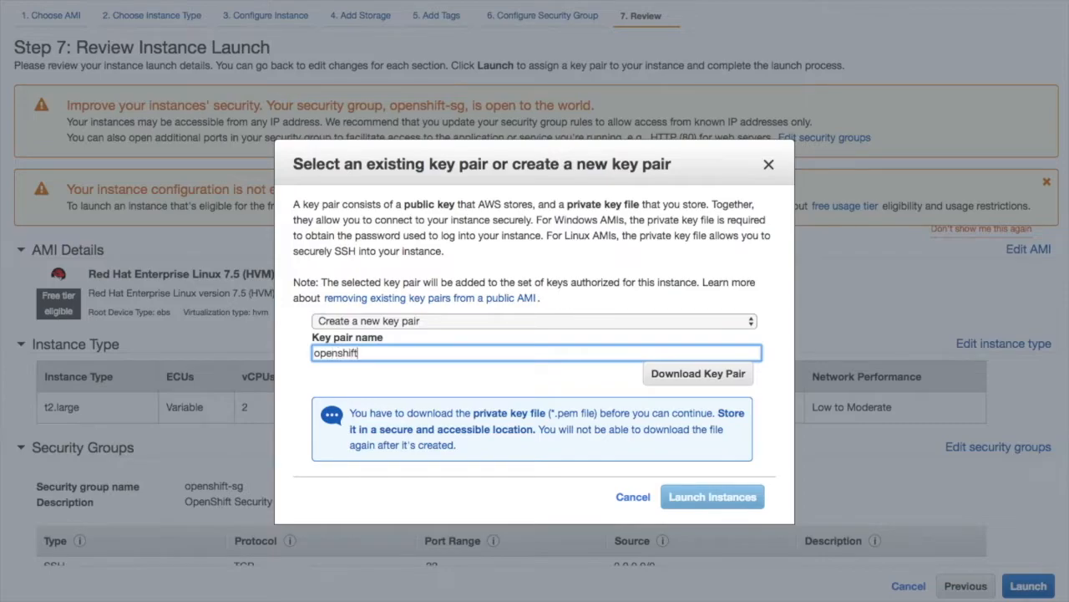
pyautogui.moveTo(665, 379)
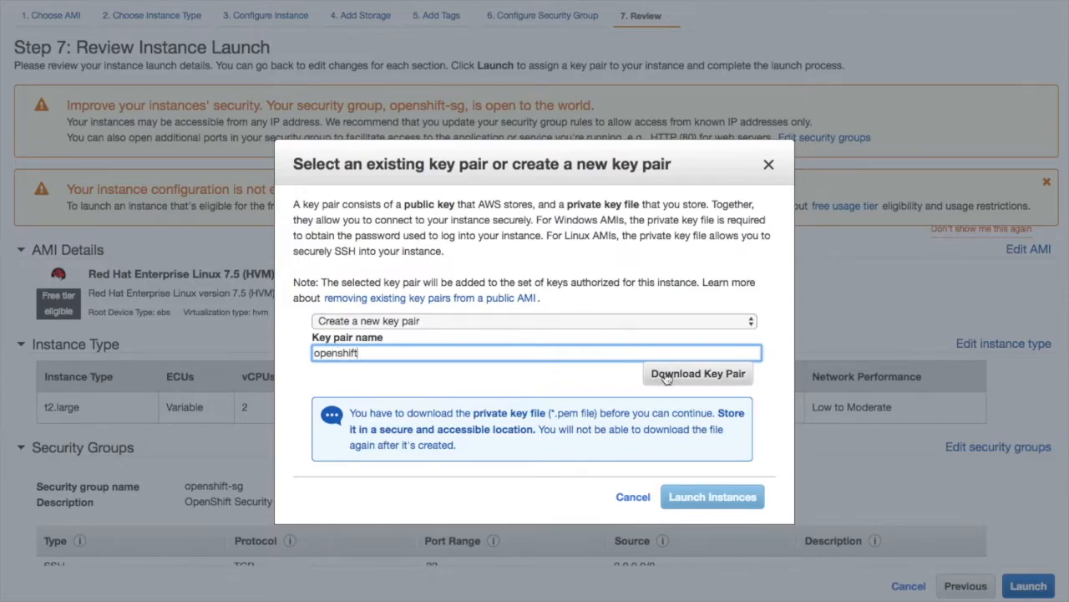
pyautogui.click(698, 372)
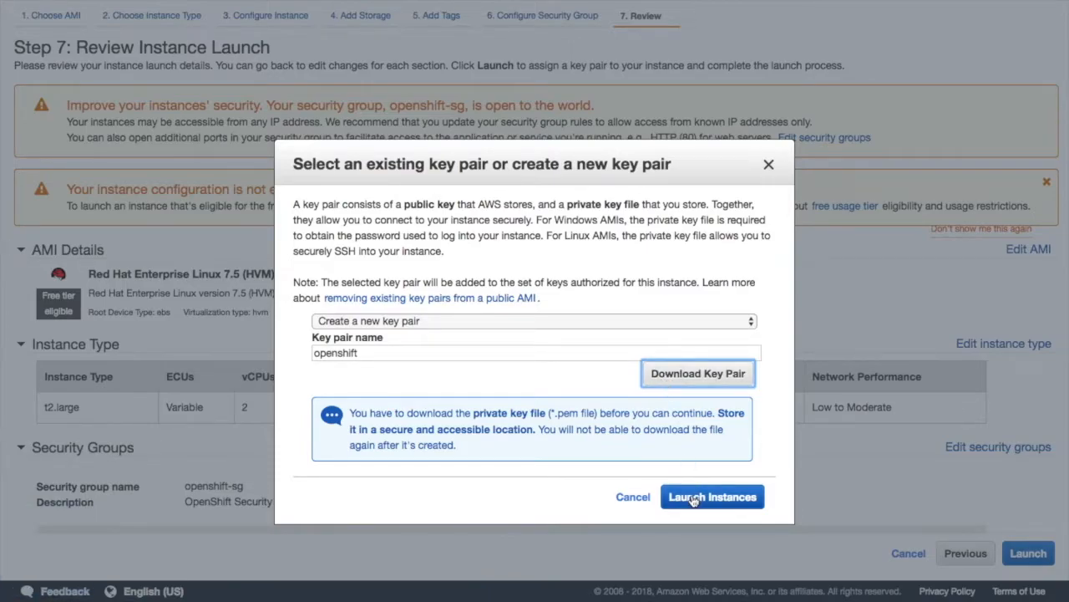
pyautogui.click(712, 495)
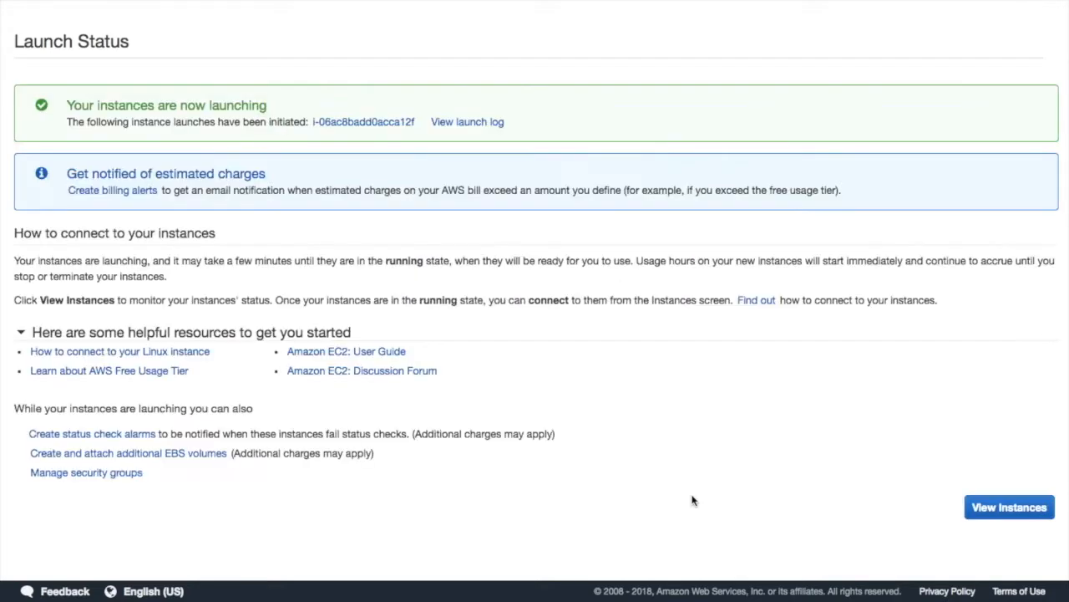
pyautogui.moveTo(901, 516)
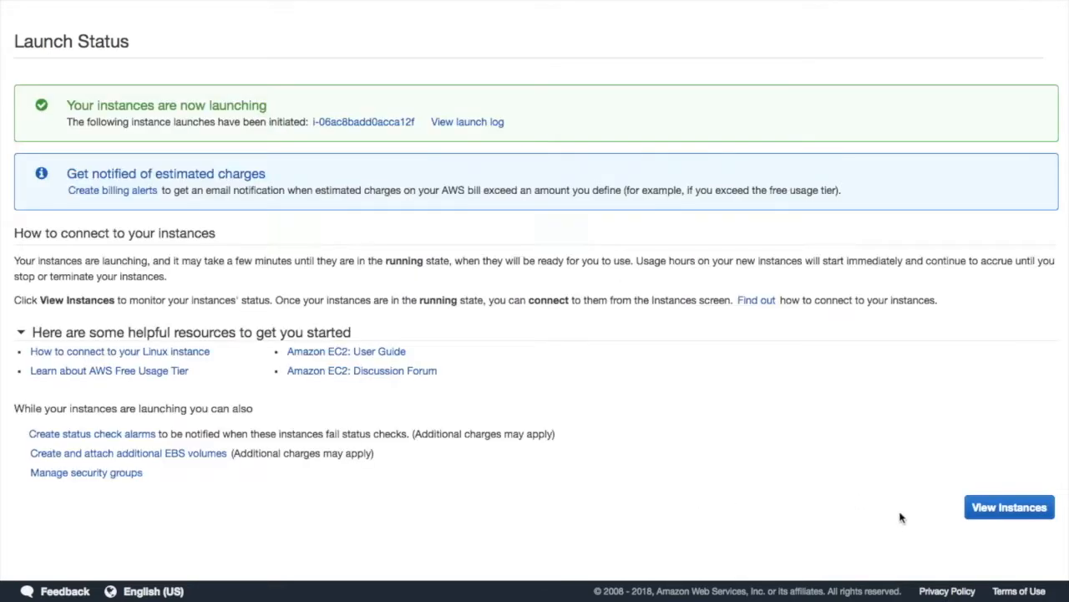
# Return to the instances list and name the new instance openshift
pyautogui.click(1011, 507)
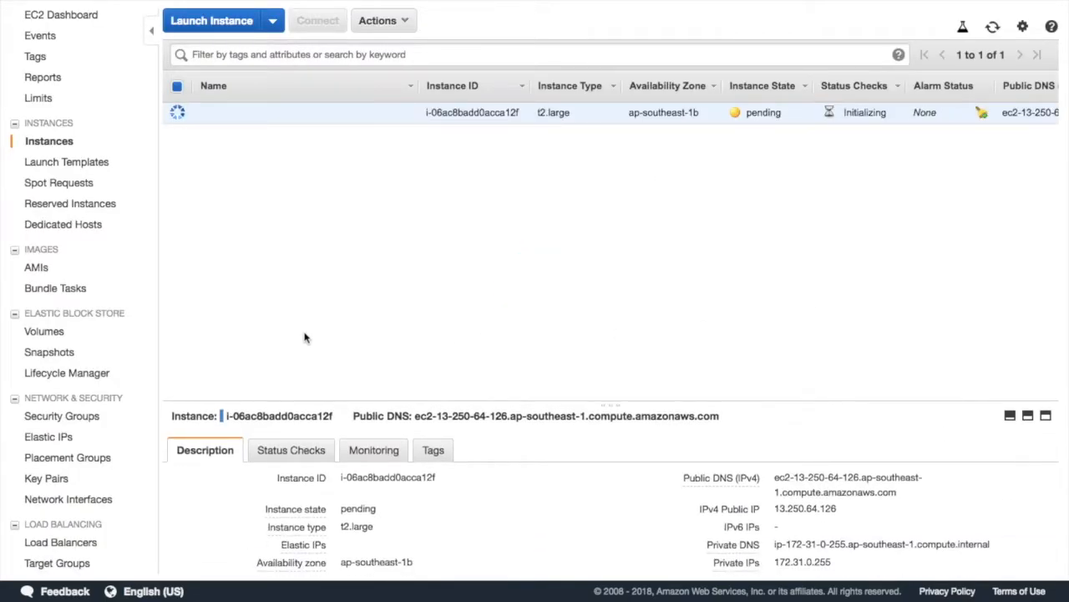
pyautogui.moveTo(311, 261)
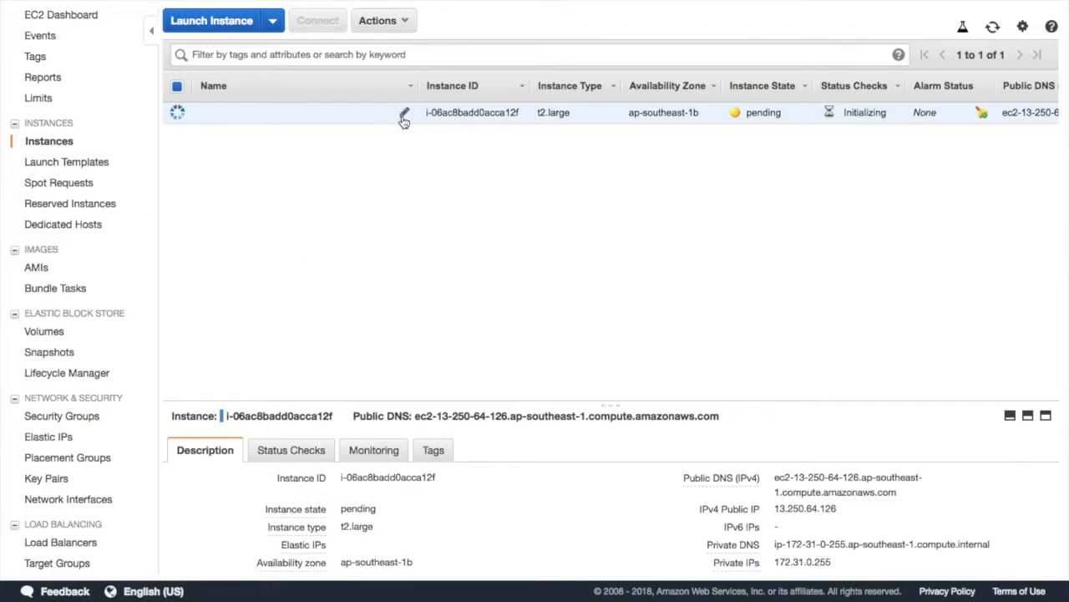
pyautogui.write('open')
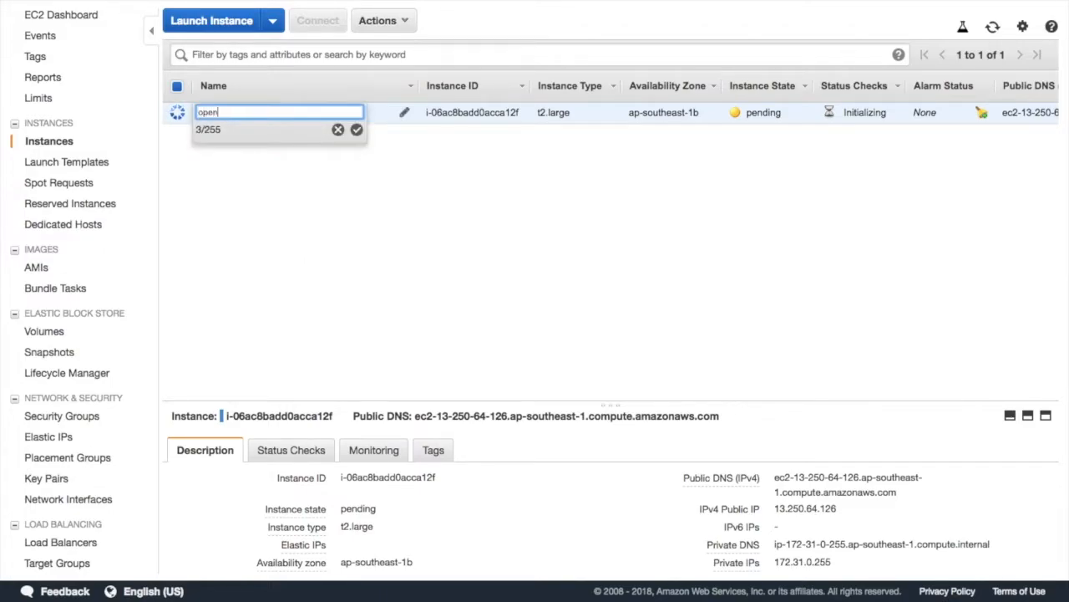
pyautogui.write('shift')
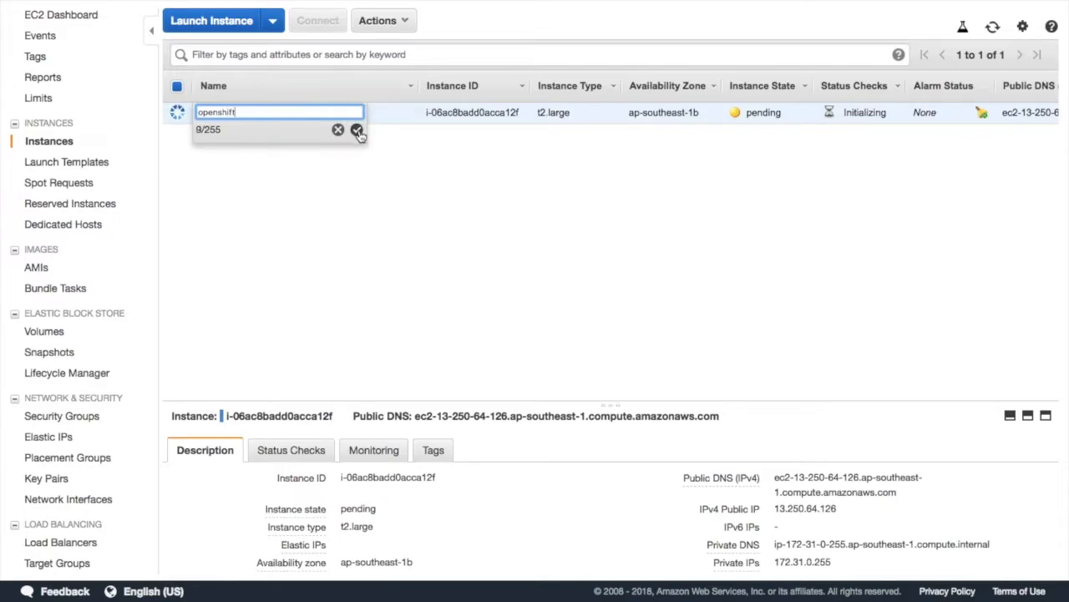
pyautogui.click(361, 131)
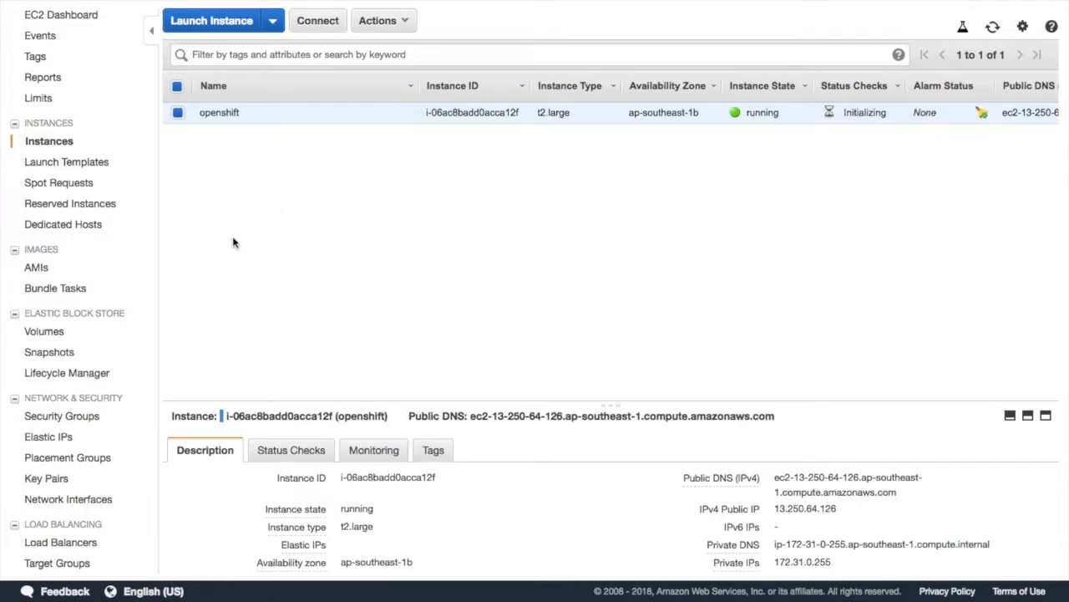
pyautogui.moveTo(46, 438)
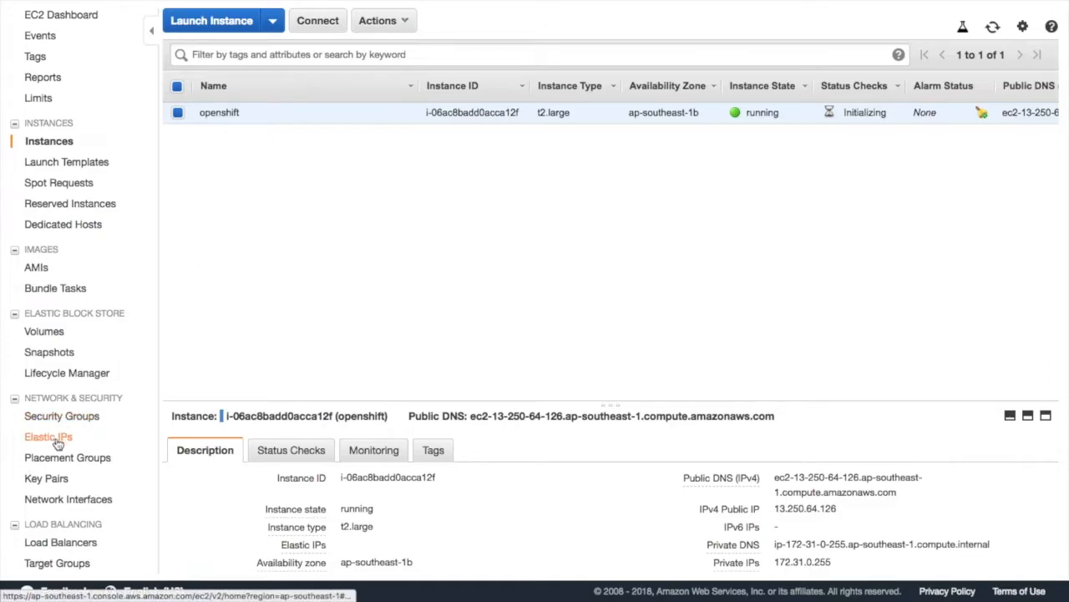
# Allocate a new Elastic IP and select the address 13.251.123.237 in the list
pyautogui.click(46, 438)
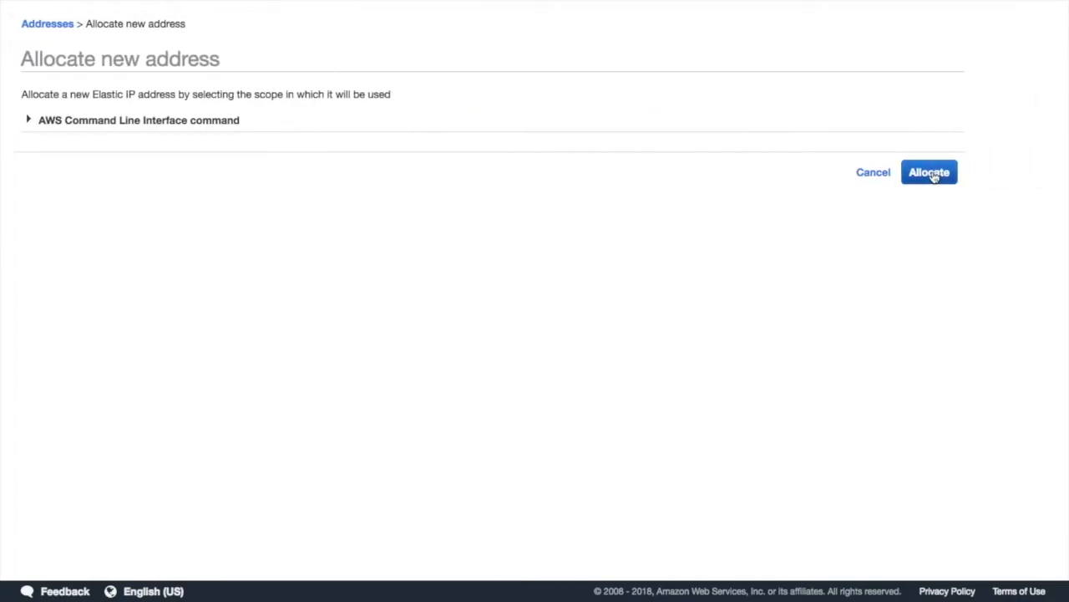
pyautogui.click(929, 170)
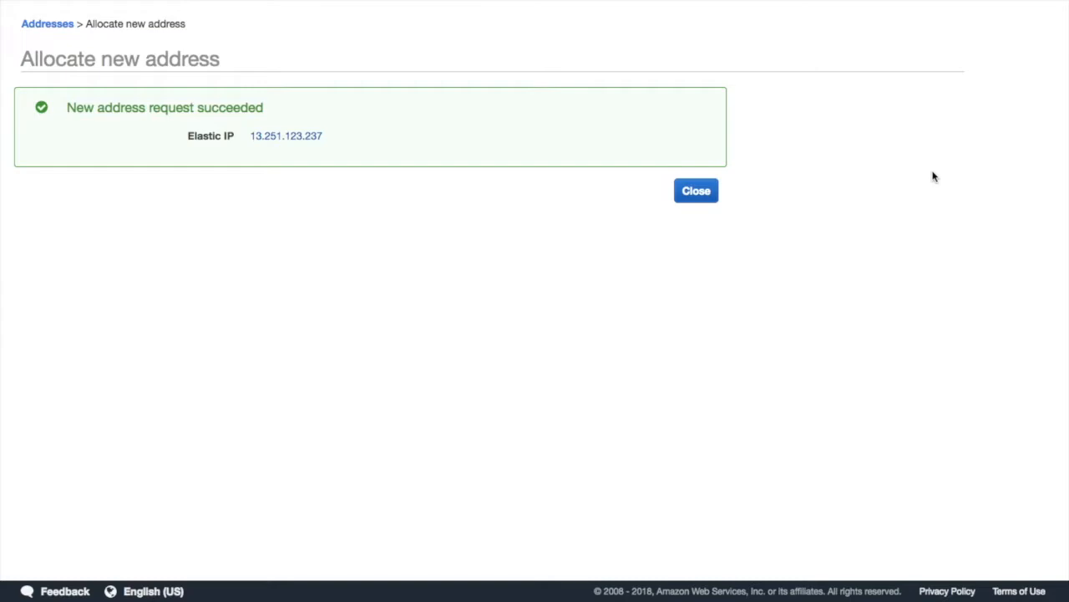
pyautogui.moveTo(698, 201)
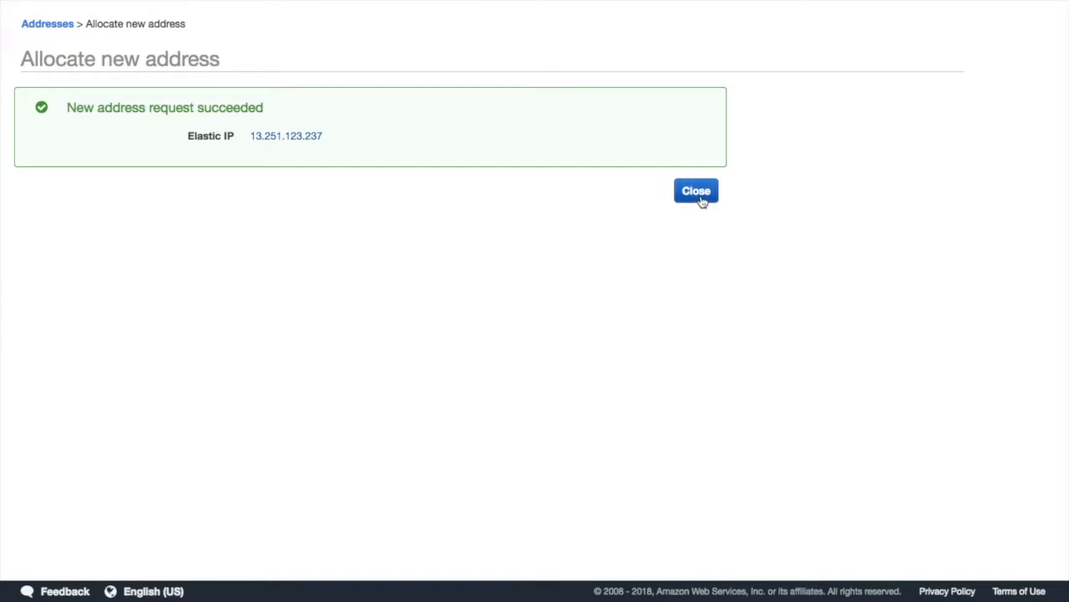
pyautogui.click(695, 190)
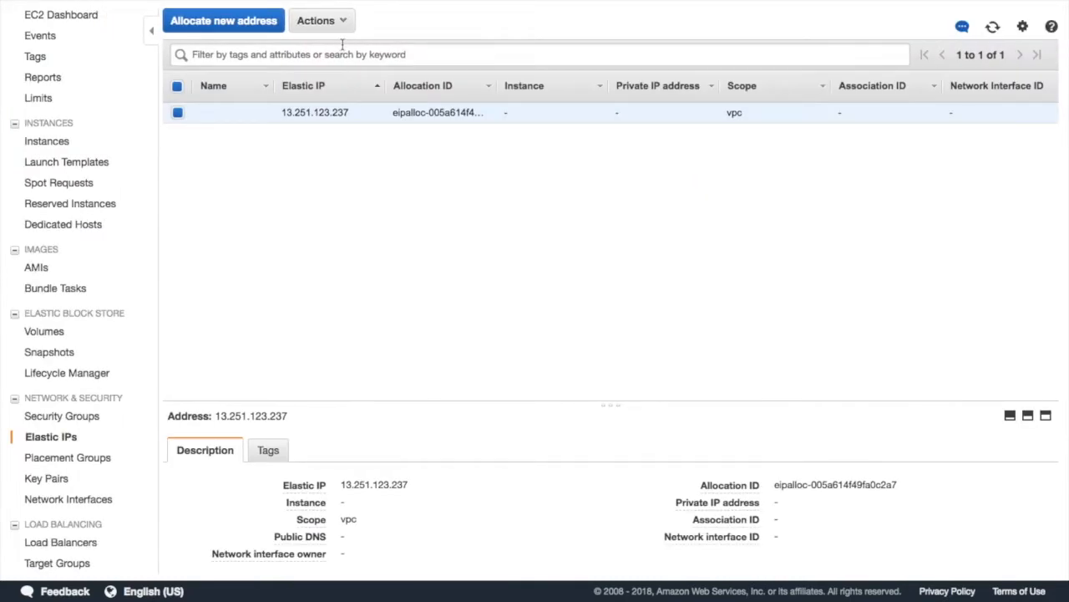
# Associate Elastic IP 13.251.123.237 with instance i-06ac8badd0acca12f (openshift) and dismiss the confirmation
pyautogui.click(321, 20)
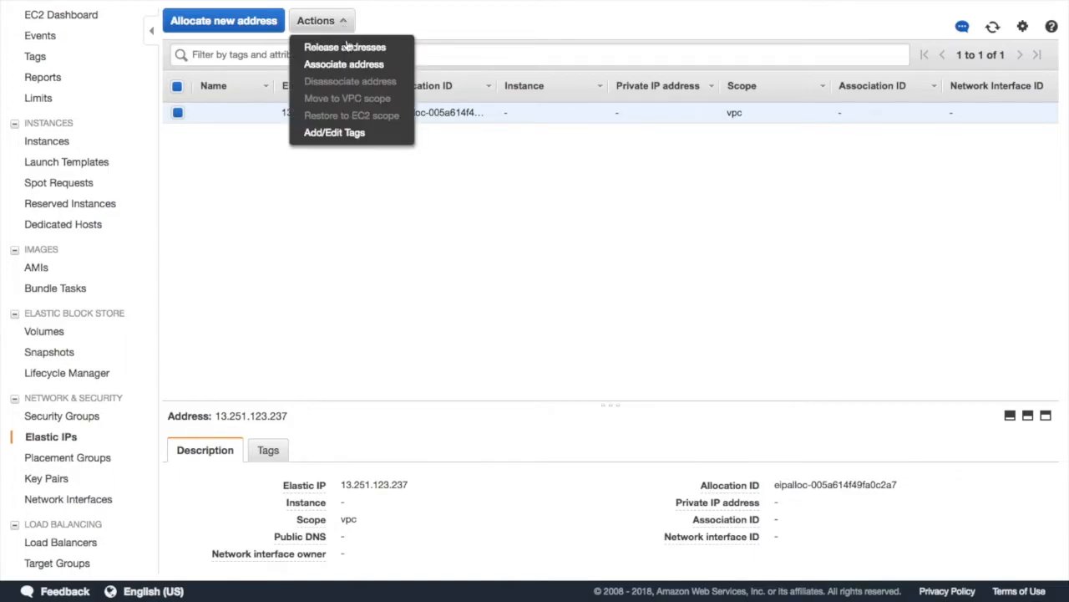
pyautogui.click(348, 63)
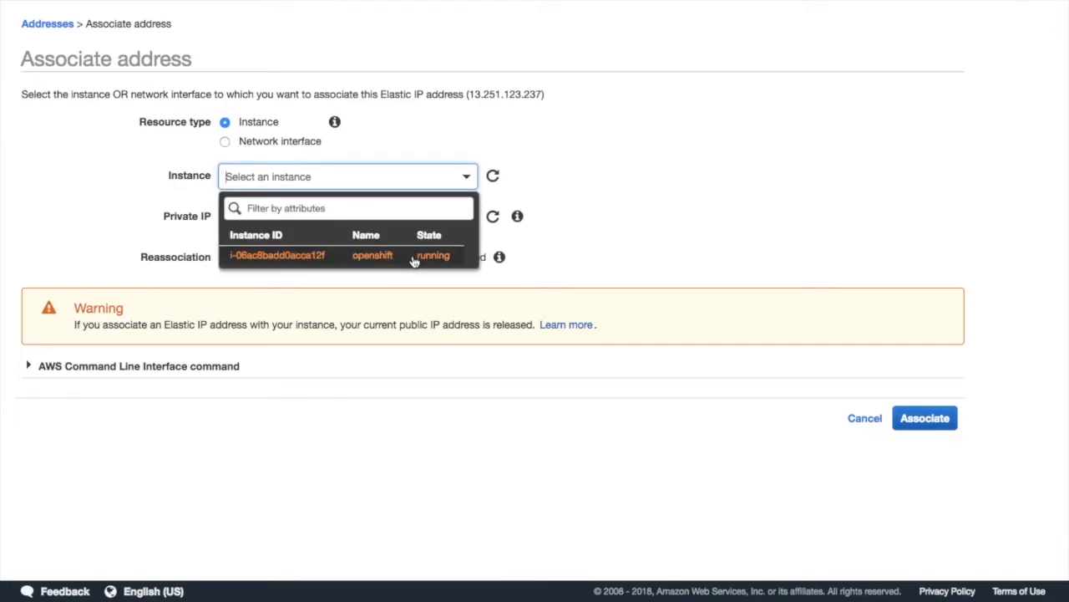
pyautogui.click(277, 254)
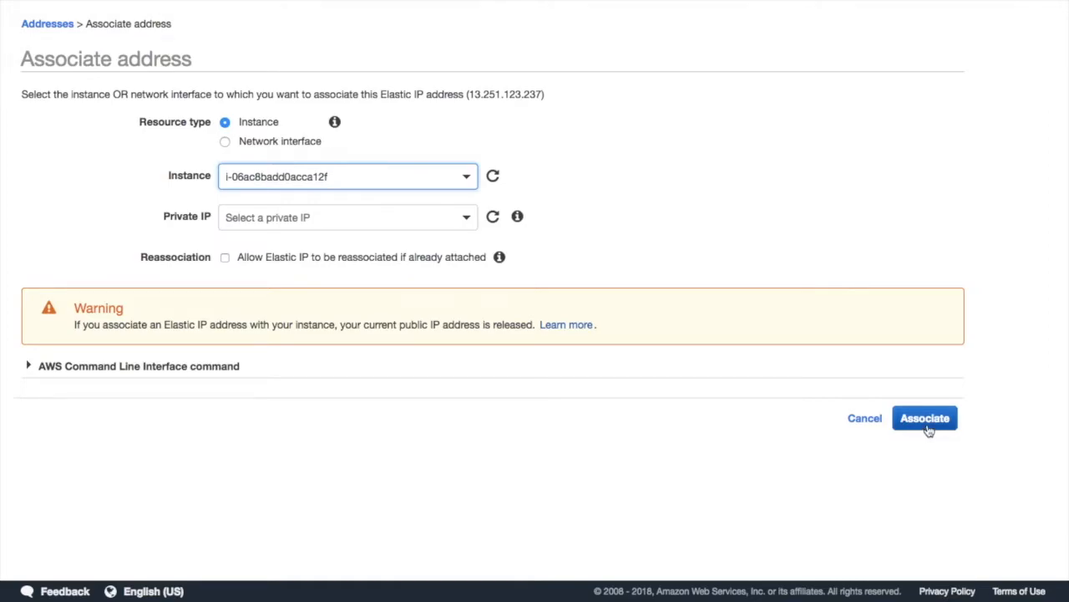
pyautogui.click(926, 418)
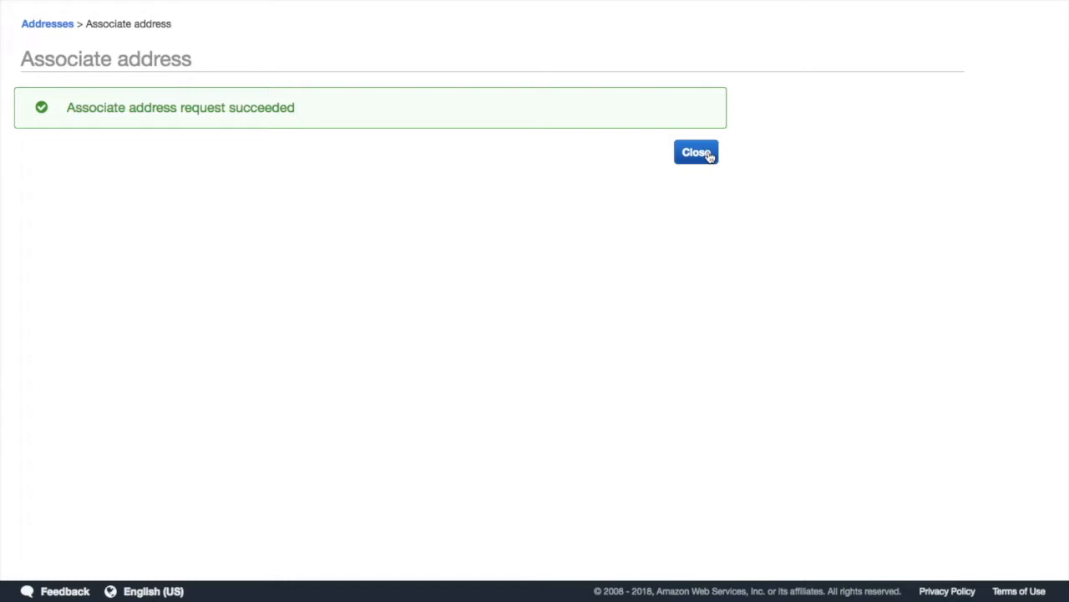
pyautogui.click(695, 152)
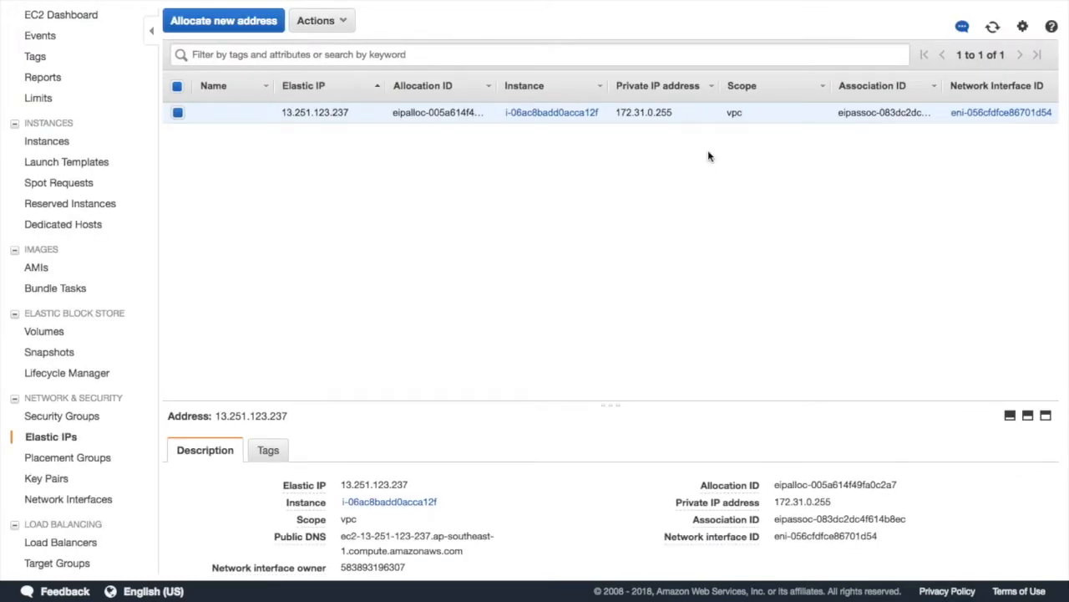
pyautogui.moveTo(91, 147)
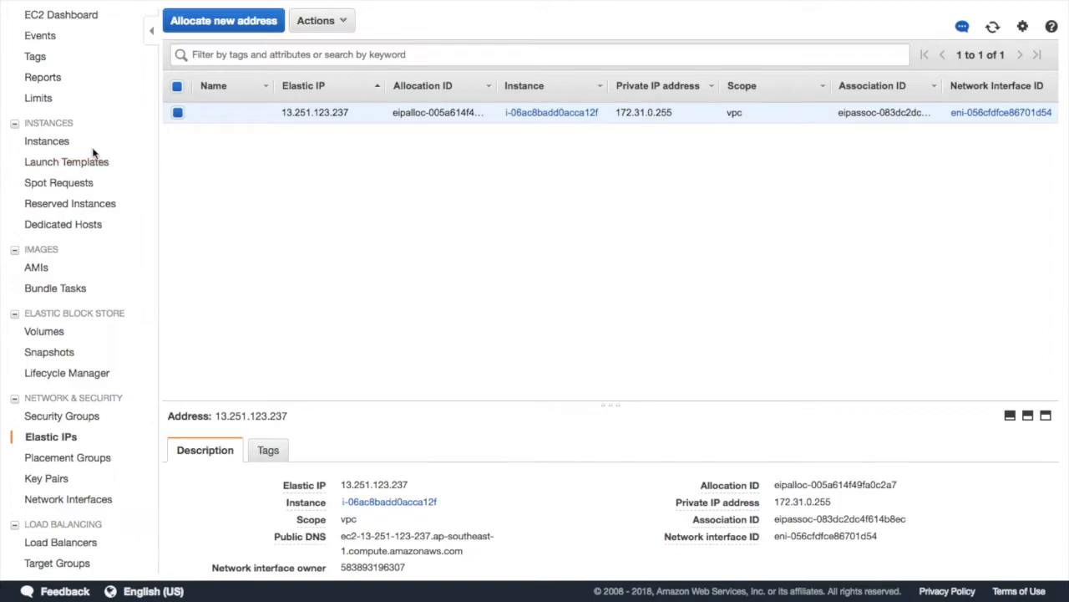
# Return to the Instances list and select the openshift instance showing 2/2 status checks
pyautogui.click(47, 140)
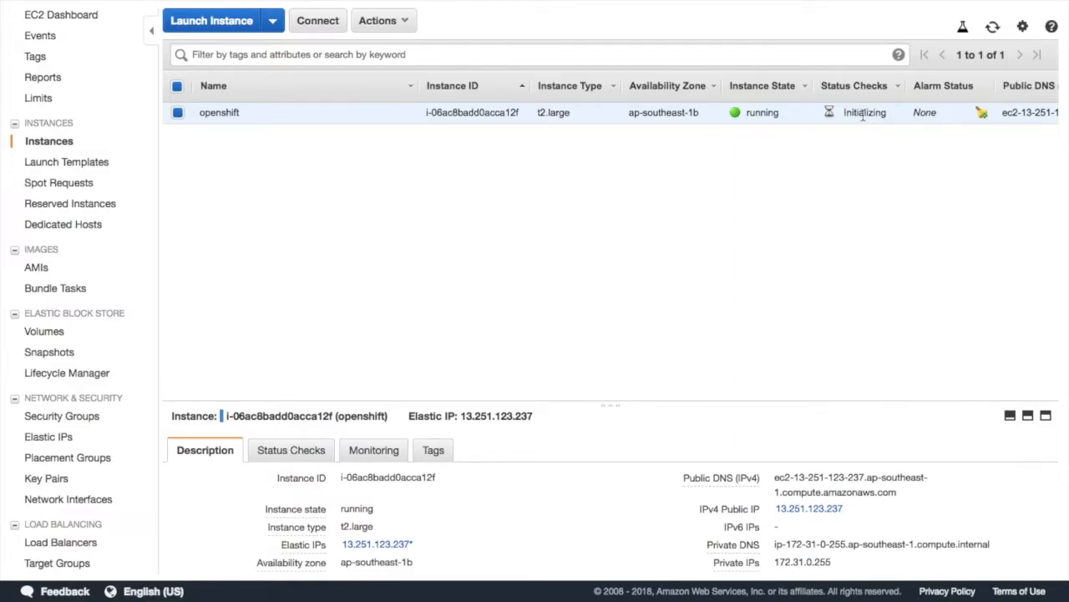
pyautogui.doubleClick(865, 112)
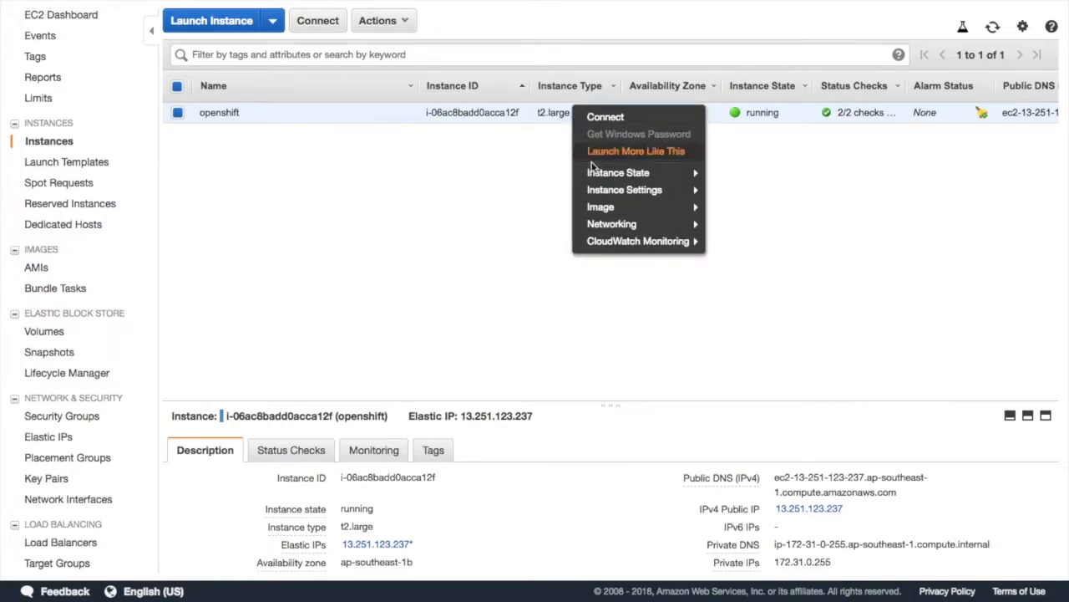
# View the Connect instructions for openshift and copy its example ssh command
pyautogui.click(605, 117)
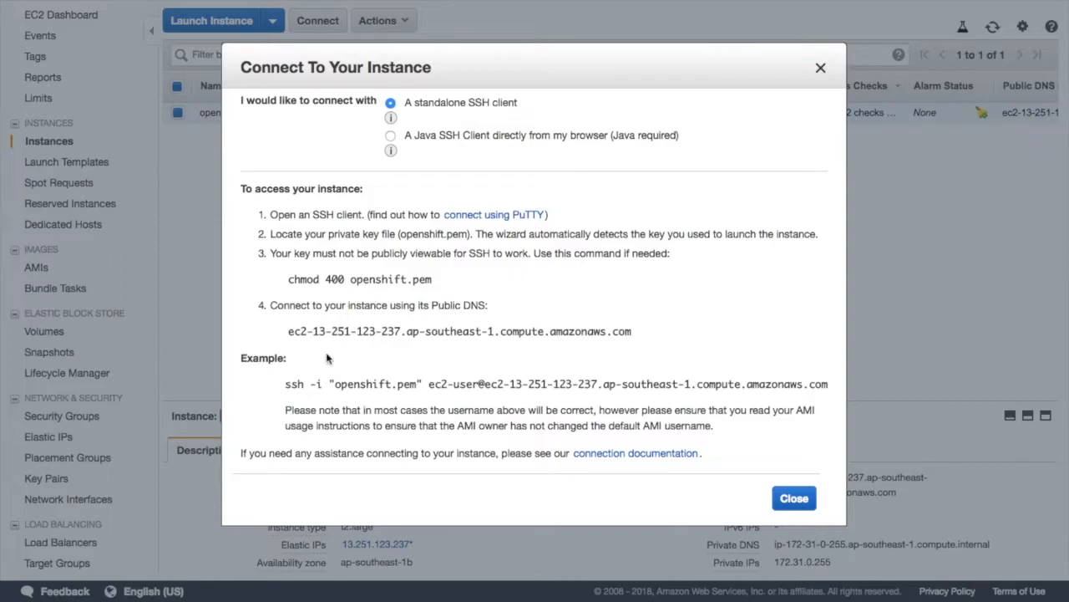
pyautogui.moveTo(284, 383); pyautogui.dragTo(443, 382)
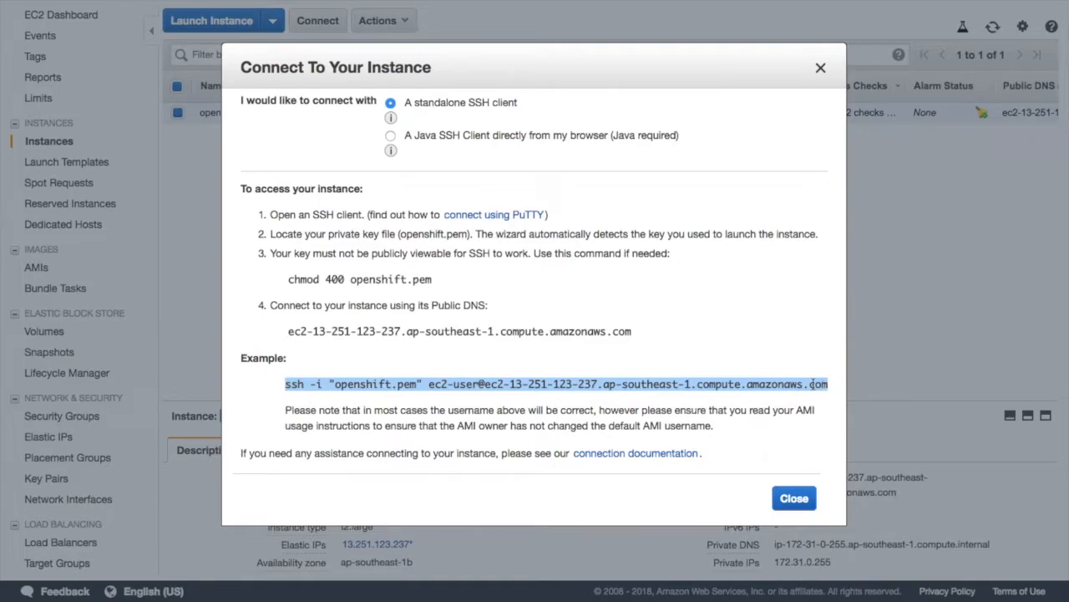
pyautogui.click(793, 496)
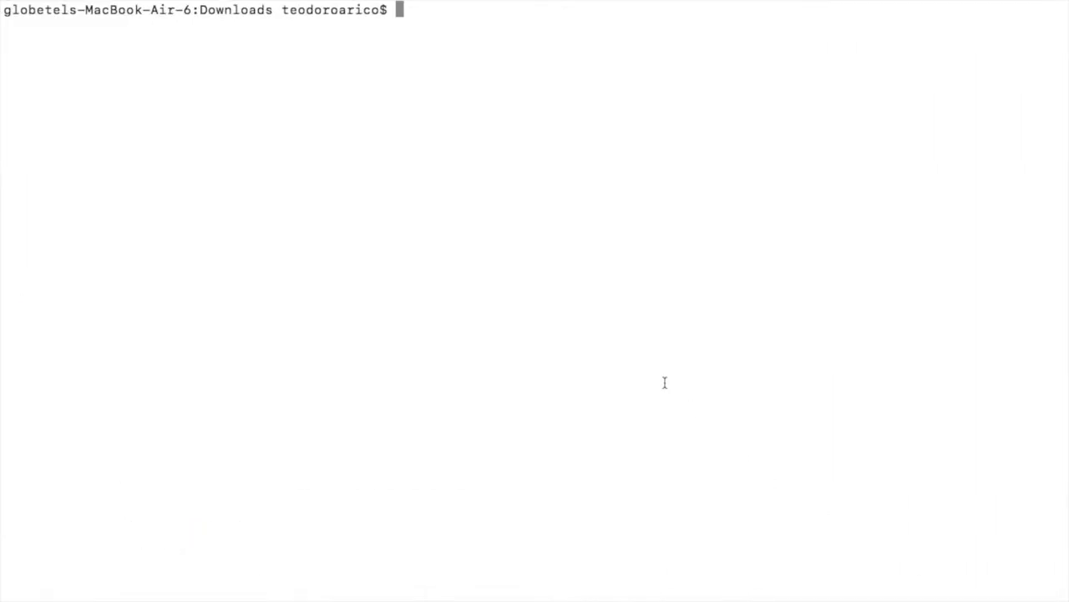
# Restrict openshift.pem to 400 and SSH into the instance as ec2-user, accepting the host key
pyautogui.write('chmod 400 openshift.pem')
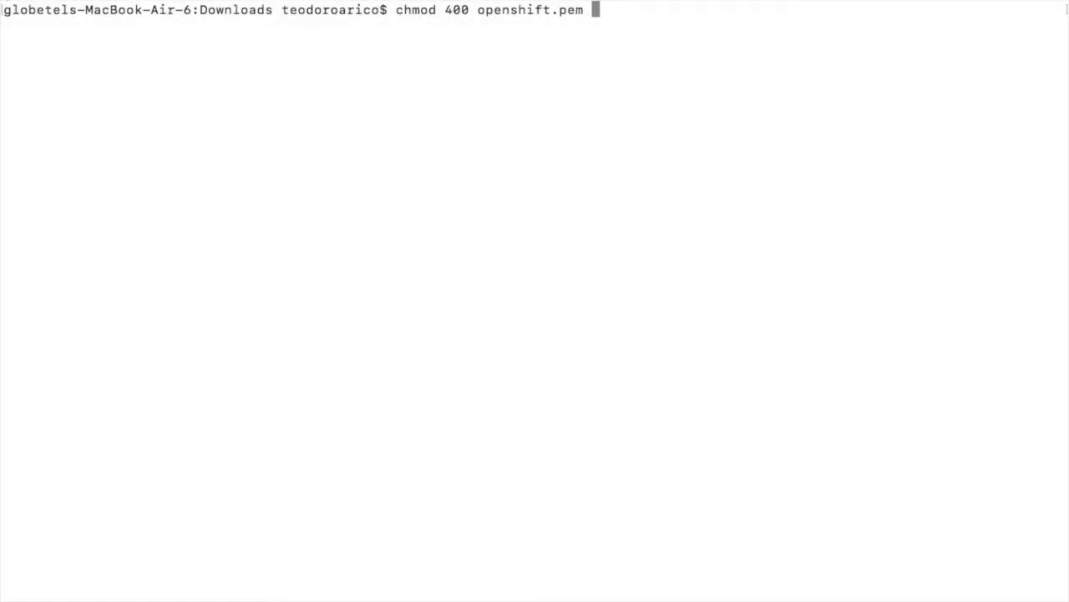
pyautogui.write('ssh -i "openshift.pem" ec2-user@ec2-13-251-123-237.ap-southeast-1.compute.amazonaws.com')
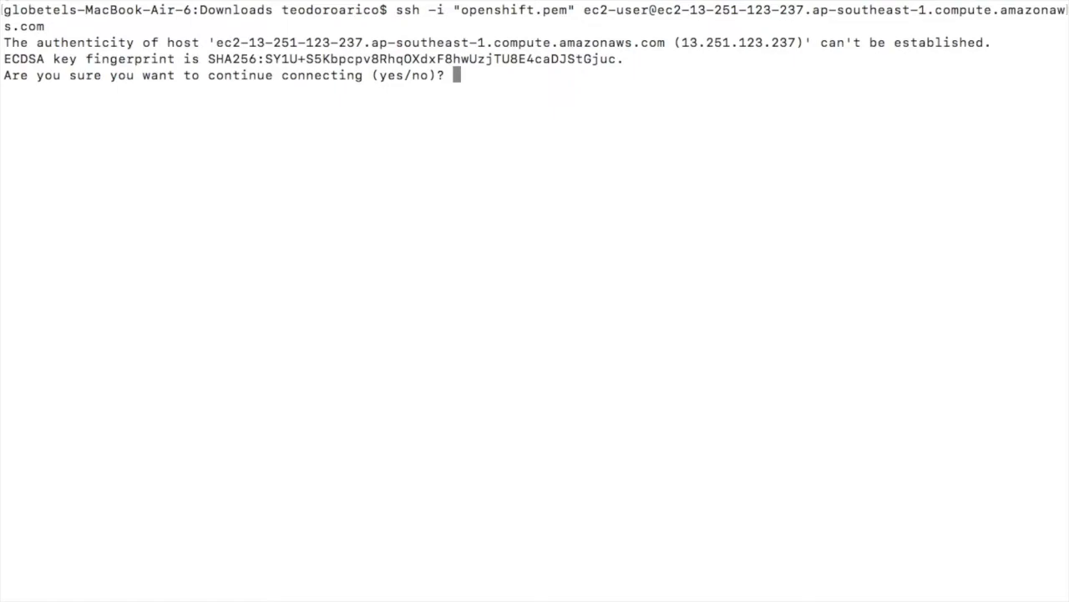
pyautogui.write('yes')
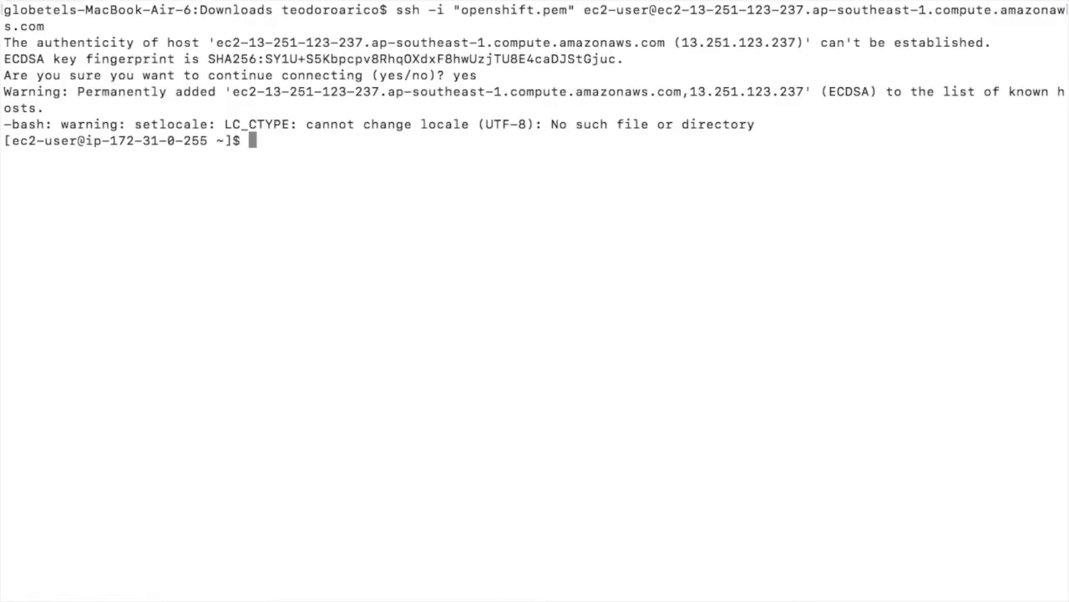
pyautogui.write('clear')
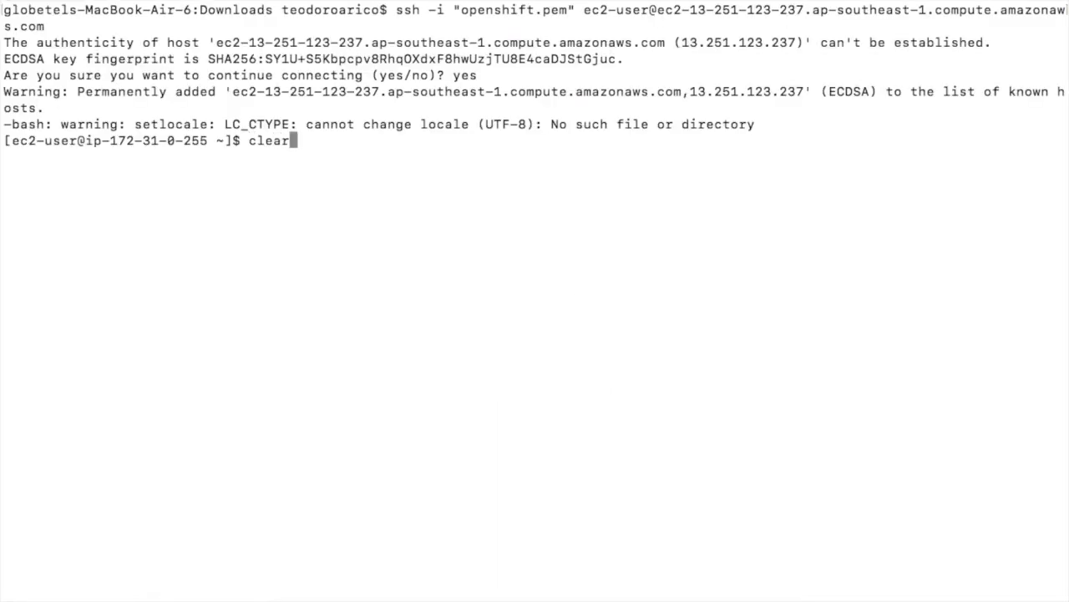
# Enter the sudo yum-config-manager command enabling the RHEL Server 7 Extras repository
pyautogui.write('sudo yum-config-manager --enable "Red Hat Enterprise Linux Server 7 Extra(RPMs)"')
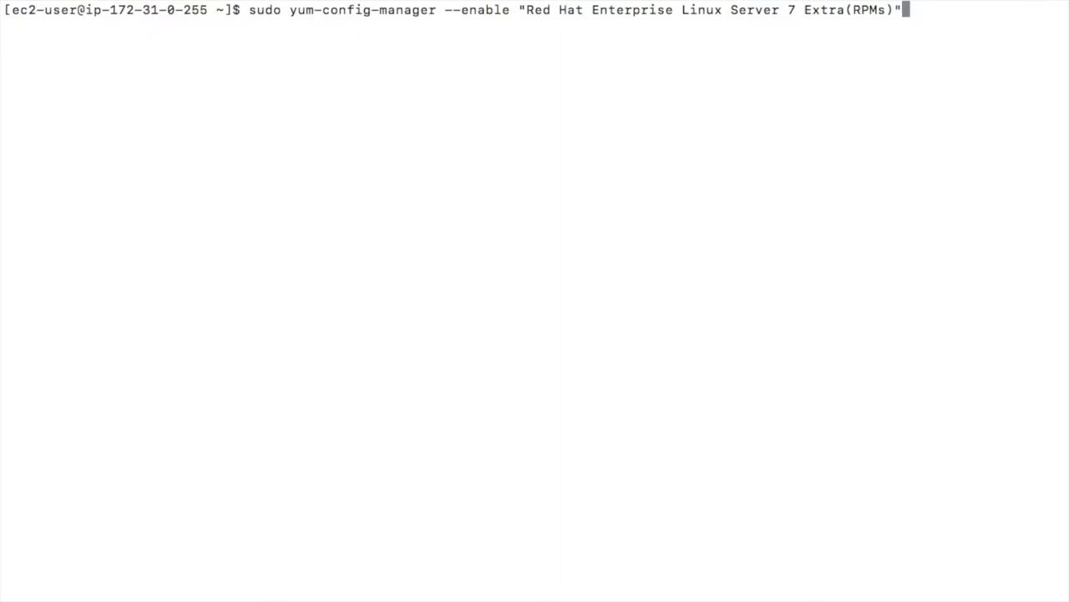
# Enable the Extras repository and install Docker with its dependencies via yum
pyautogui.press('Return')
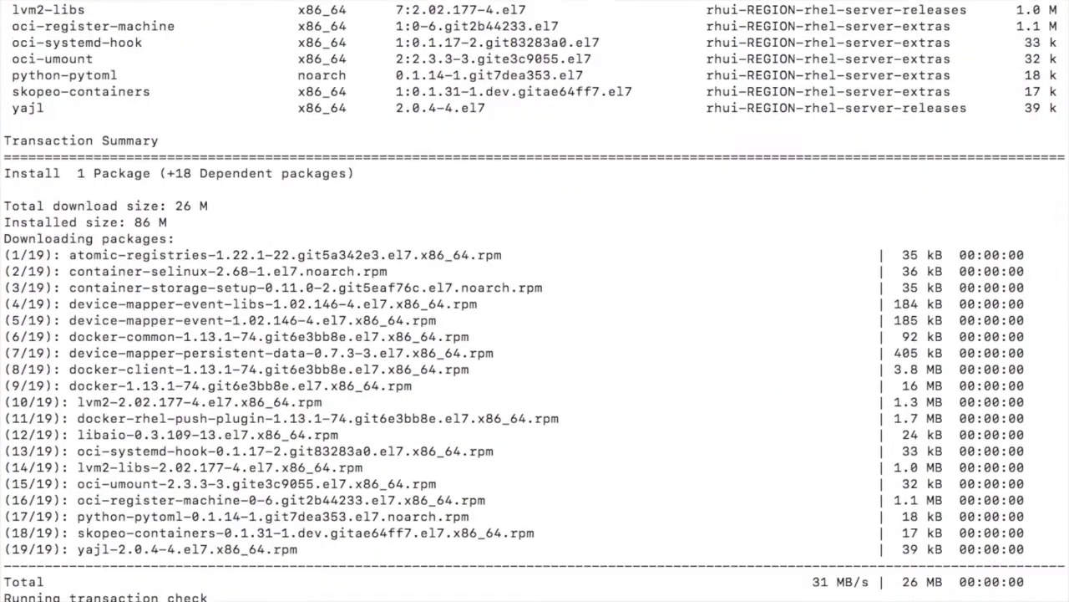
pyautogui.scroll(-3)
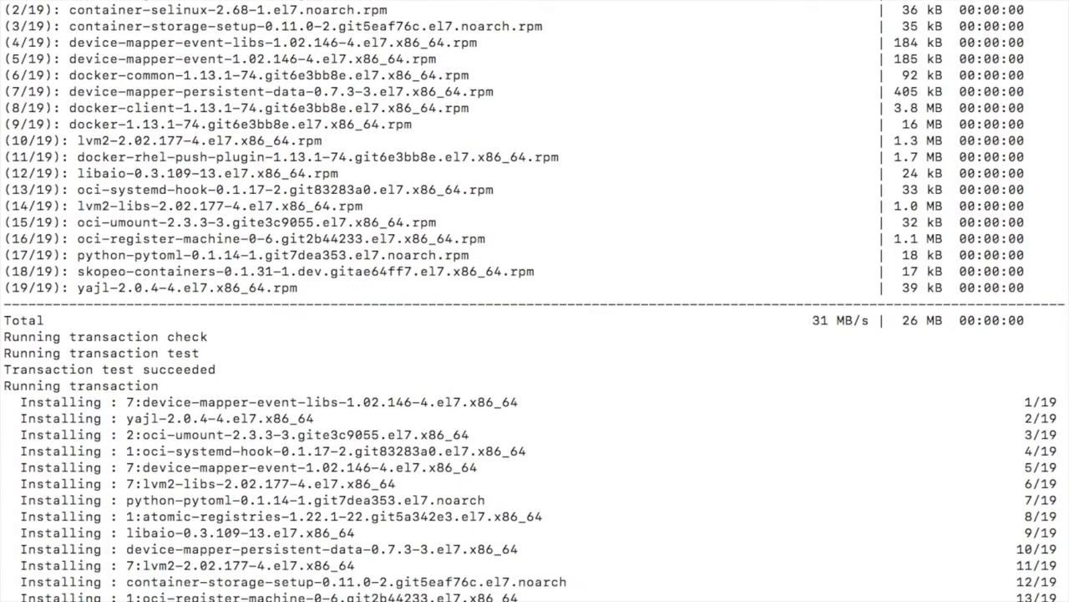
pyautogui.scroll(-3)
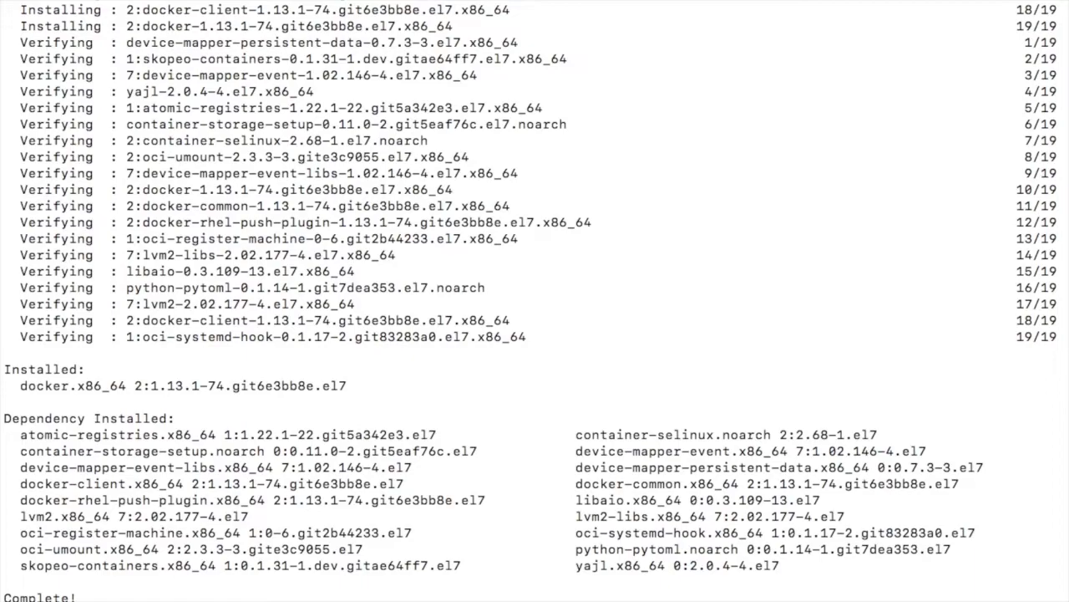
pyautogui.write('sudo systemctl start docker')
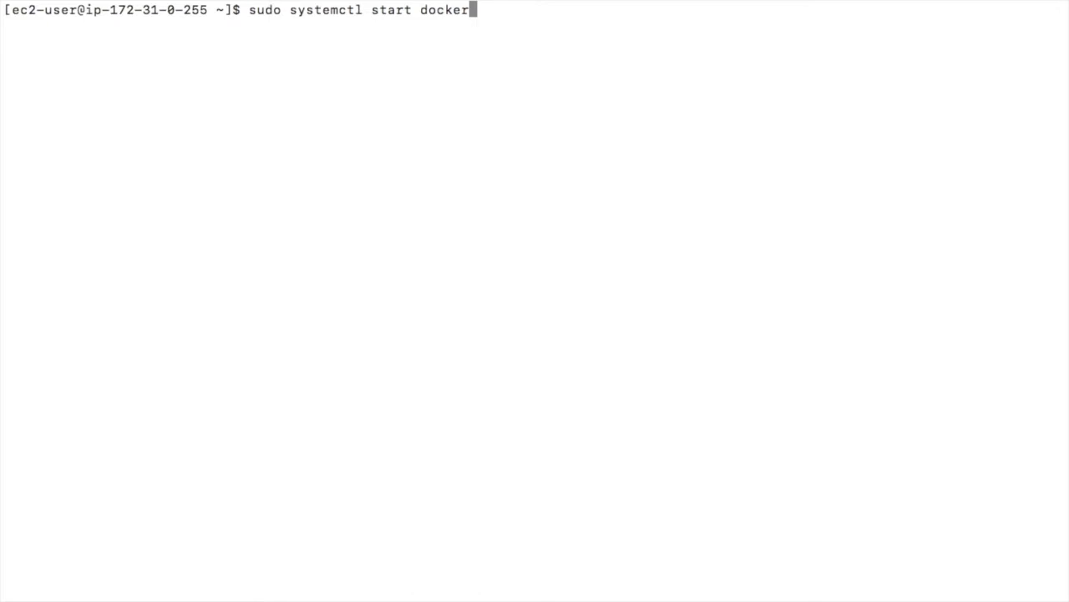
# Start the Docker service and install wget, answering y to the prompt
pyautogui.press('Return')
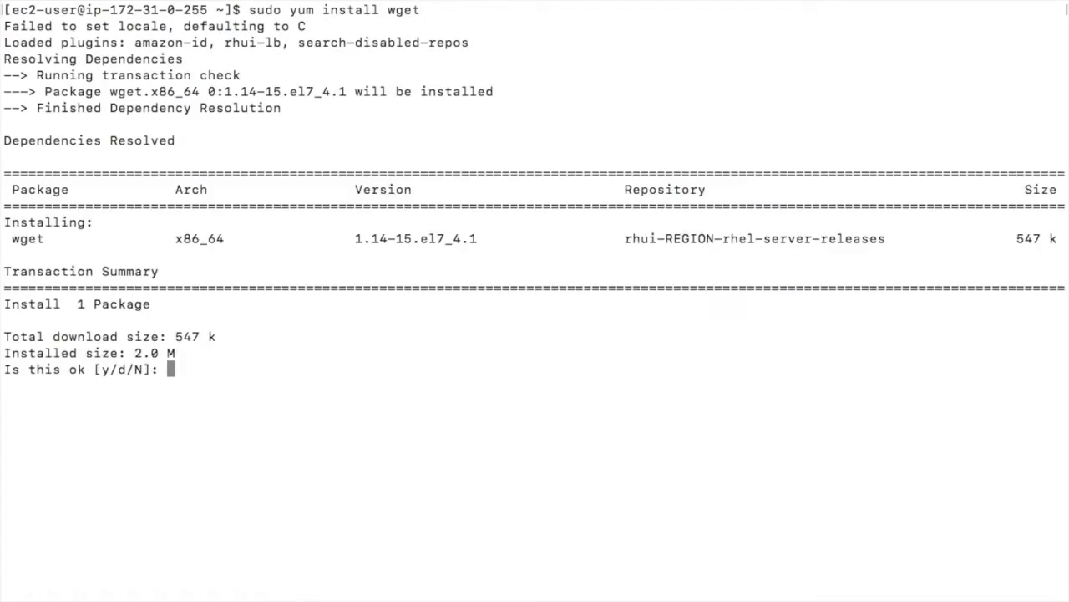
pyautogui.write('y')
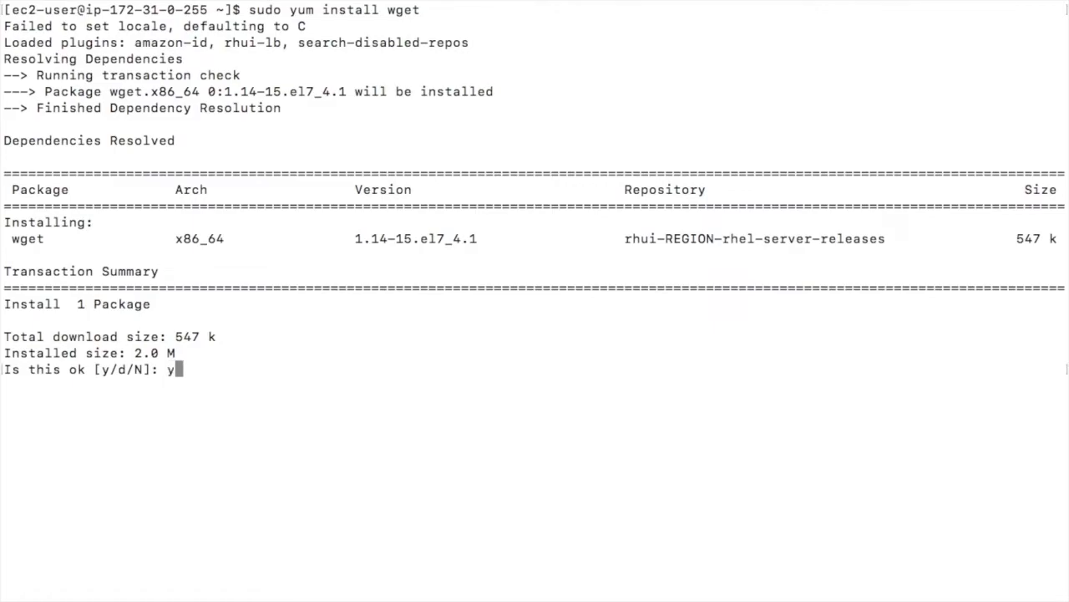
pyautogui.press('Return')
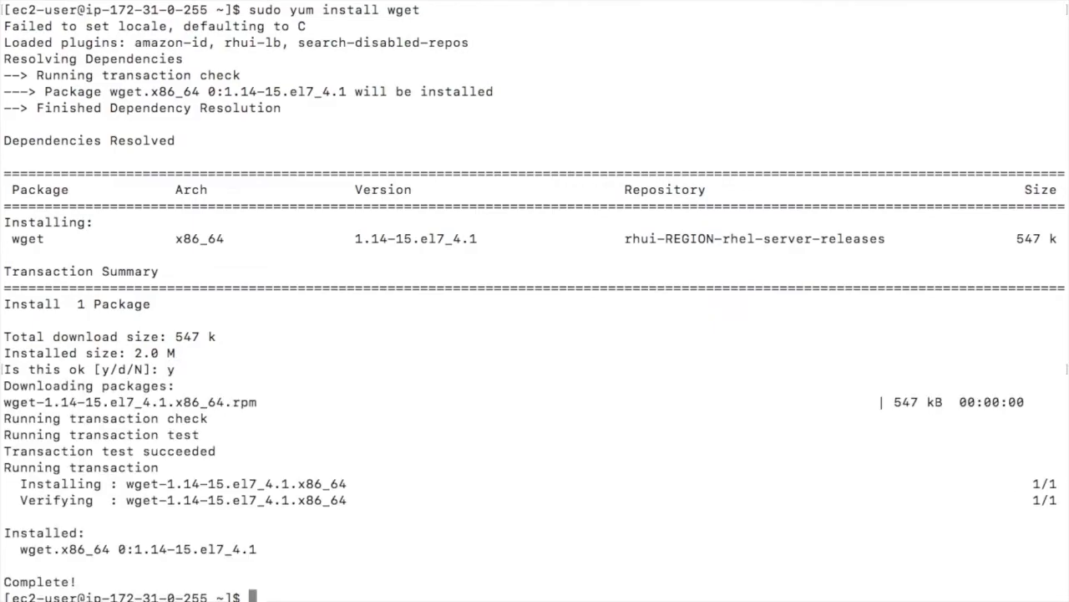
pyautogui.write('c')
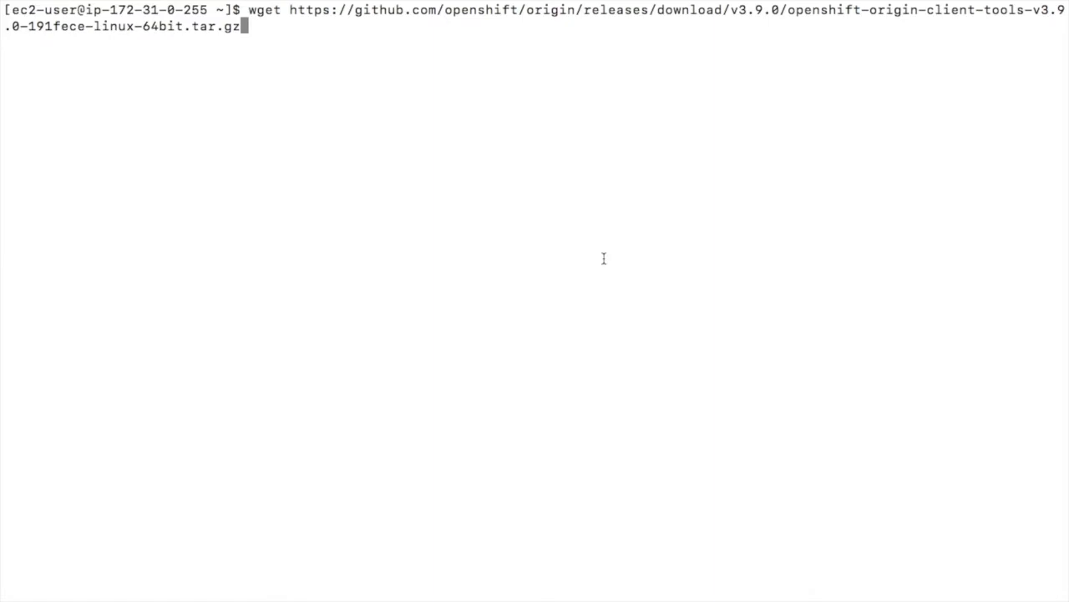
pyautogui.moveTo(1034, 40)
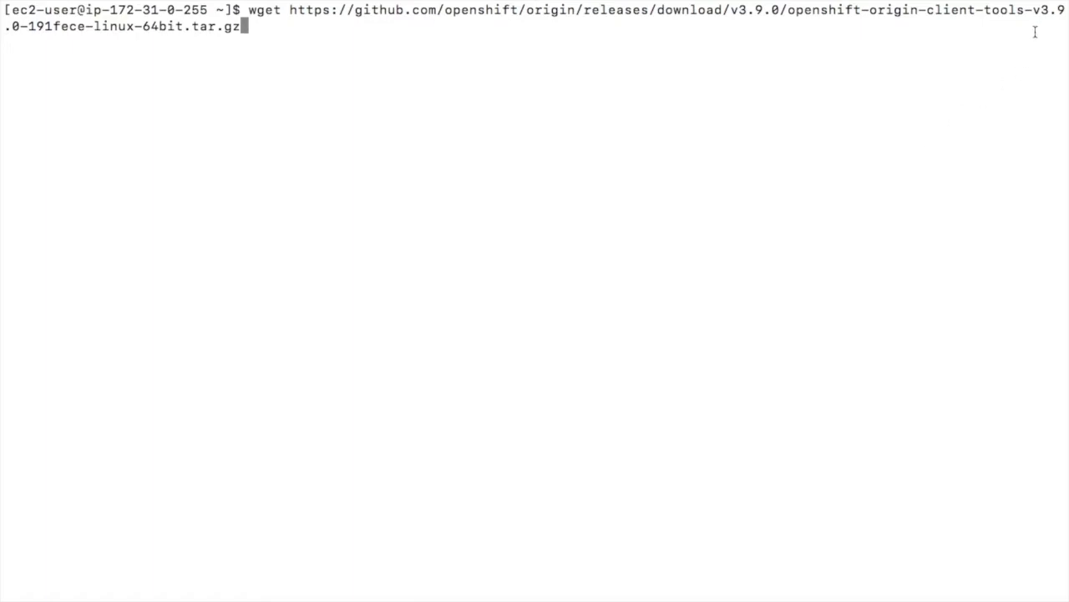
# Extract openshift-origin-client-tools-v3.9.0-191fece-linux-64bit.tar.gz with tar -xvf
pyautogui.doubleClick(1050, 10)
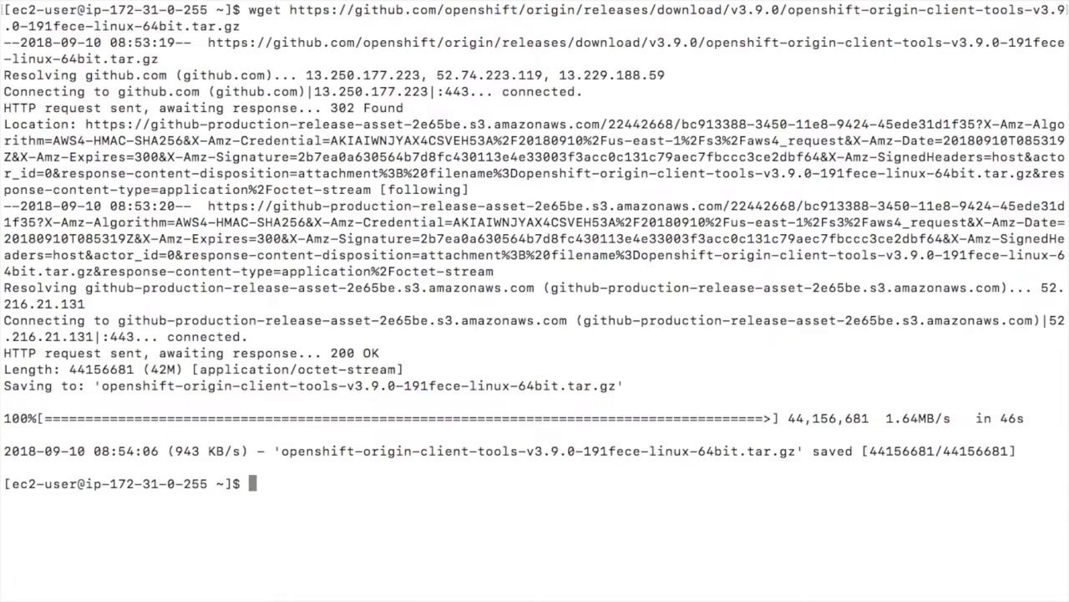
pyautogui.moveTo(963, 74)
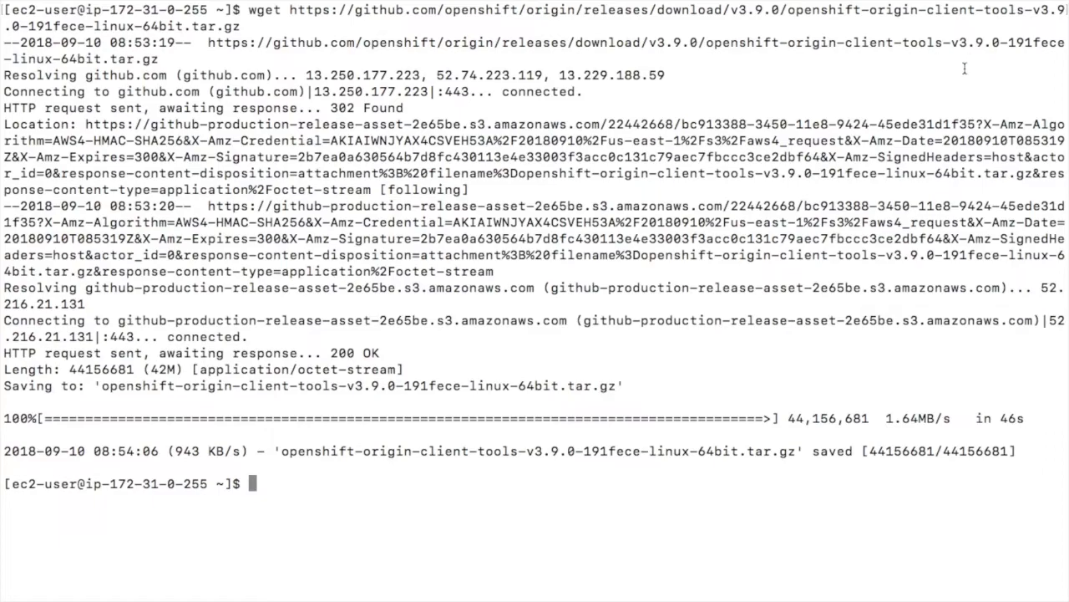
pyautogui.moveTo(976, 83)
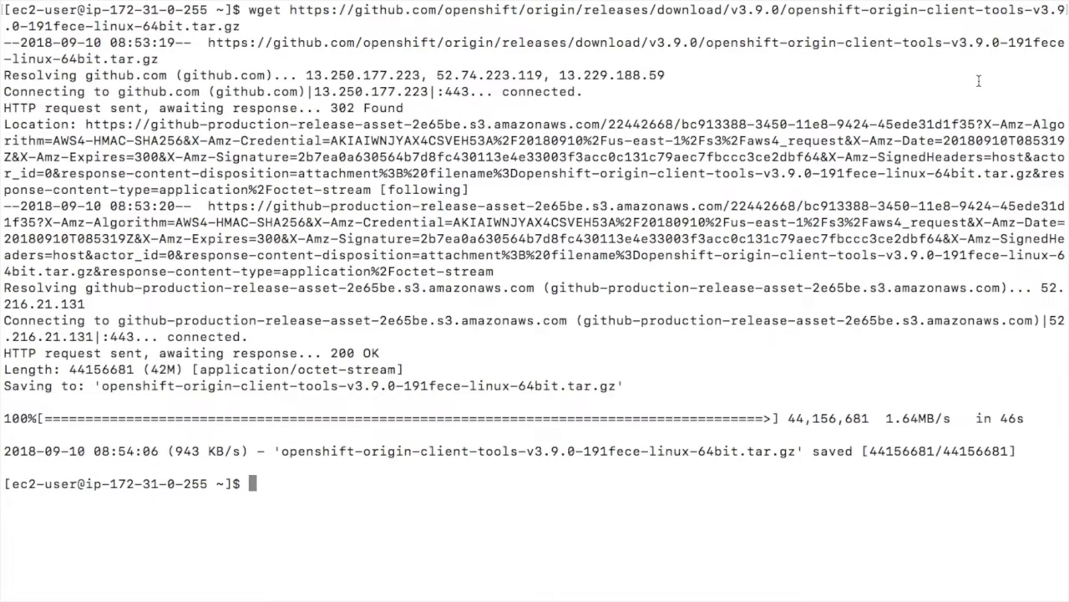
pyautogui.write('tar -xvf ope')
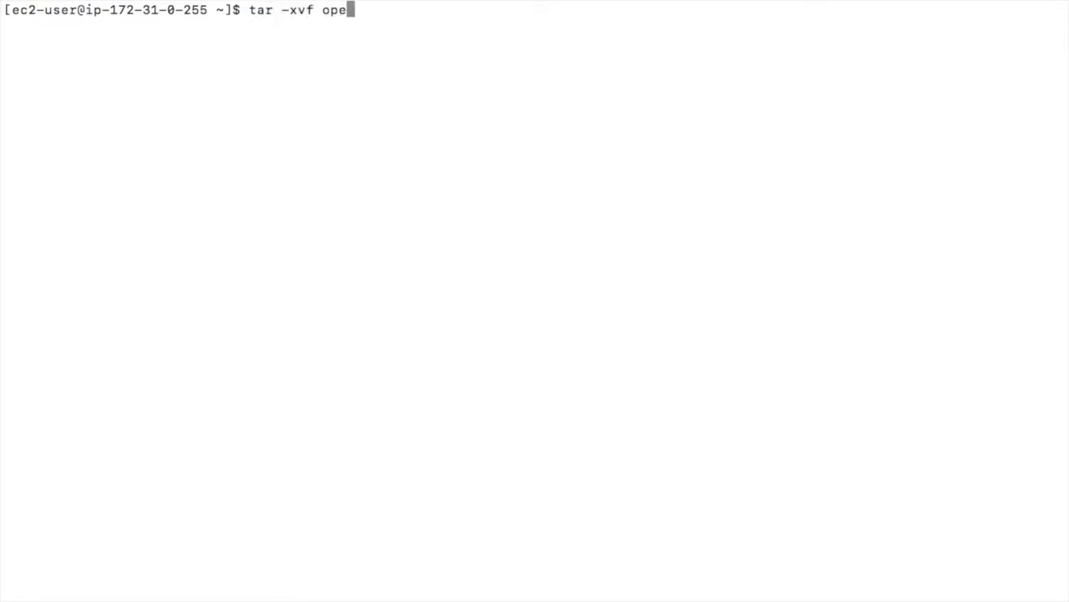
pyautogui.write('nshift-origin-client-tools-v3.9.0-191fece-linux-64bit.tar.gz')
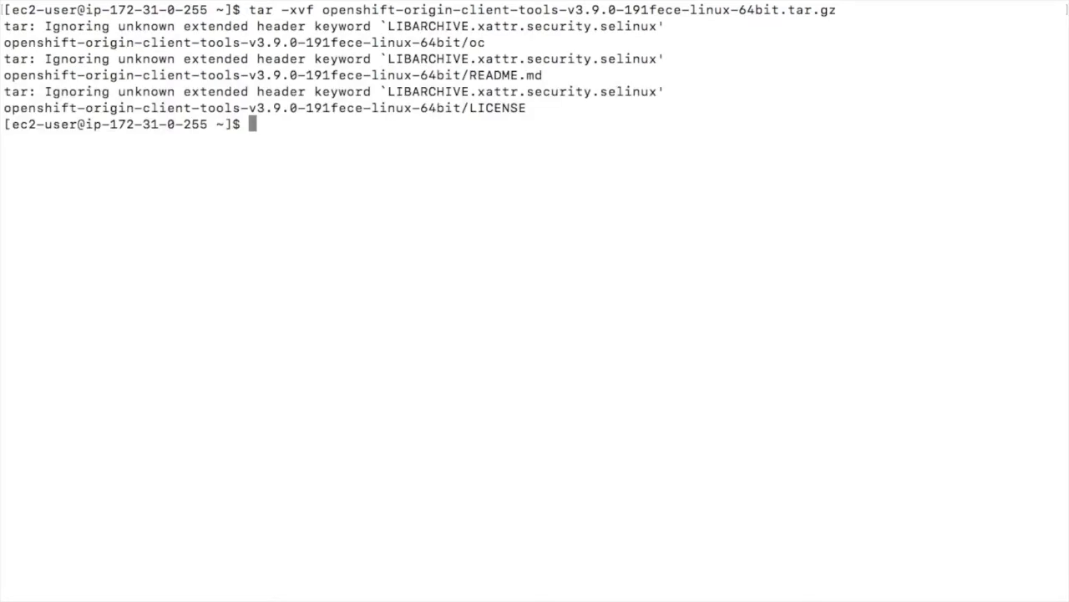
pyautogui.moveTo(860, 313)
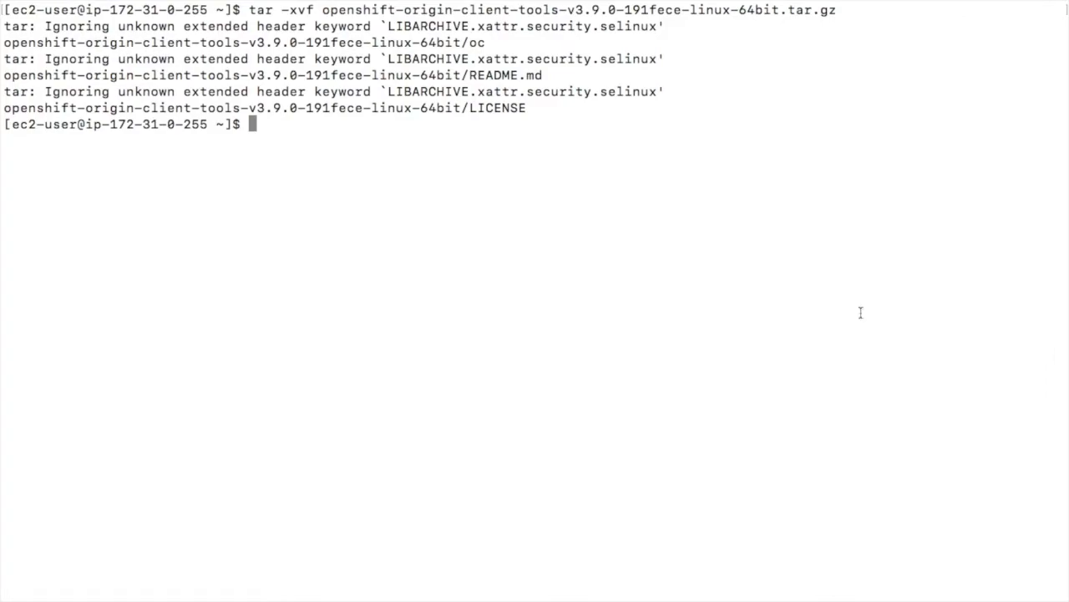
# Edit /etc/sysconfig/docker with sudo vi, adding --insecure-registry 172.30.0.0/16 to OPTIONS
pyautogui.write('sudo')
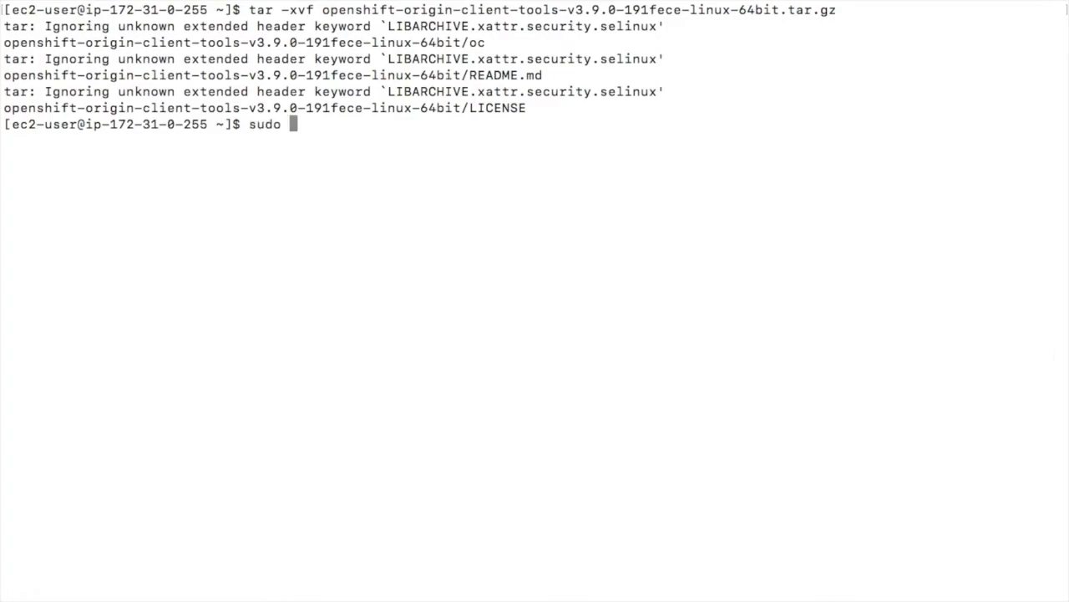
pyautogui.write('vi')
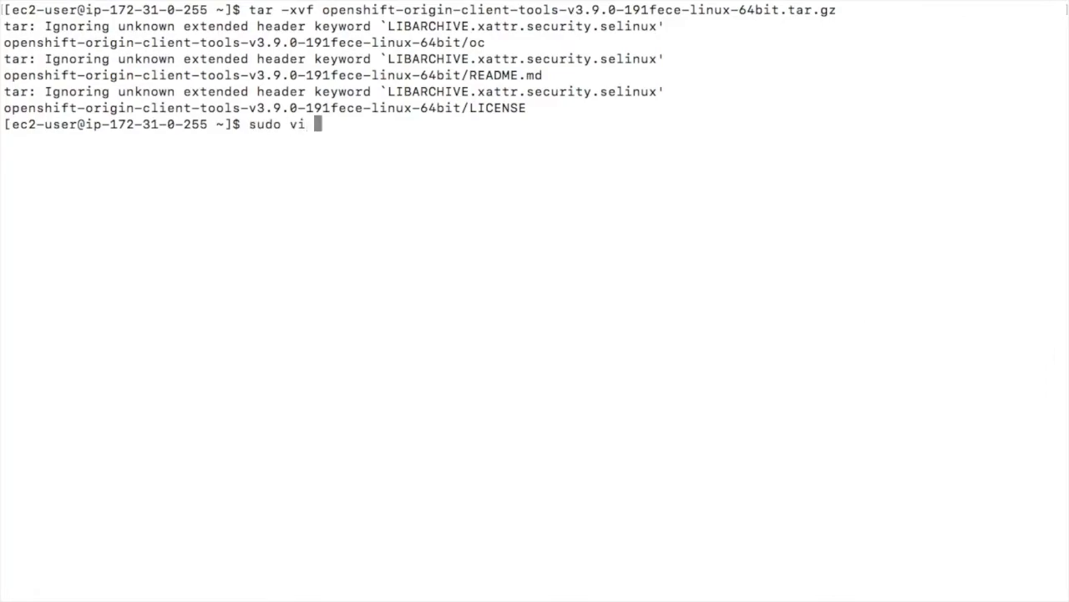
pyautogui.write('/etc/sysconfig/')
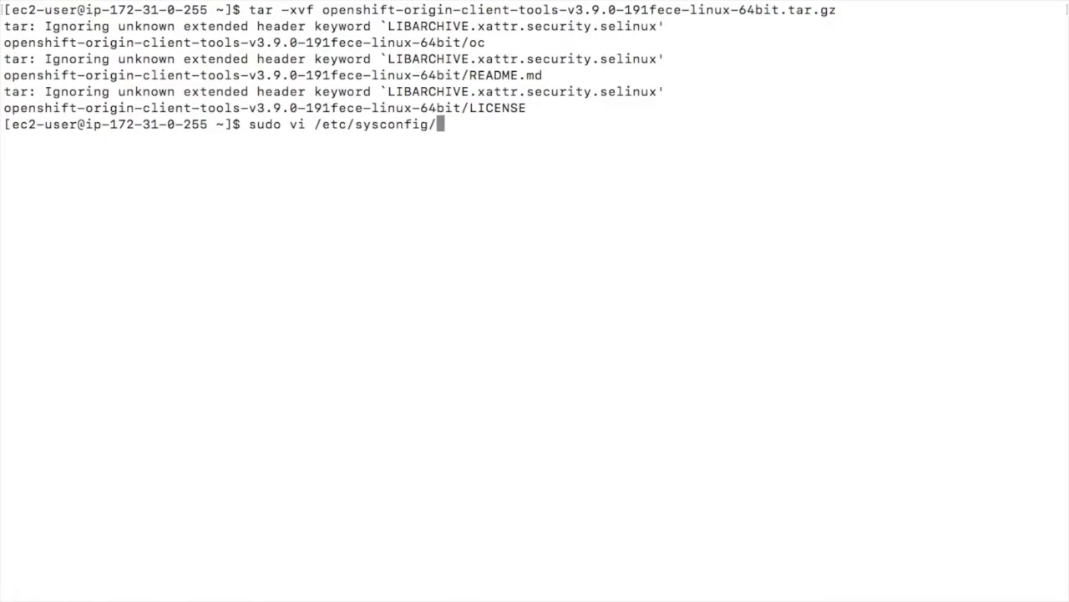
pyautogui.write('docker')
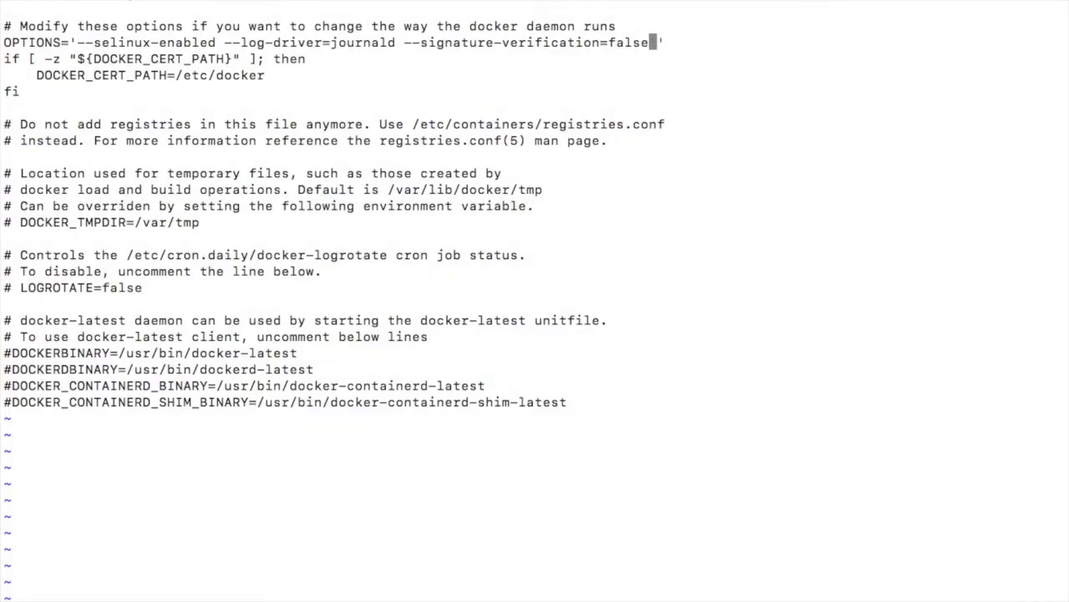
pyautogui.write('--insecure-registry 172.30.0.0/16')
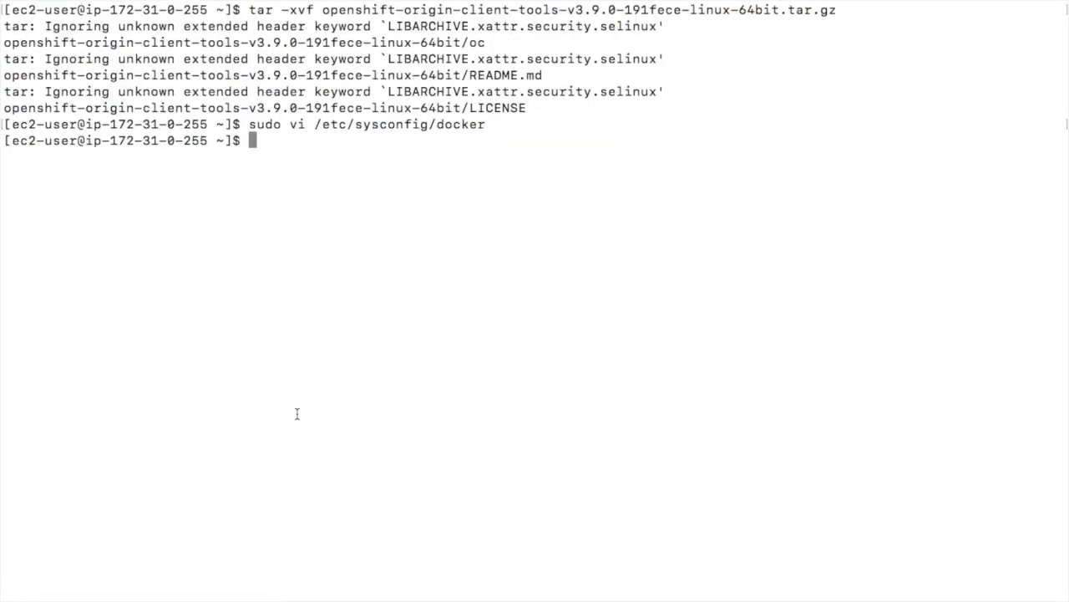
# Restart Docker with sudo systemctl restart docker so the new options apply
pyautogui.write('sudo systemctl restart docker')
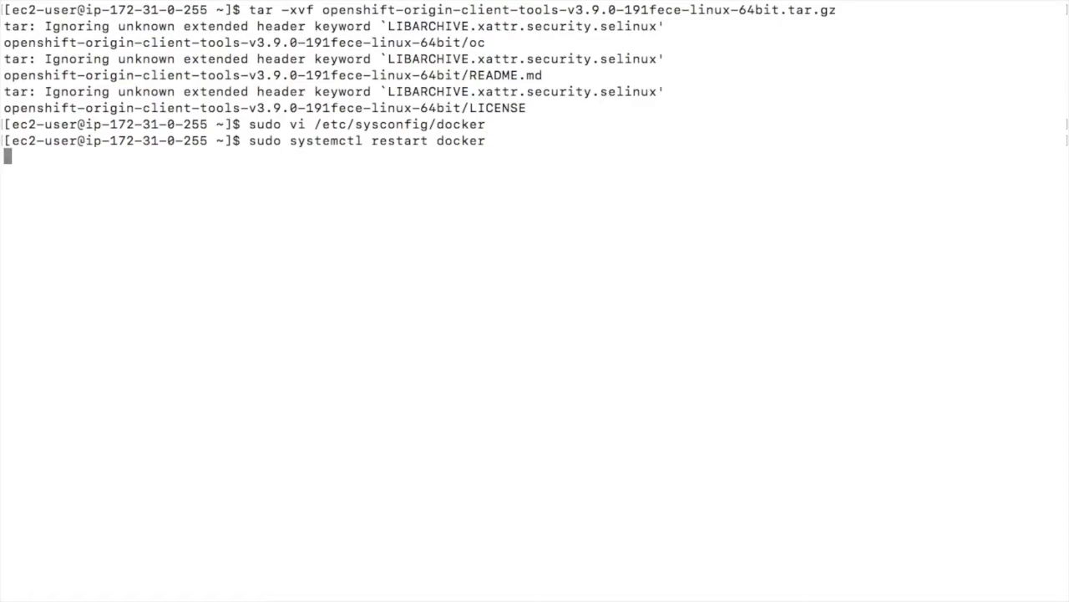
pyautogui.press('Return')
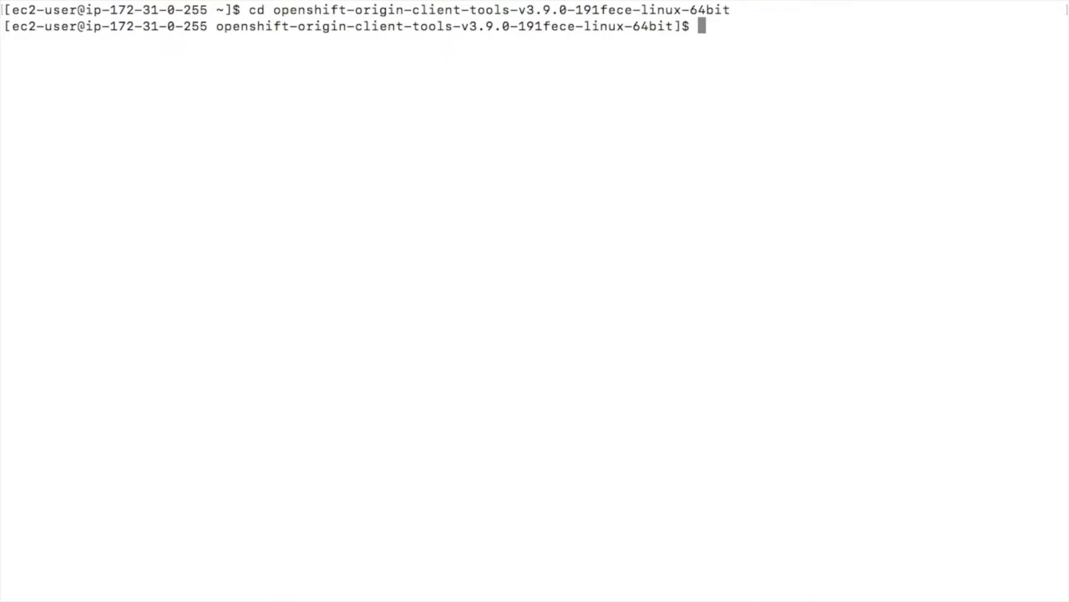
# Enter sudo ./oc cluster up with routing suffix 13.251.123.237 and the EC2 public hostname
pyautogui.write('su')
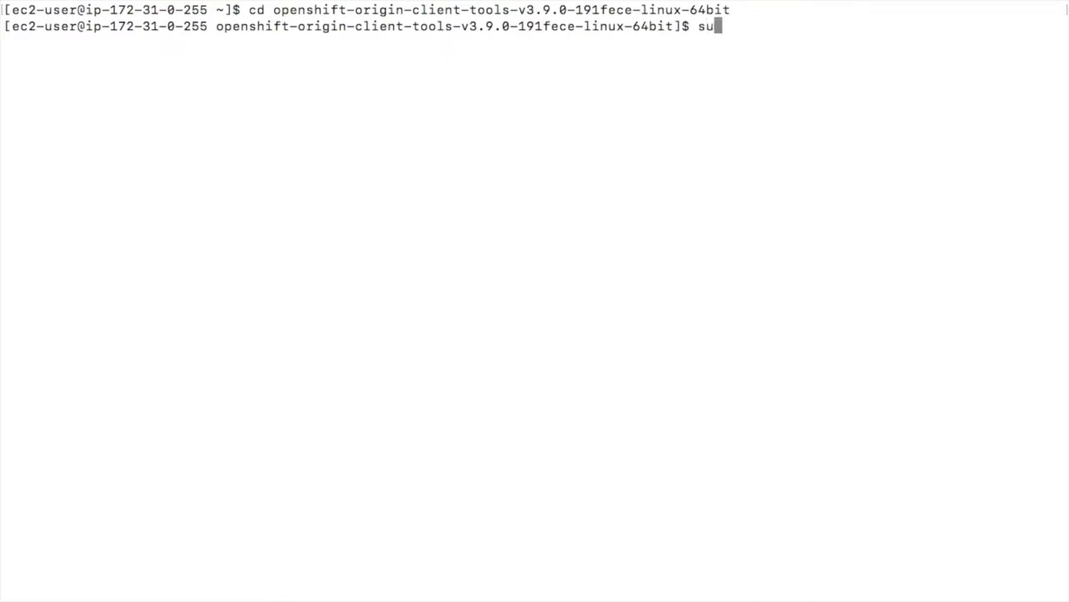
pyautogui.write('do')
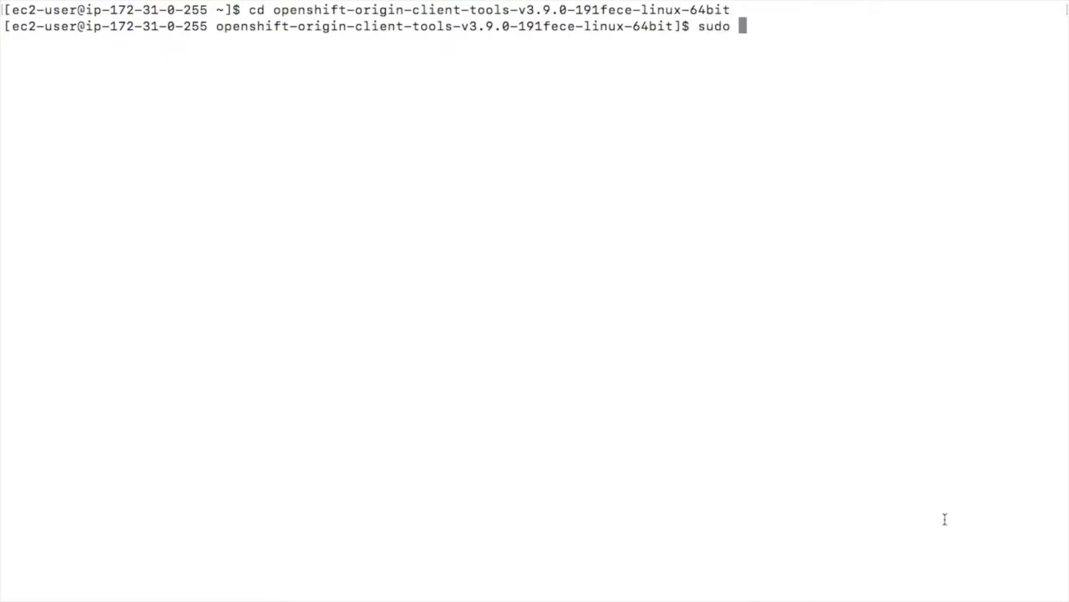
pyautogui.write('./oc cluster up --routing-suffix=13.251.123.237 --public-hostname=ec2-13-251-123-237.ap-southeast-1.compute.amazonaws.com')
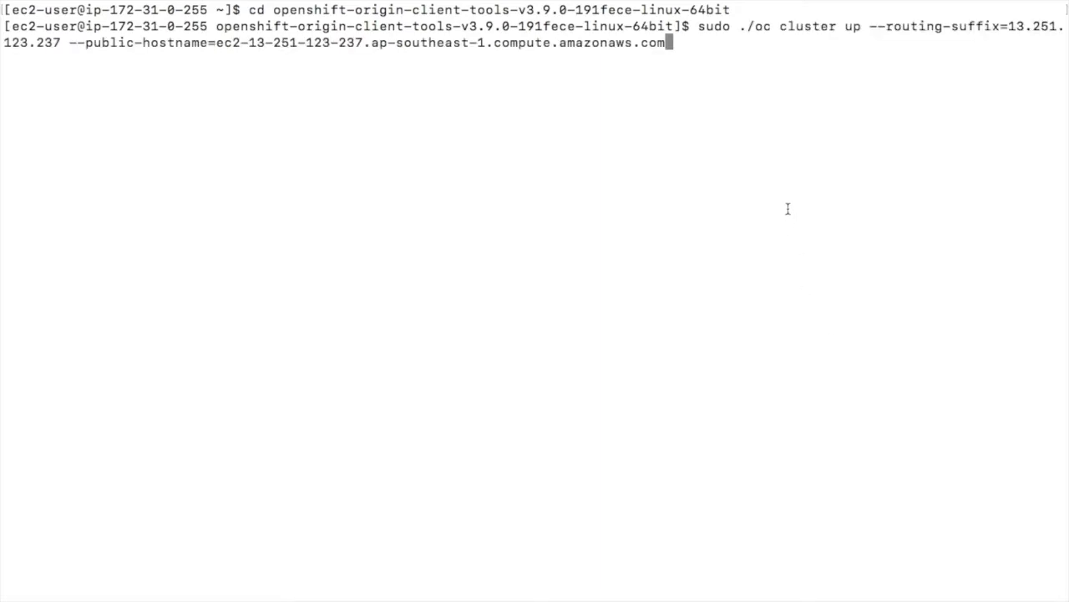
pyautogui.moveTo(789, 120)
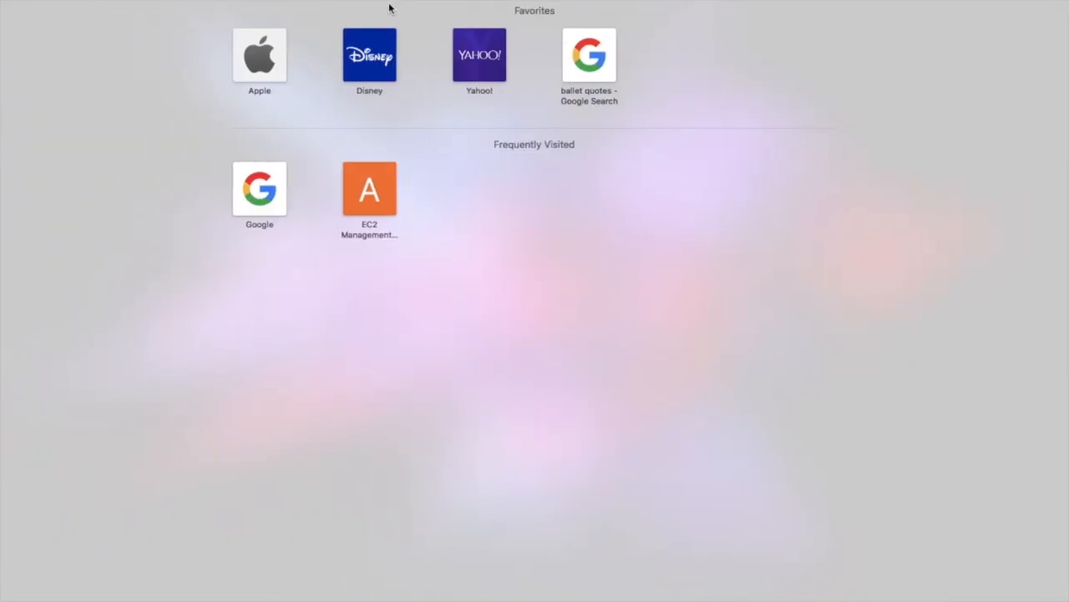
# Accept the untrusted-certificate warning for the EC2 cluster address and reach the OpenShift login page
pyautogui.click(369, 189)
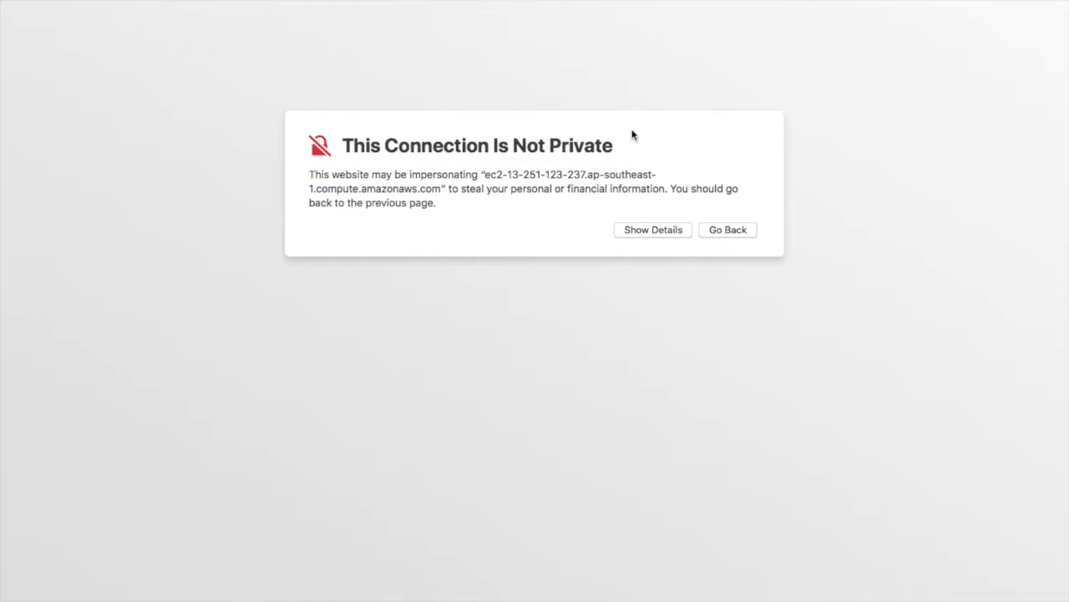
pyautogui.click(652, 229)
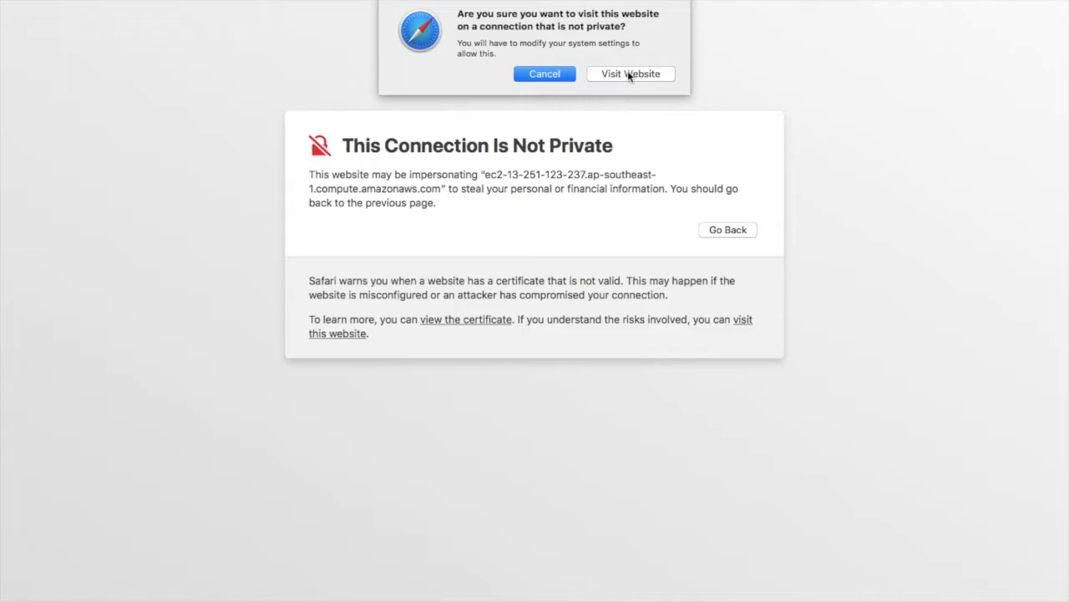
pyautogui.click(632, 74)
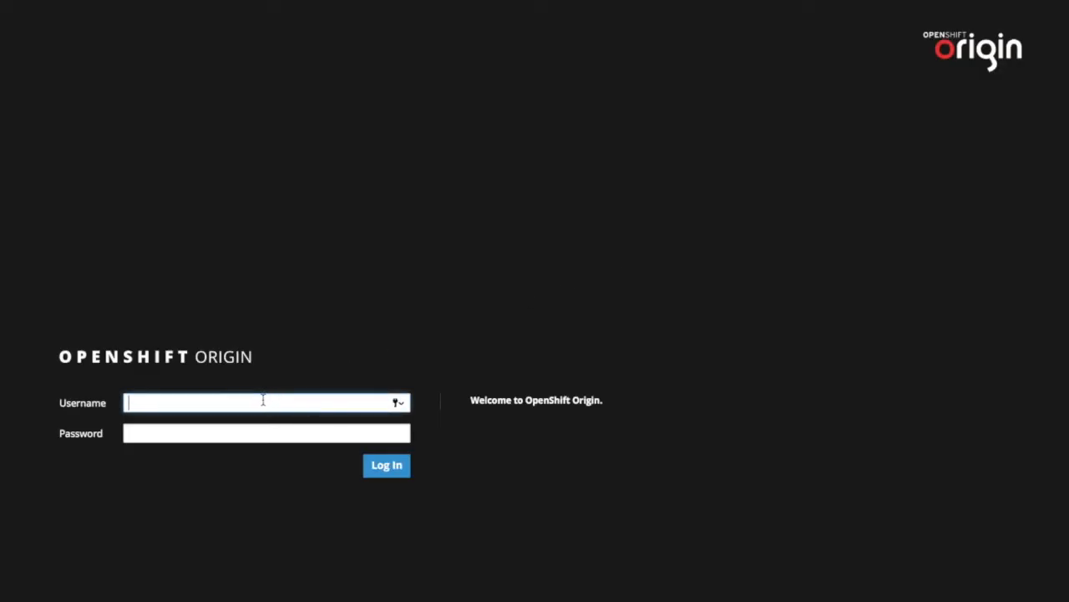
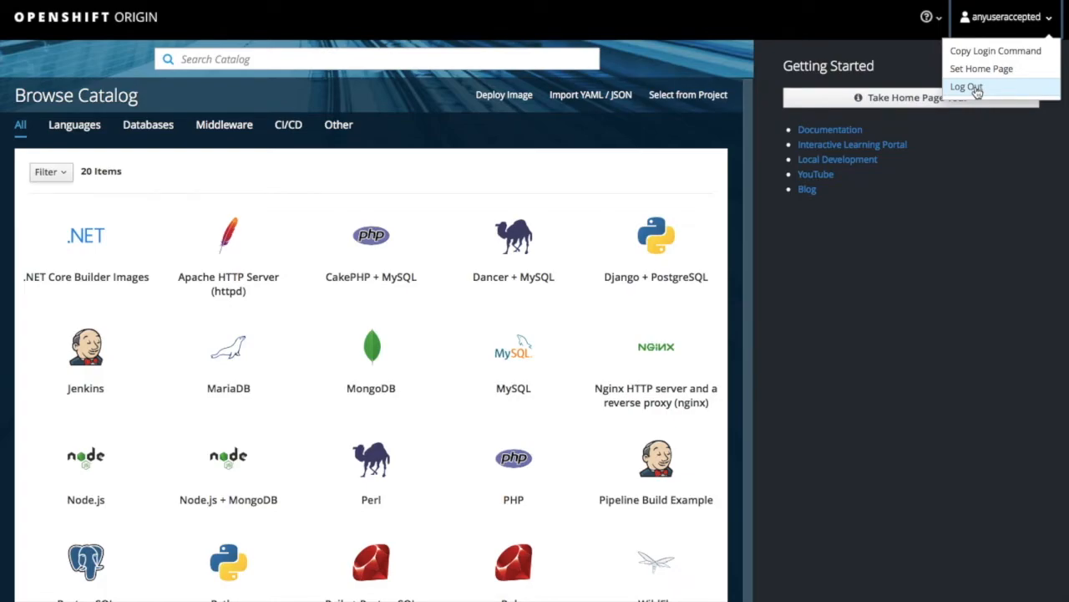
# Sign in as 'anyuser' with an arbitrary password, confirm access, then log out of the console
pyautogui.click(967, 83)
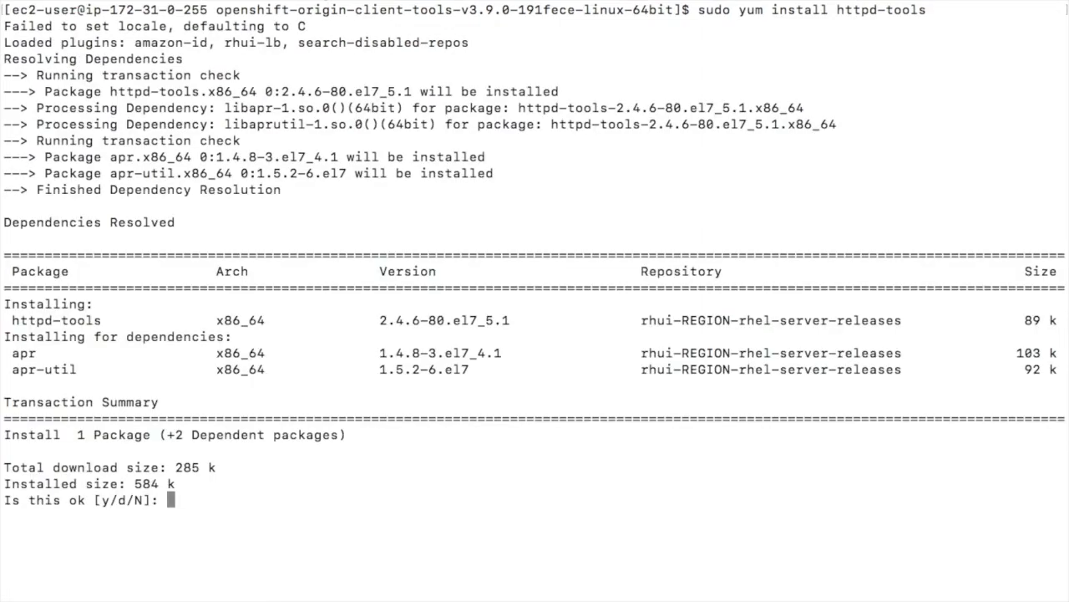
# Confirm the yum install of httpd-tools with its apr and apr-util dependencies
pyautogui.write('y')
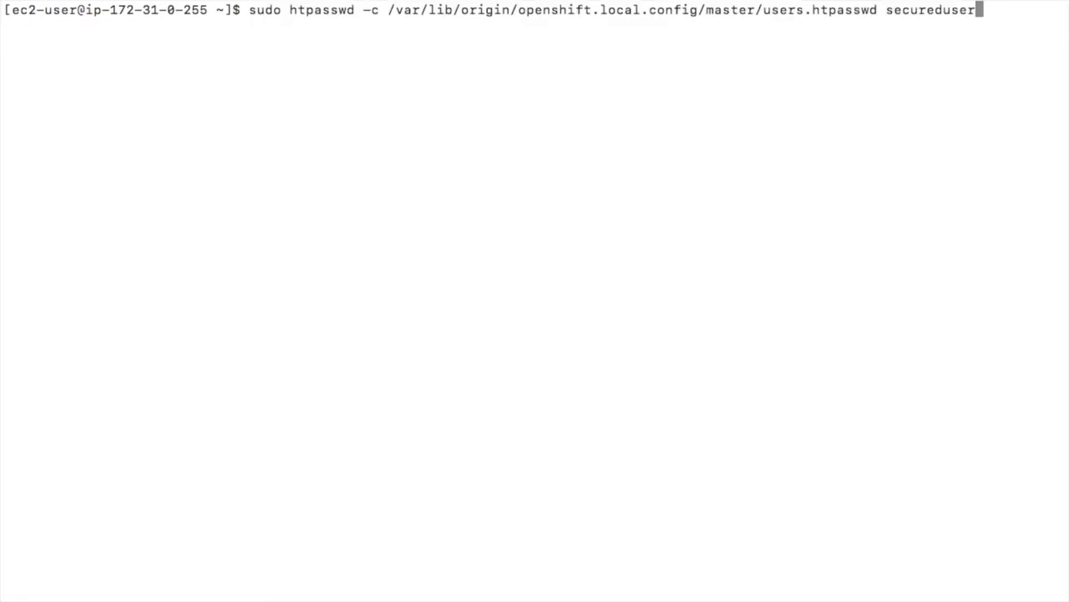
# Run htpasswd -c to create users.htpasswd in the master config folder with a password for secureduser
pyautogui.doubleClick(930, 15)
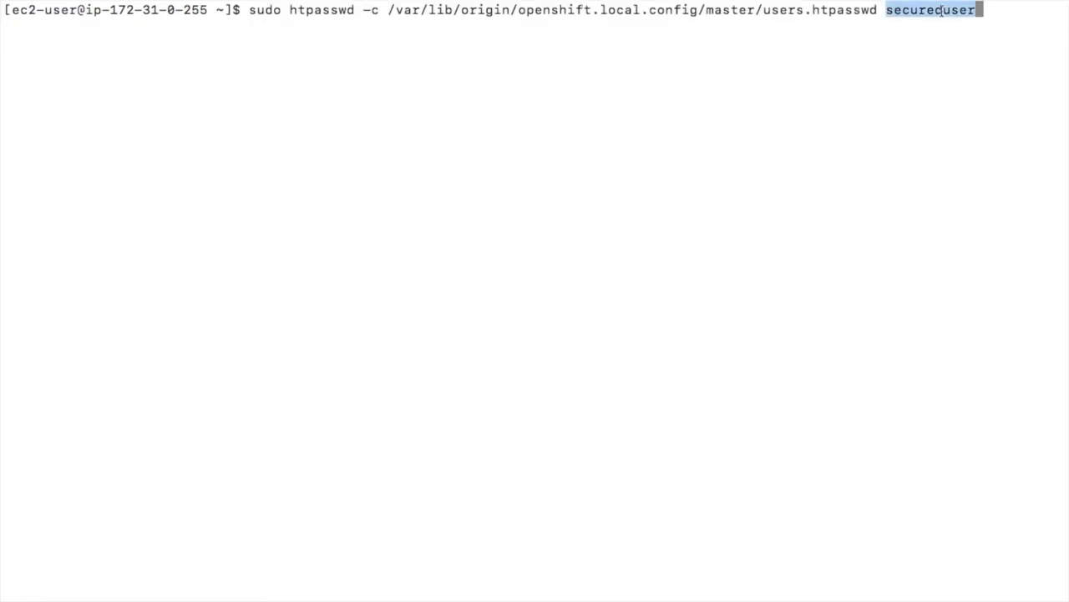
pyautogui.press('Enter')
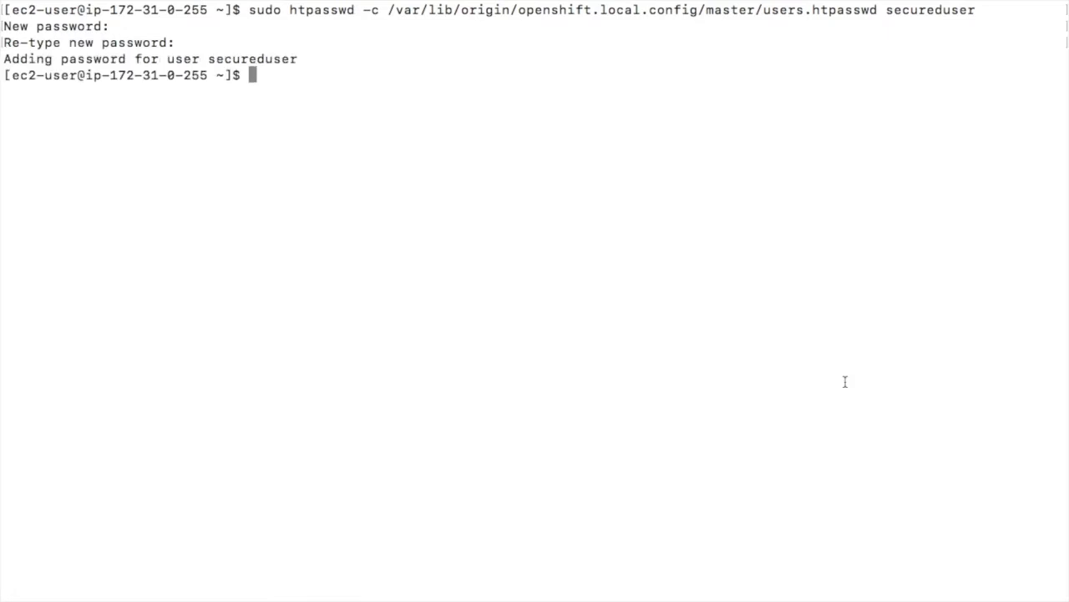
# Compose sudo vi /var/lib/origin/openshift.local.config/master/master-config.yaml using Tab completion
pyautogui.write('sudo')
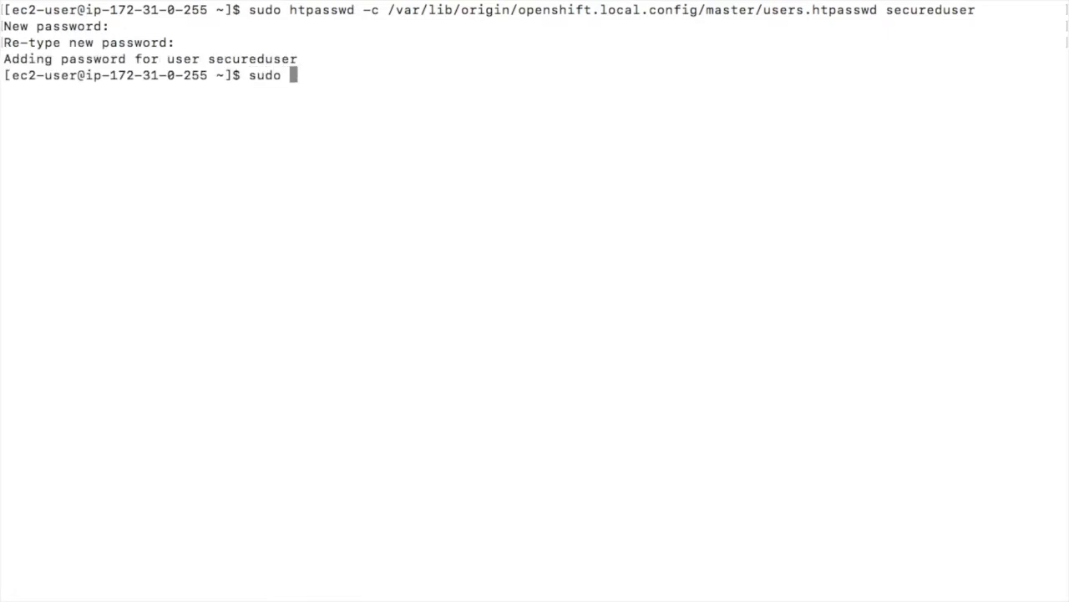
pyautogui.write('vi')
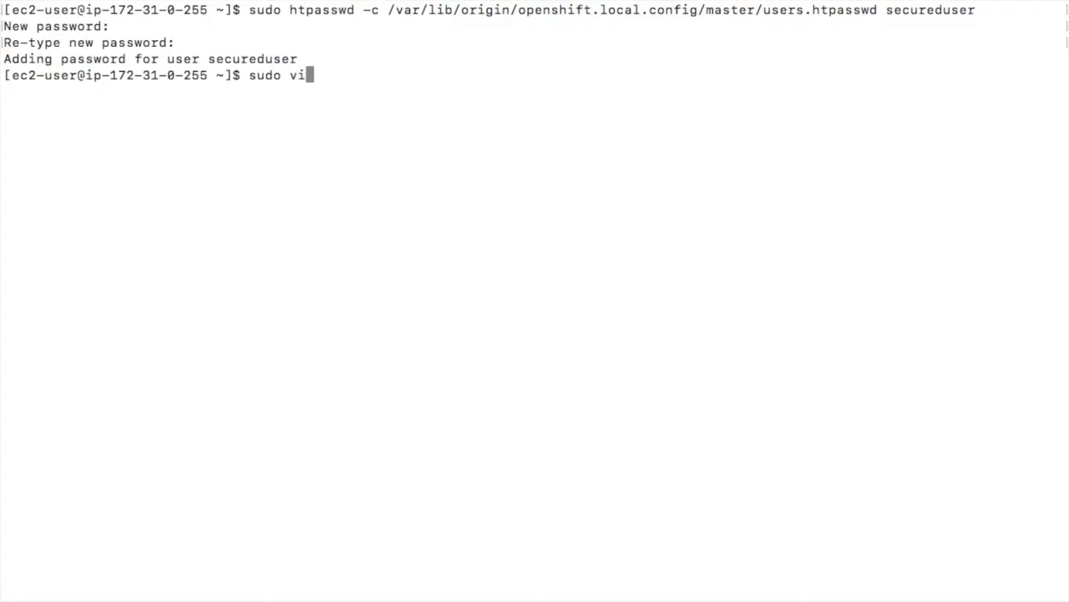
pyautogui.write('/var/')
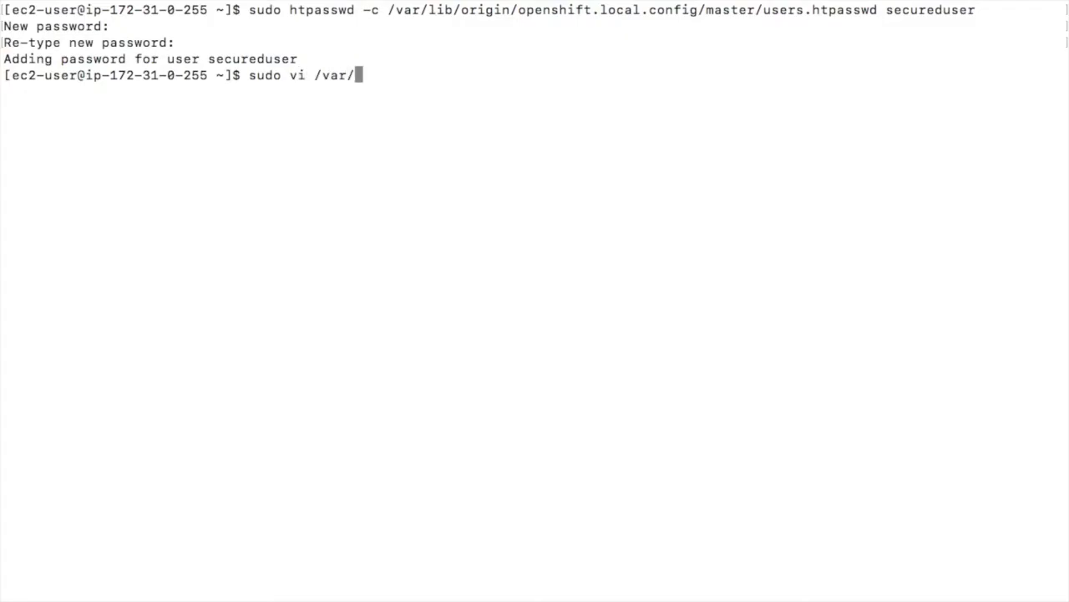
pyautogui.write('lib')
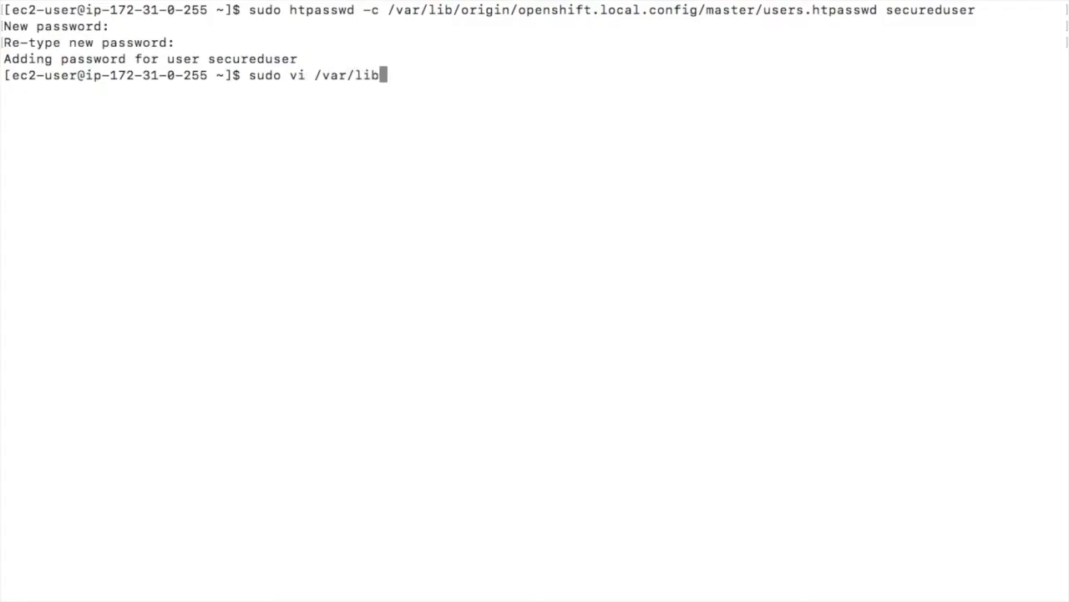
pyautogui.write('/origin/')
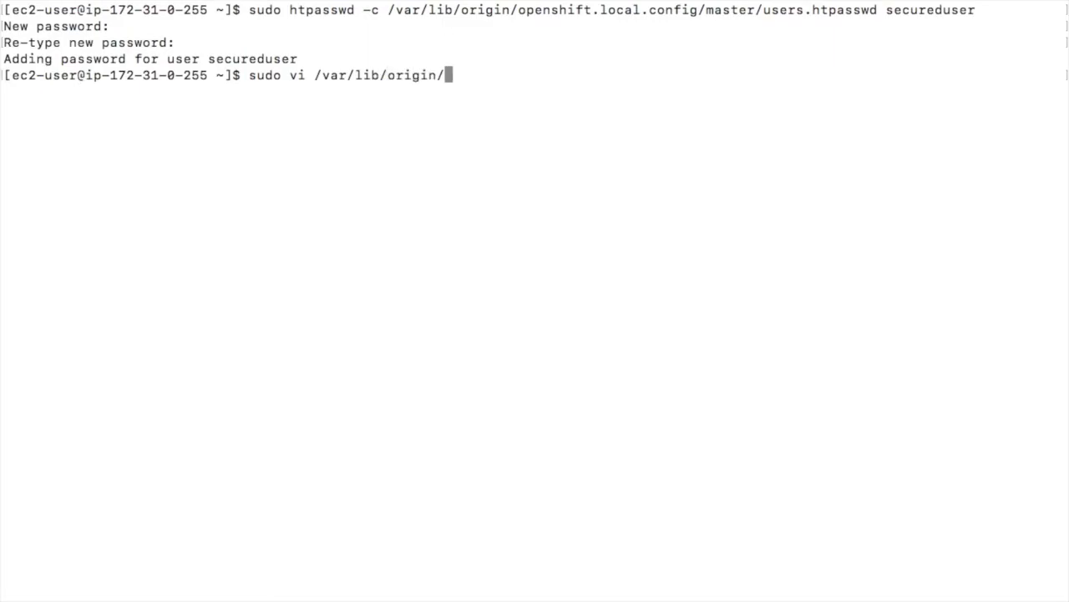
pyautogui.write('mas')
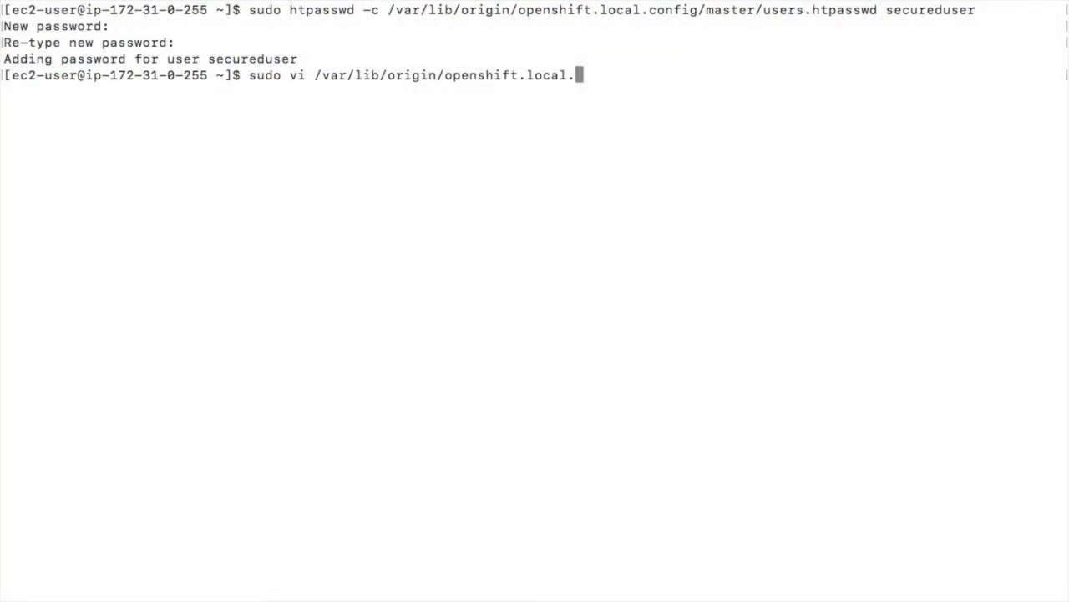
pyautogui.press('Tab')
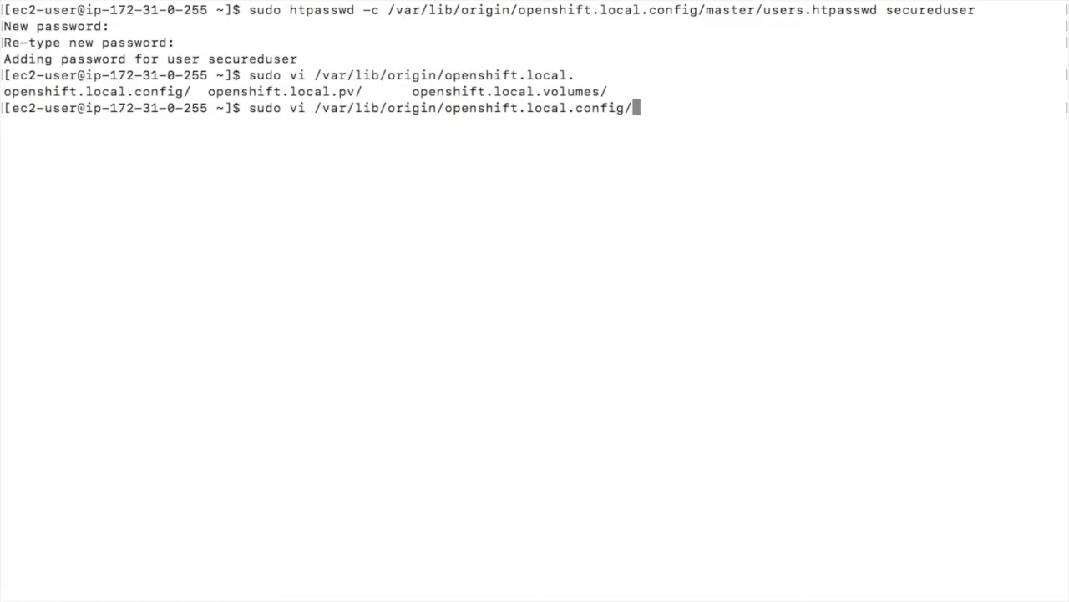
pyautogui.write('ma')
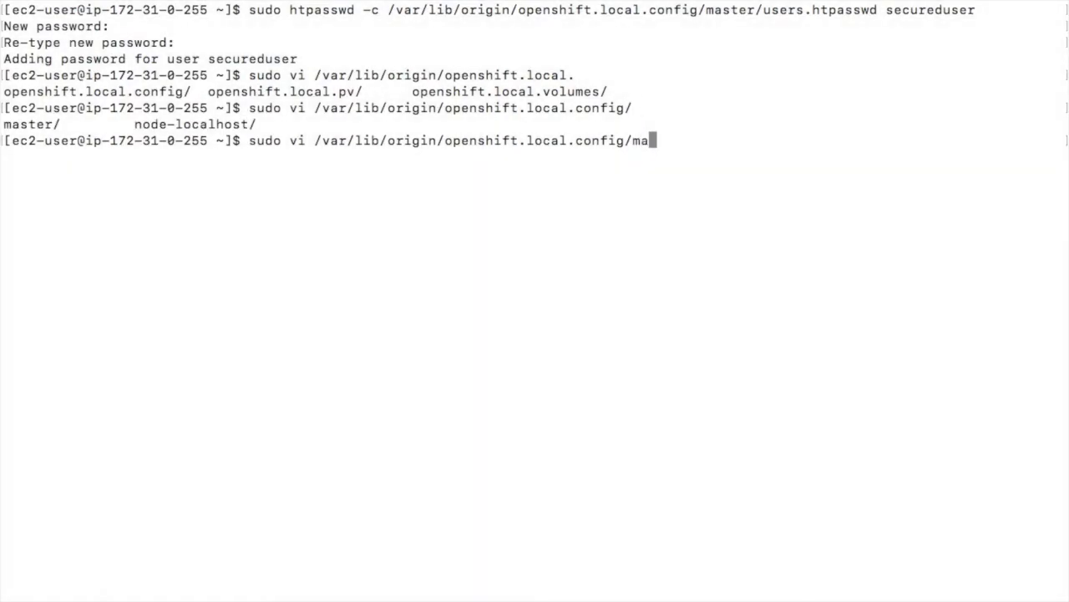
pyautogui.write('ster/master')
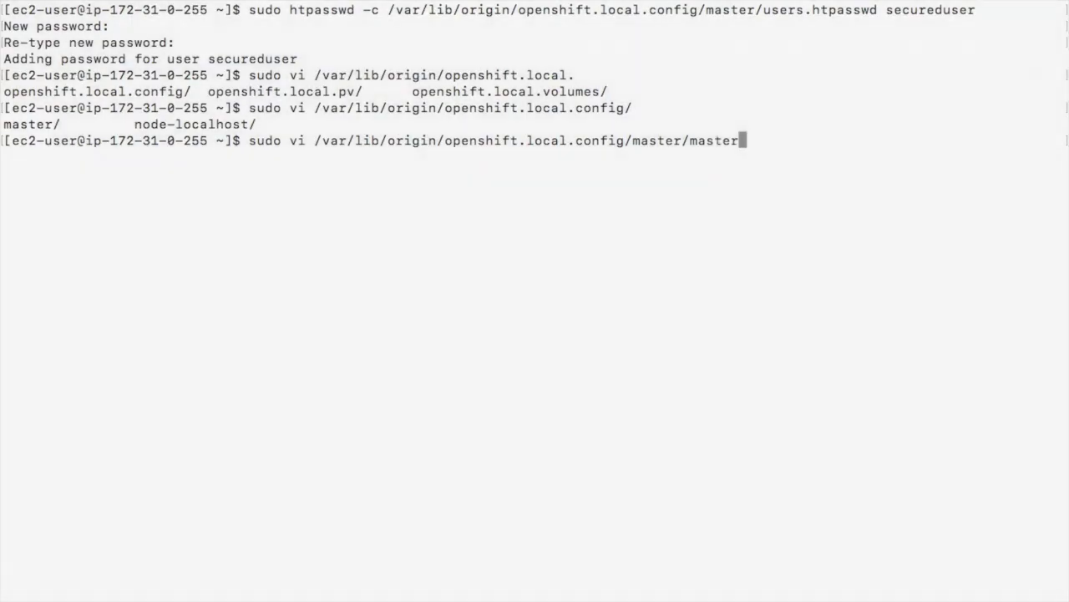
pyautogui.write('-config.yaml')
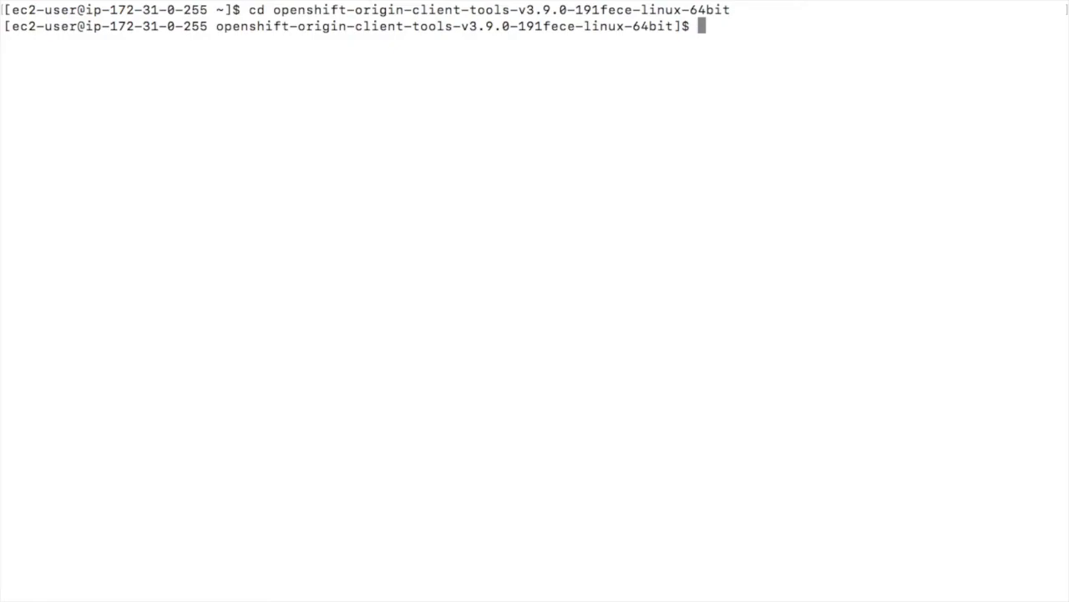
# Run sudo ./oc cluster up with routing suffix 13.251.123.237, the EC2 public hostname and --use-existing-config=true, then select the reported console URL
pyautogui.write('sudo')
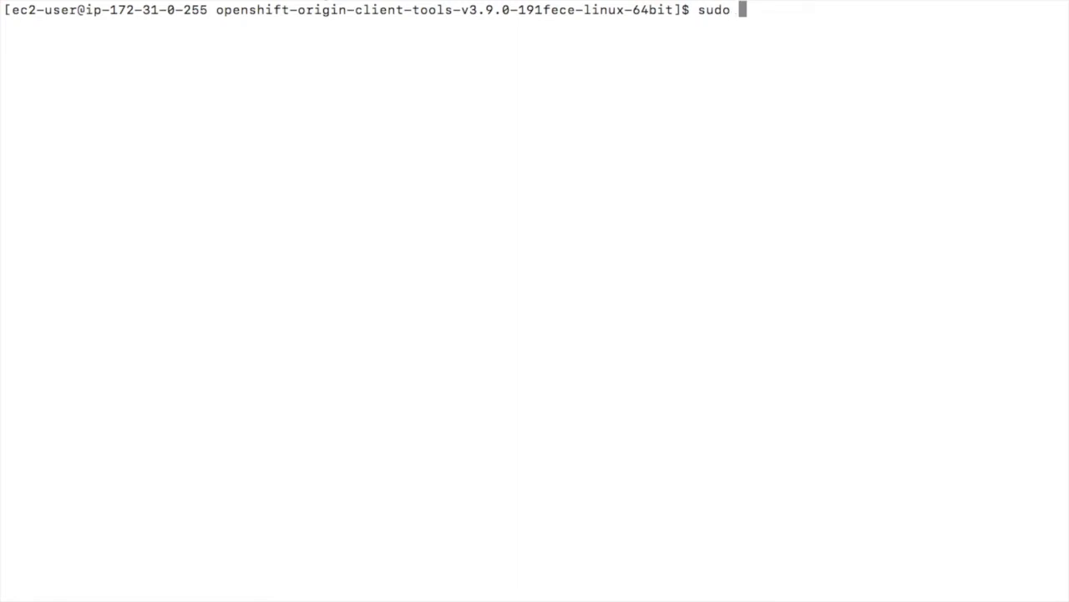
pyautogui.write('./oc cluster up --routing-suffix=13.251.123.237 --public-hostname=ec2-13-251-123-237.ap-southeast-1.compute.amazonaws.com --use-existing-config=true')
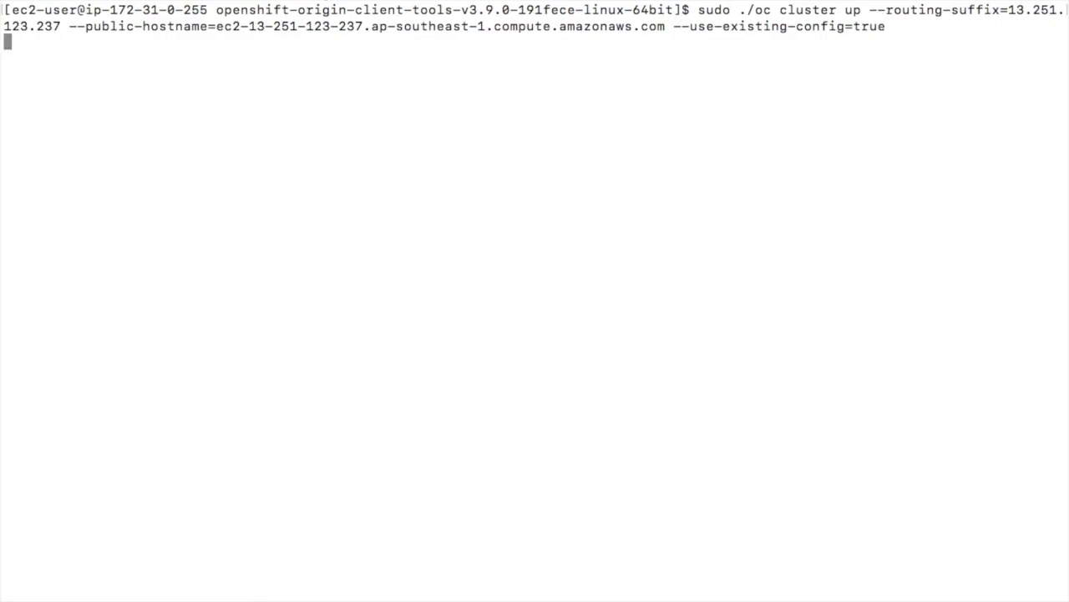
pyautogui.press('Return')
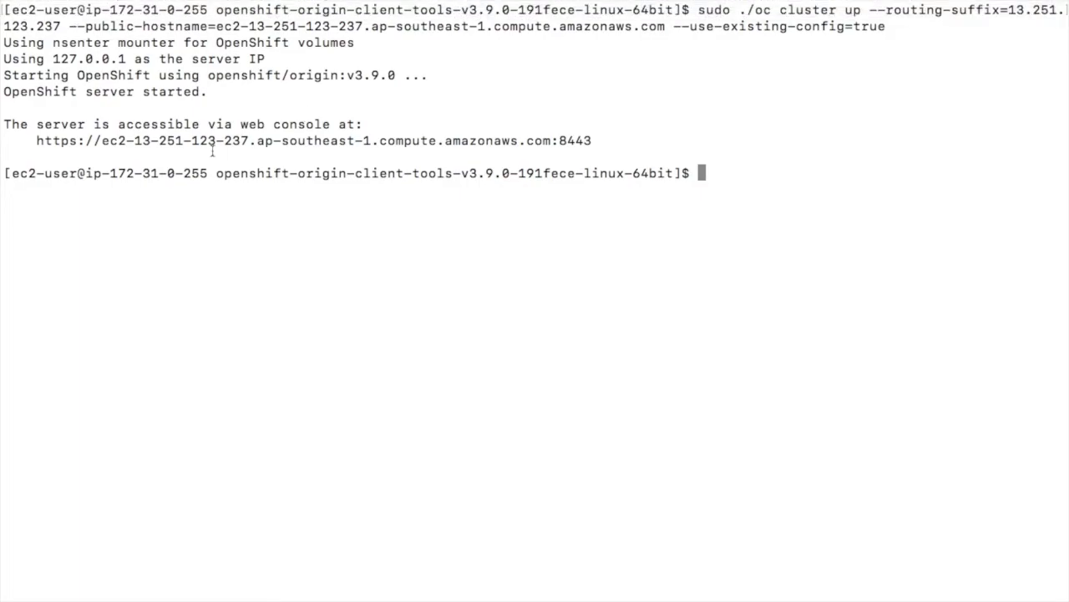
pyautogui.moveTo(40, 150)
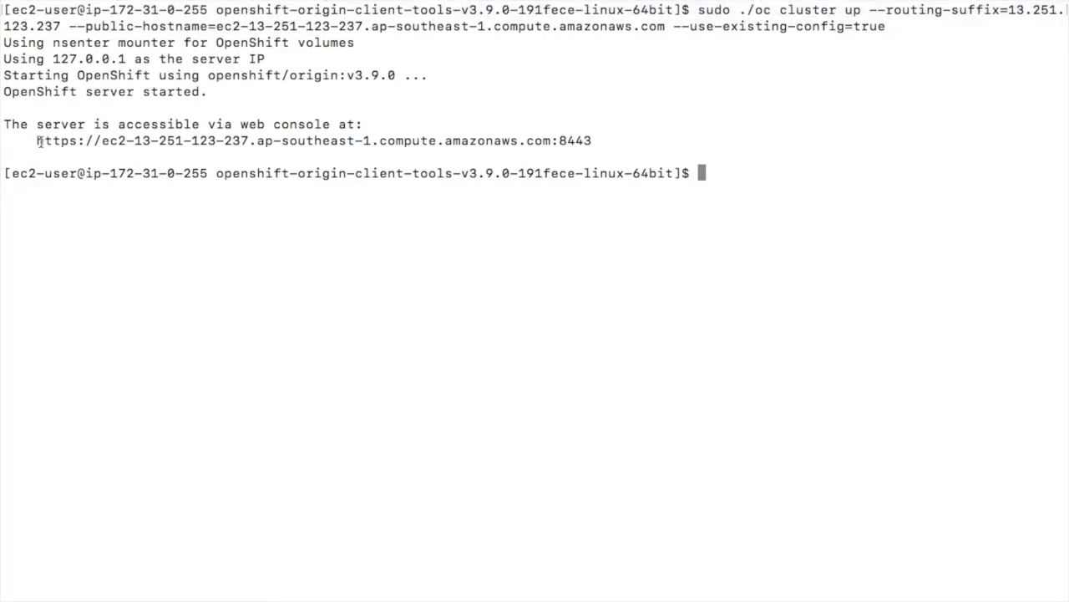
pyautogui.moveTo(36, 140); pyautogui.dragTo(591, 140)
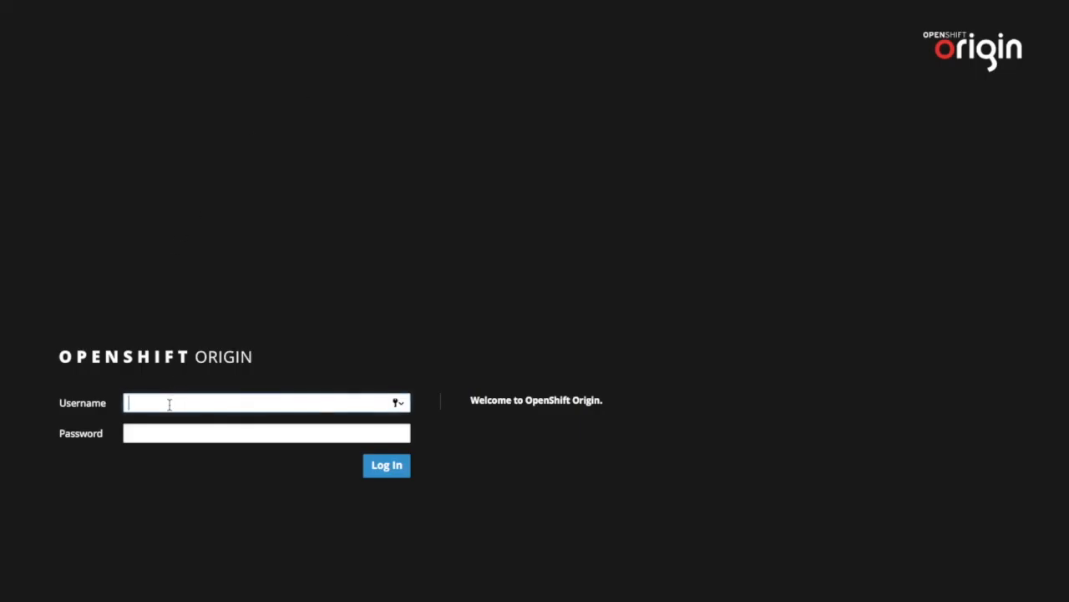
# Confirm an anonymous login is rejected, then sign in successfully as secureduser with the htpasswd password
pyautogui.write('anonymous')
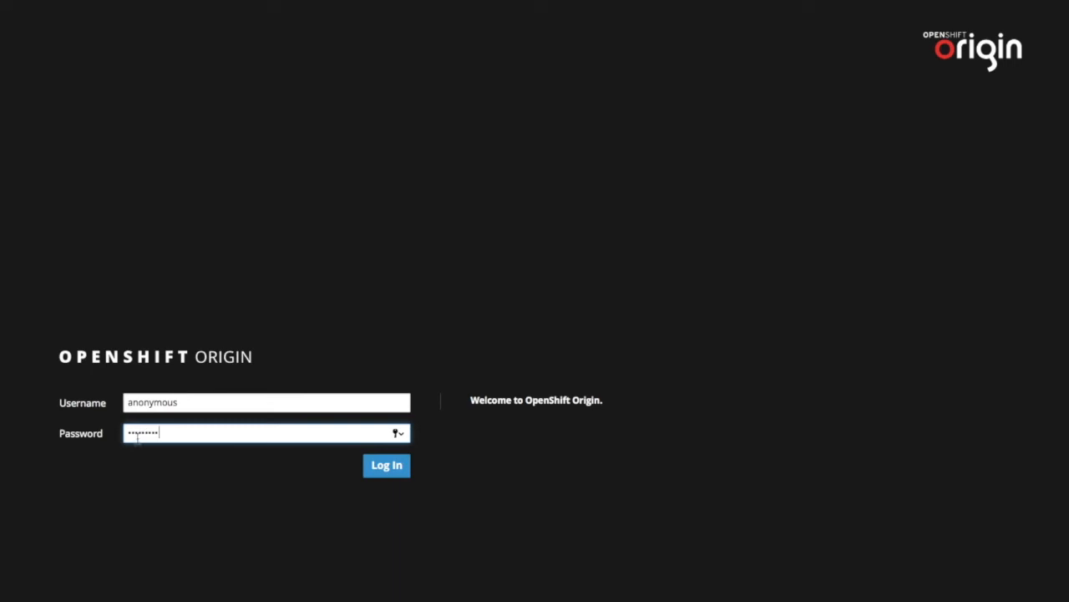
pyautogui.click(386, 465)
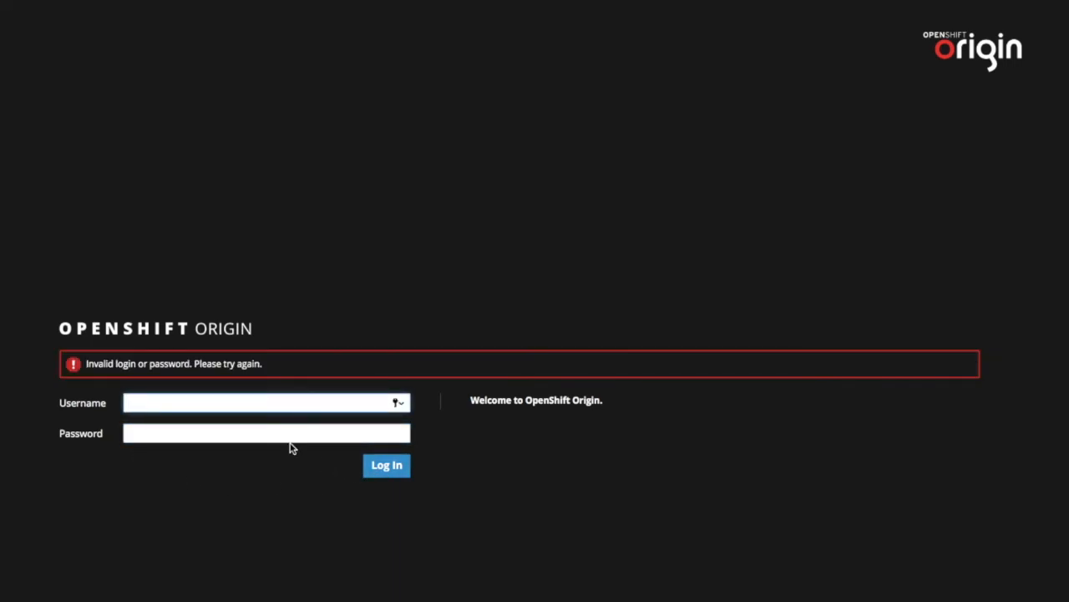
pyautogui.write('secureduser')
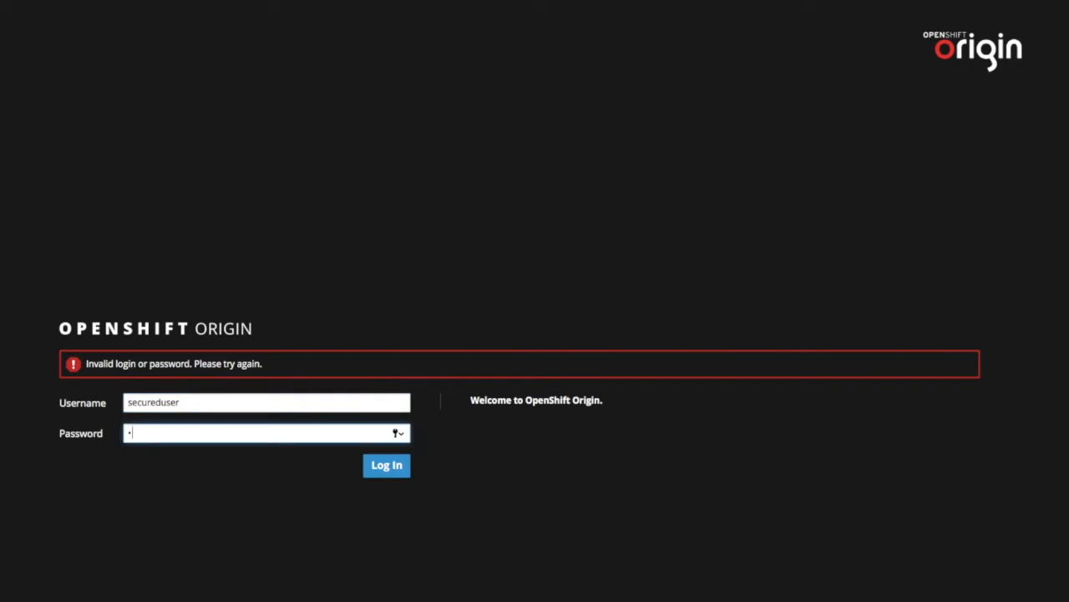
pyautogui.write('password')
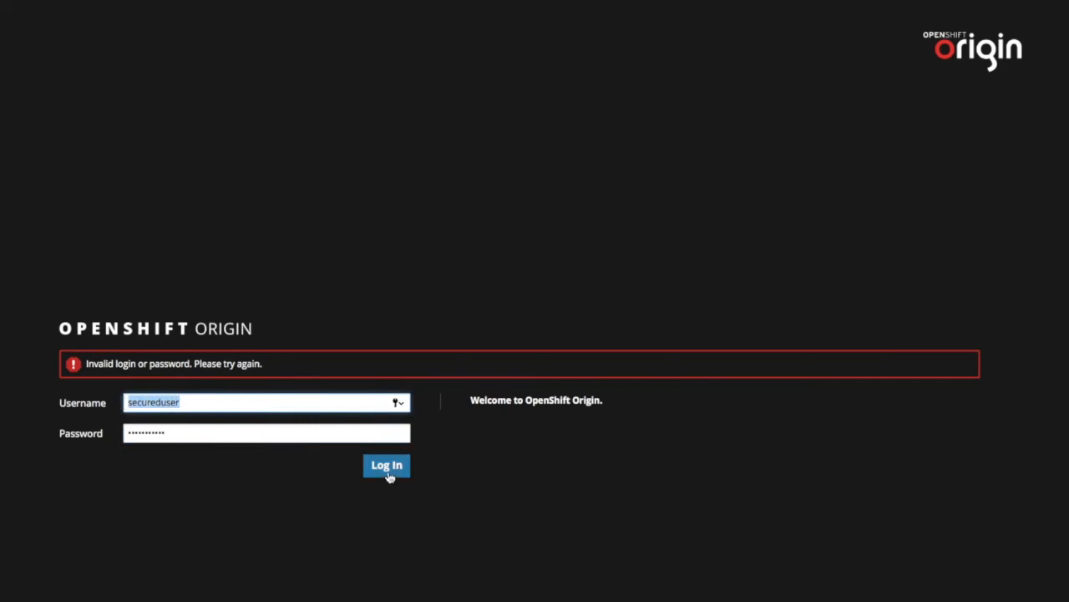
pyautogui.click(386, 465)
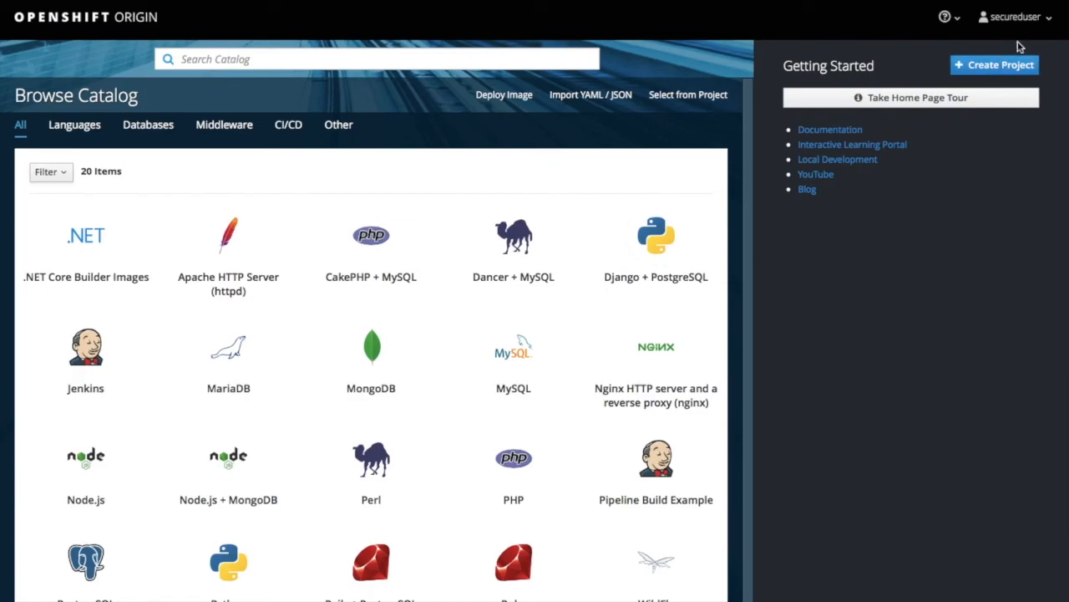
pyautogui.click(1003, 17)
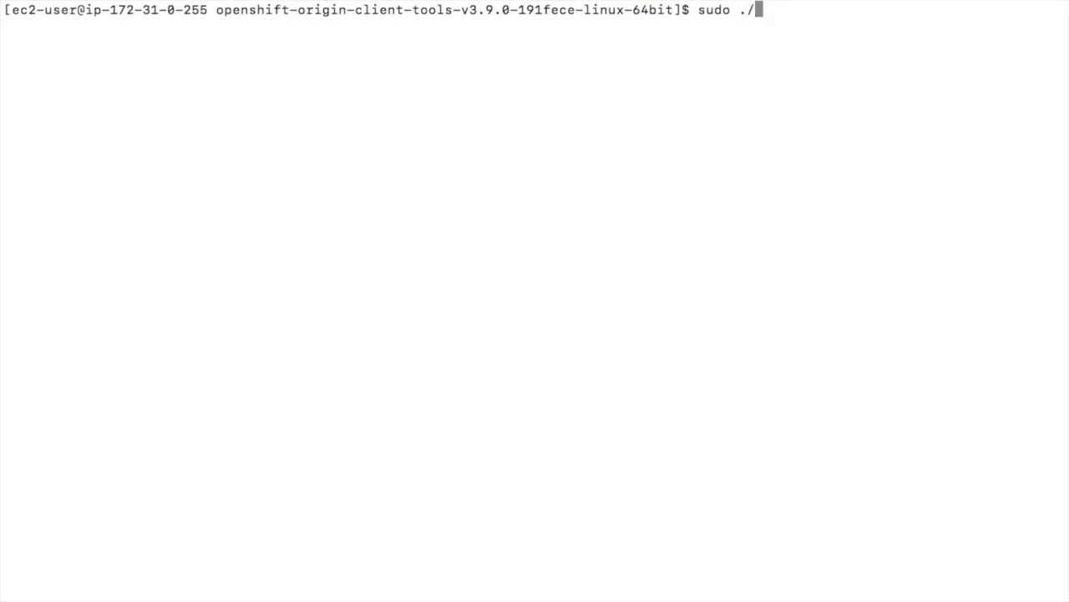
# Run sudo ./oc cluster down to bring the OpenShift cluster down
pyautogui.write('oc cluster down')
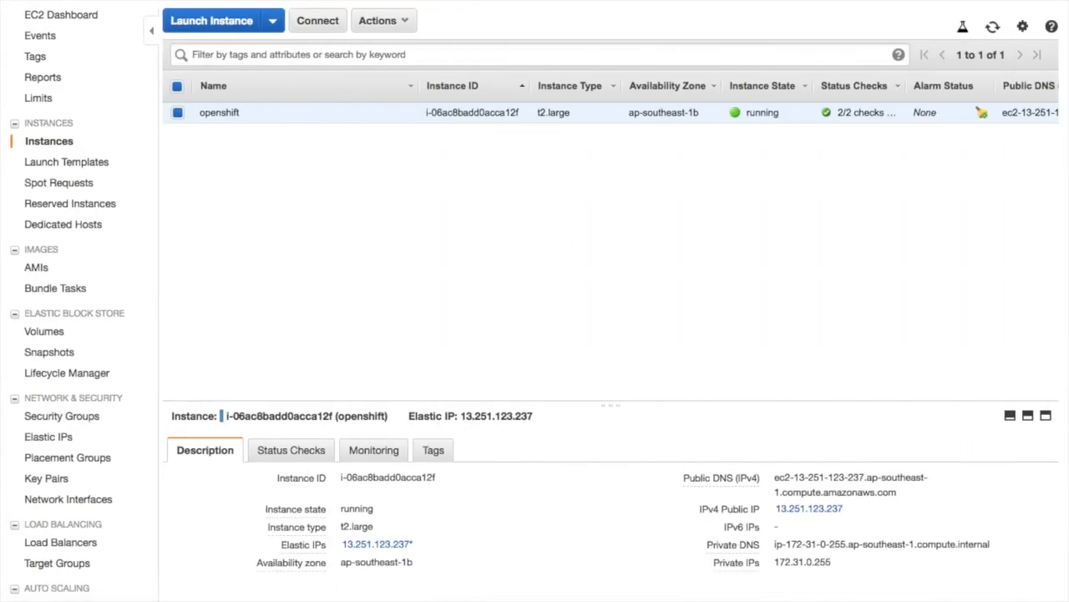
pyautogui.moveTo(371, 117)
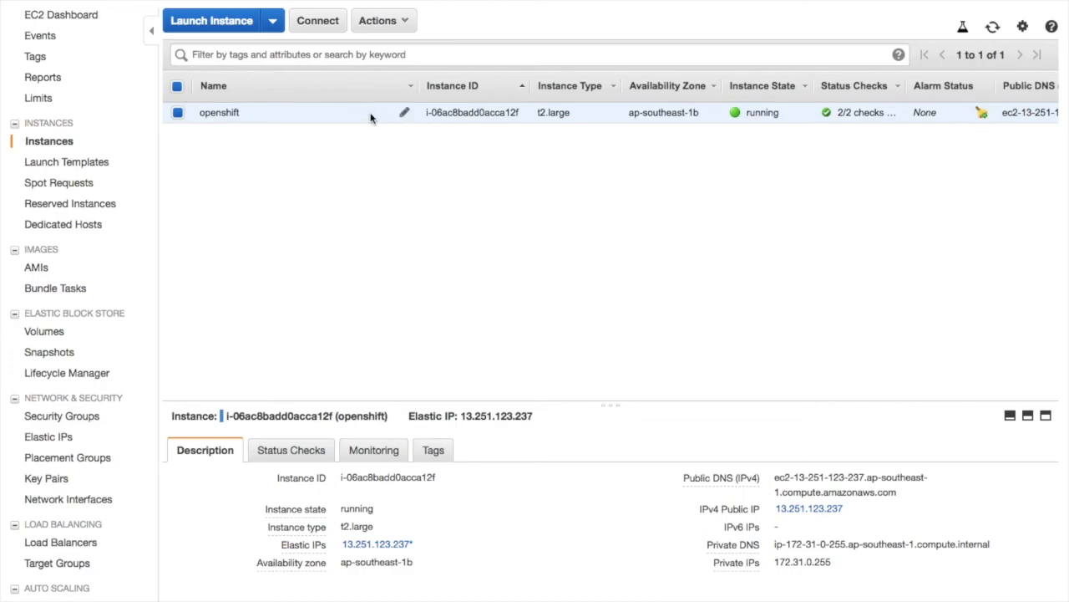
# Stop the openshift instance via Actions > Instance State > Stop and confirm, leaving it in stopping state
pyautogui.click(177, 112)
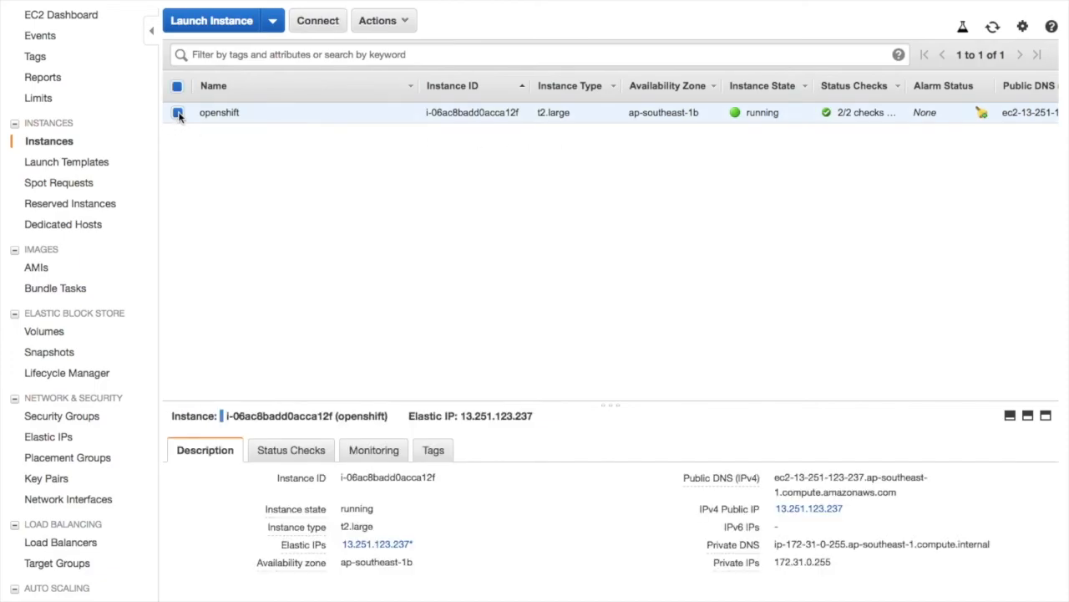
pyautogui.click(385, 21)
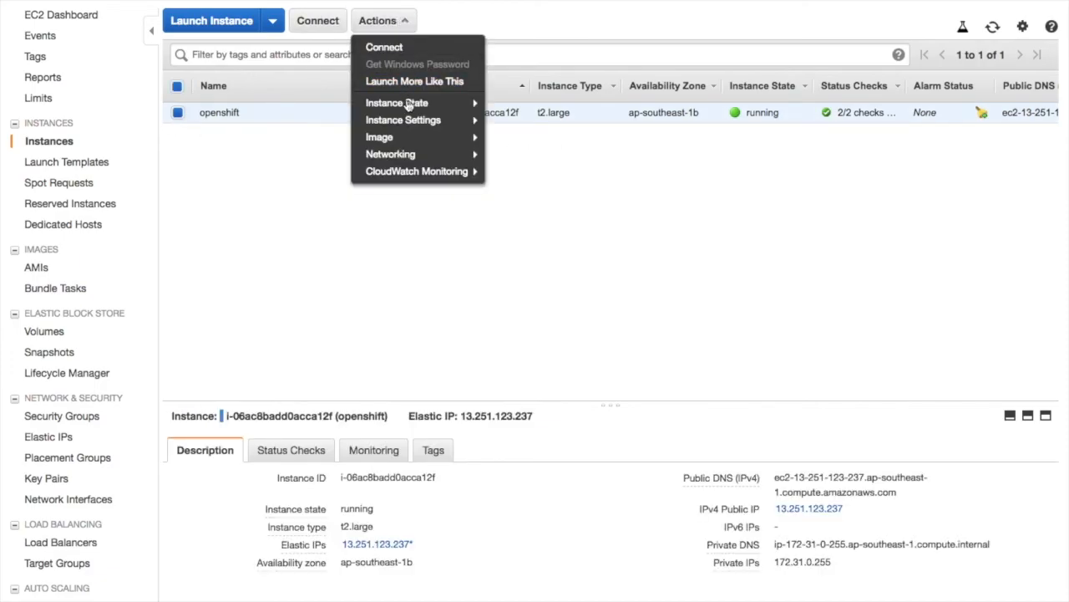
pyautogui.moveTo(408, 103)
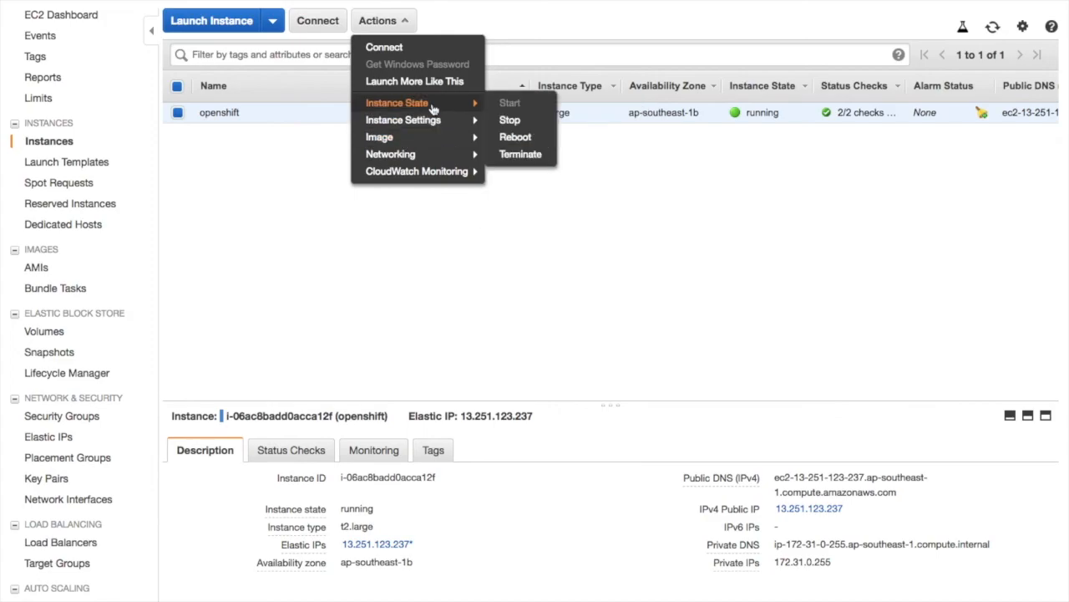
pyautogui.click(508, 121)
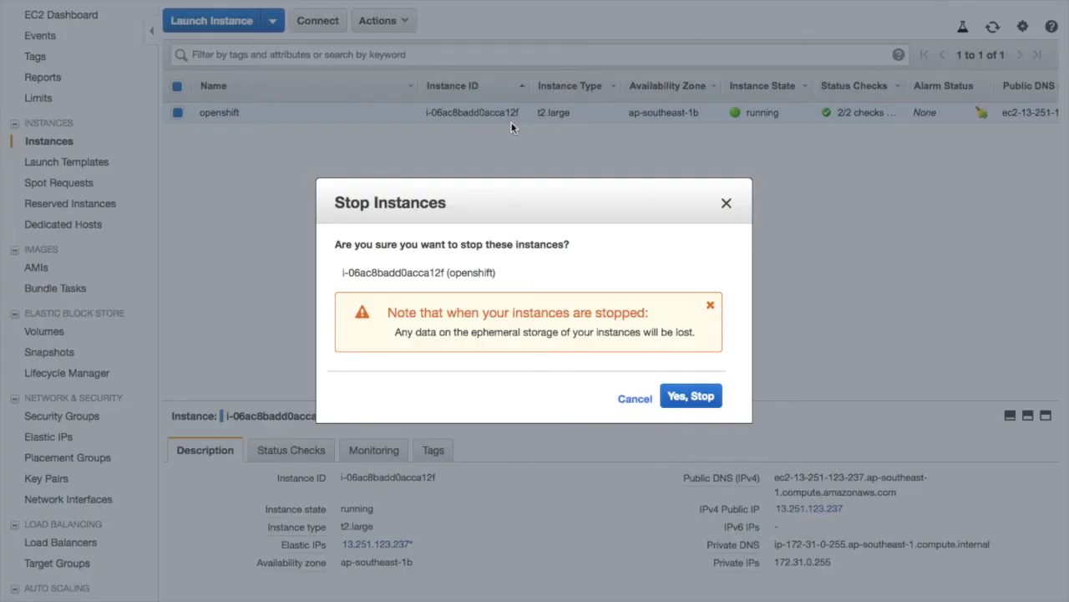
pyautogui.click(692, 395)
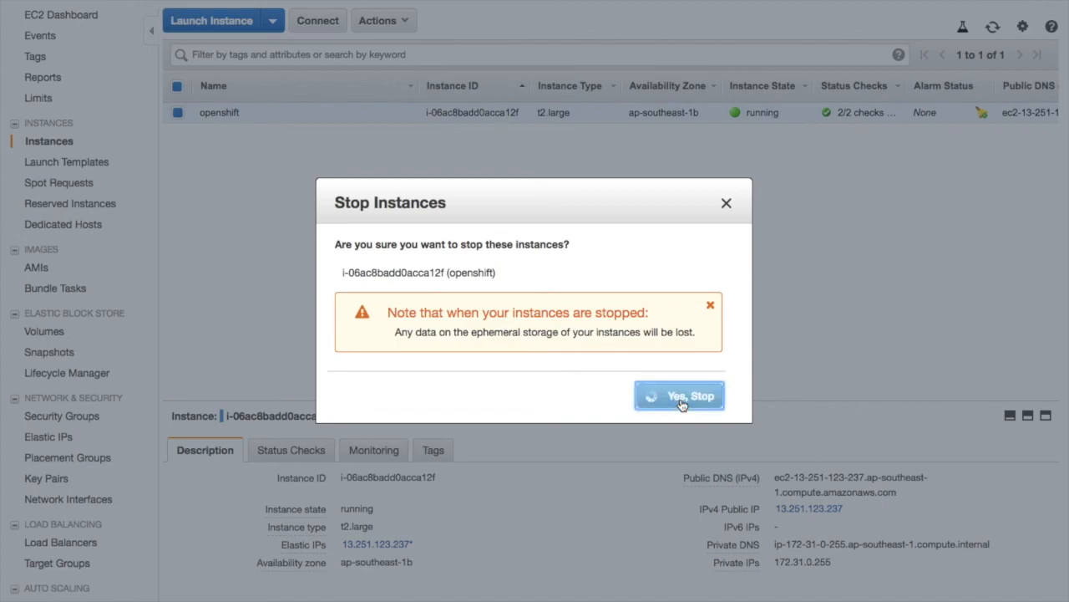
pyautogui.click(679, 396)
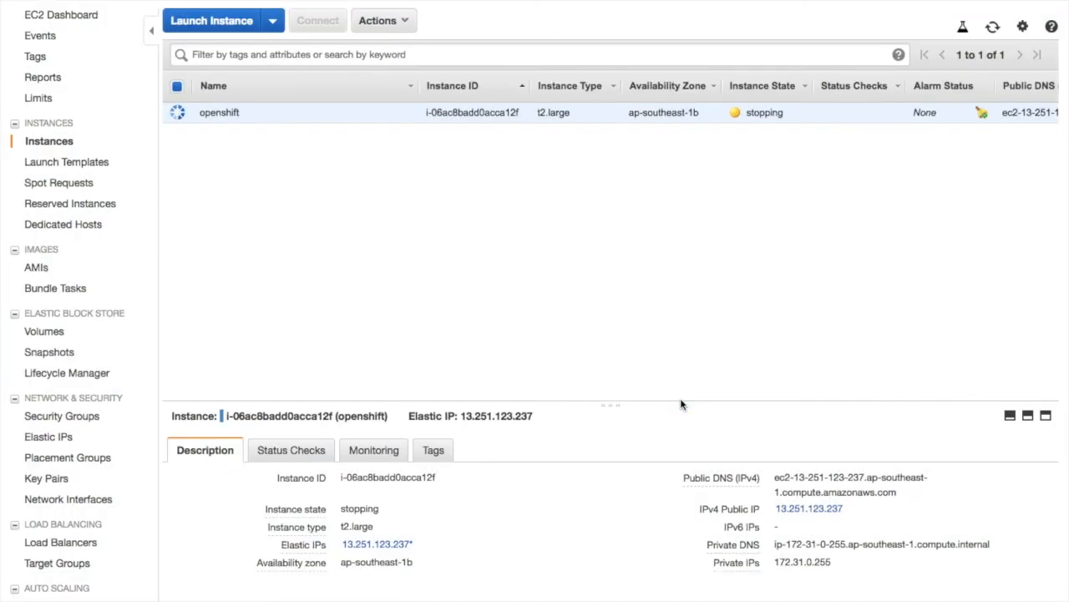